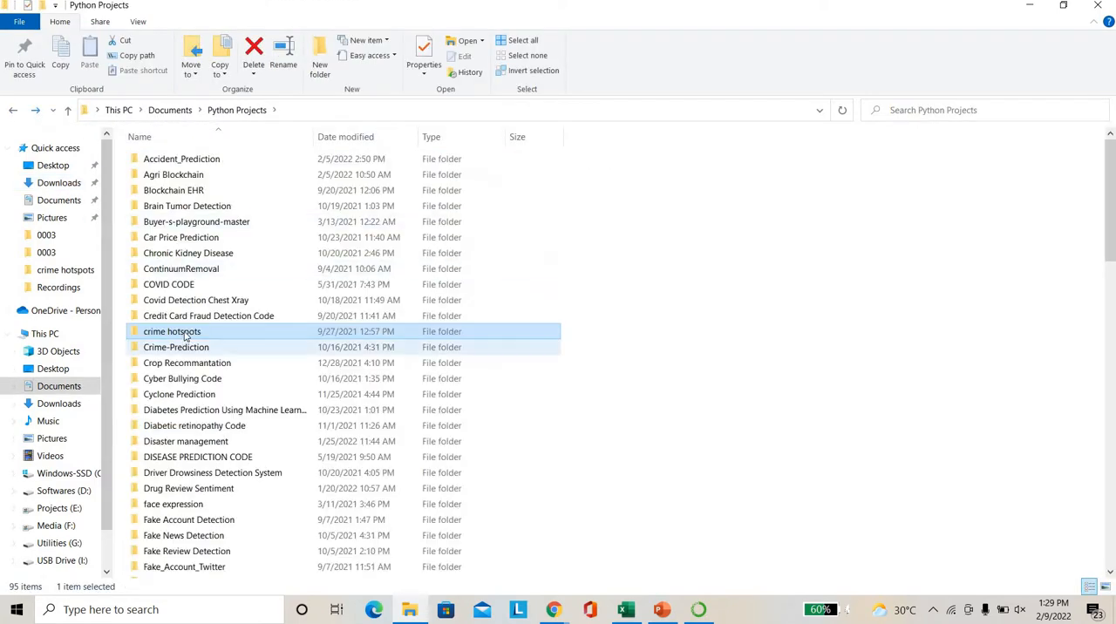
Open the crime hotspots project folder in Python Projects.
double_click(171, 331)
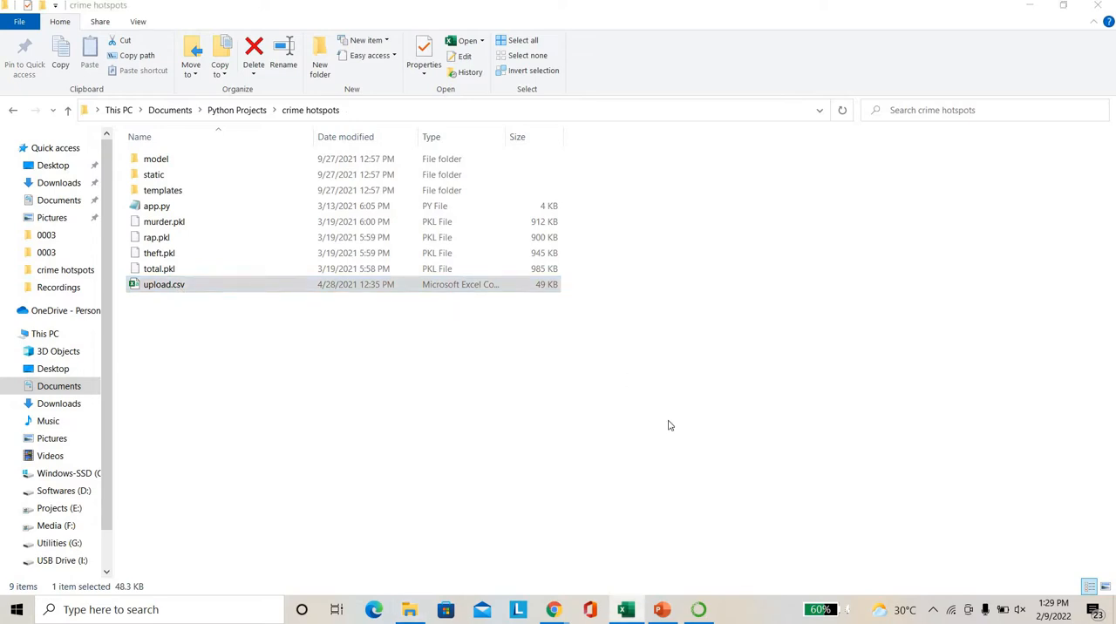
mouse_move(440, 284)
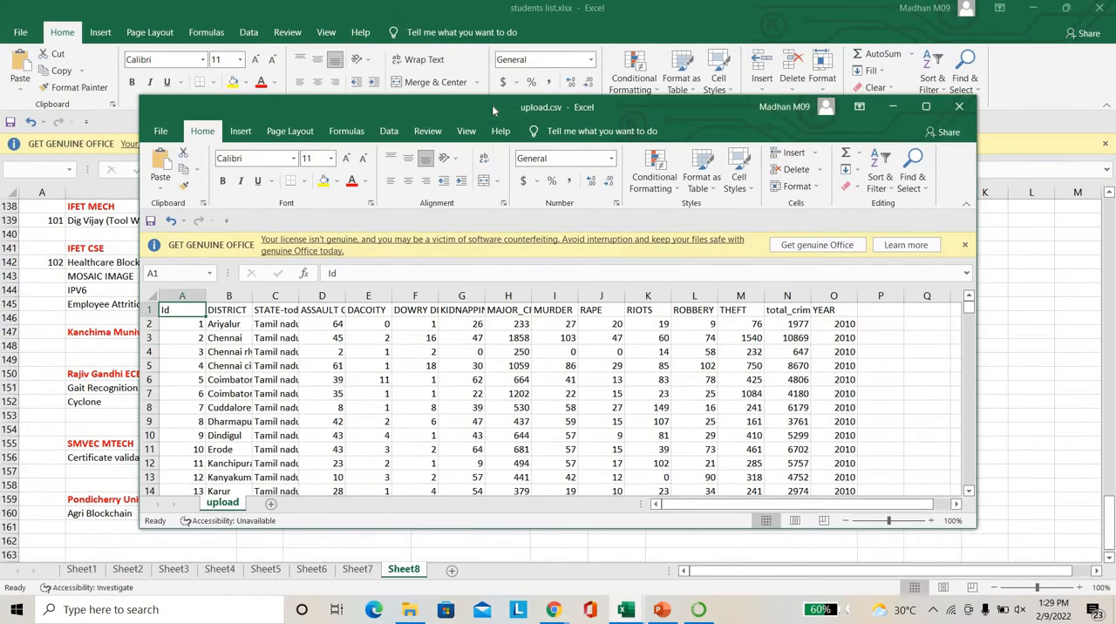
Maximize upload.csv in Excel and widen the STATE and ASSAULT ON WOMEN columns.
left_click(926, 106)
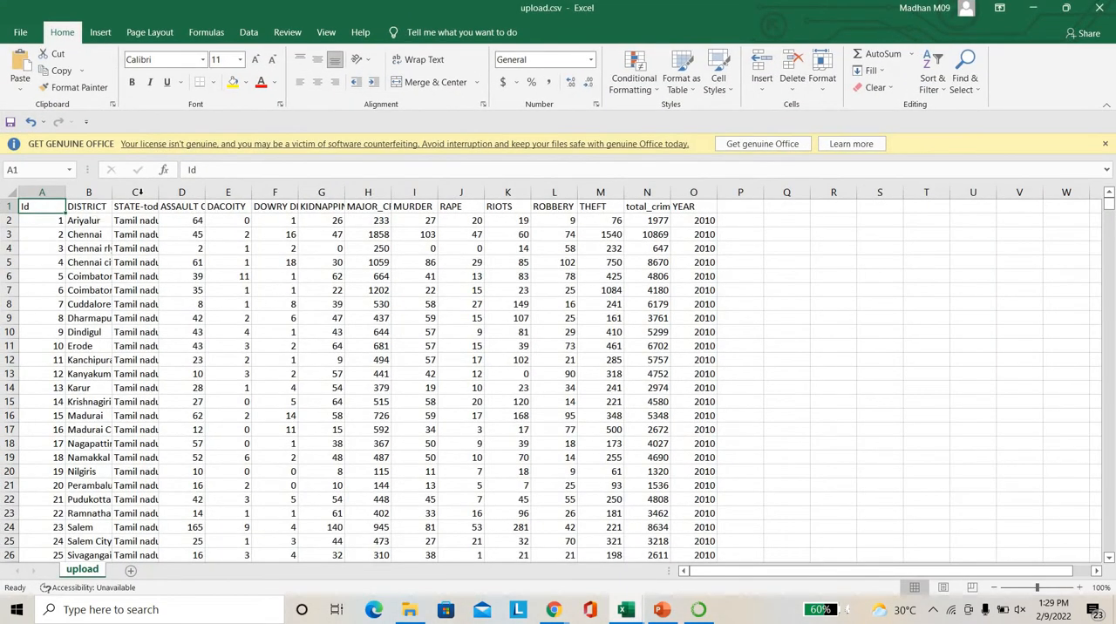
left_click_drag(154, 192, 207, 192)
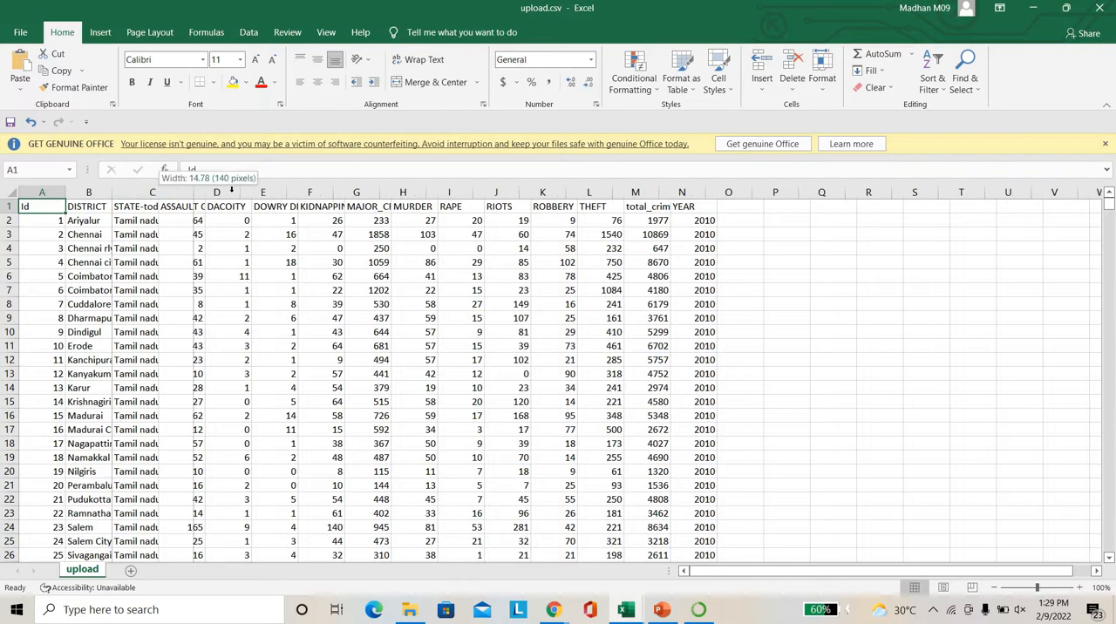
left_click_drag(200, 192, 216, 192)
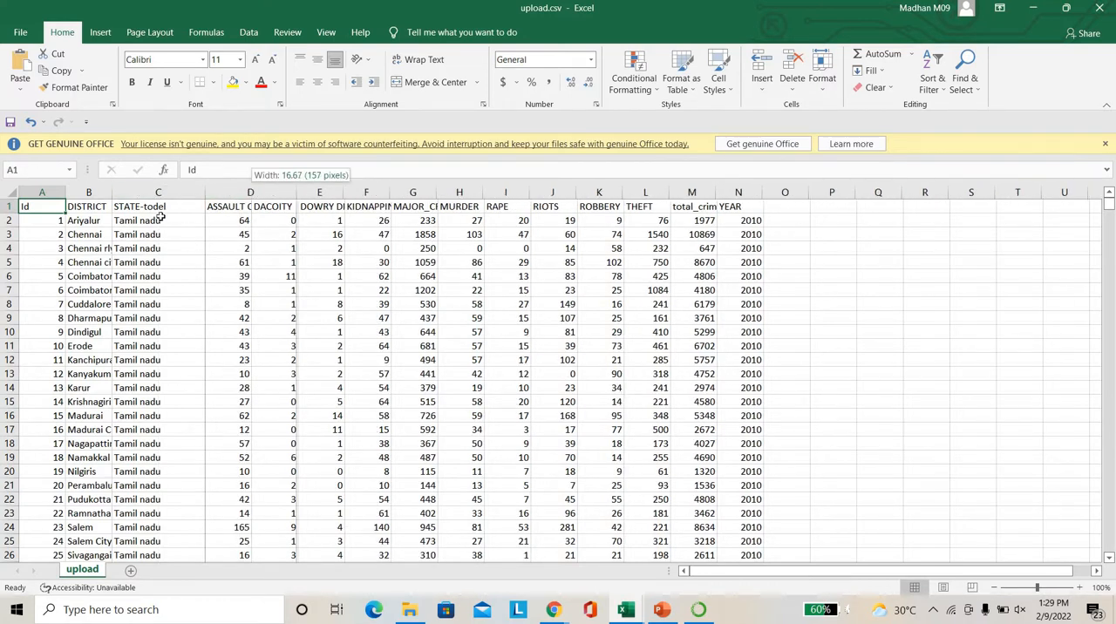
left_click(88, 219)
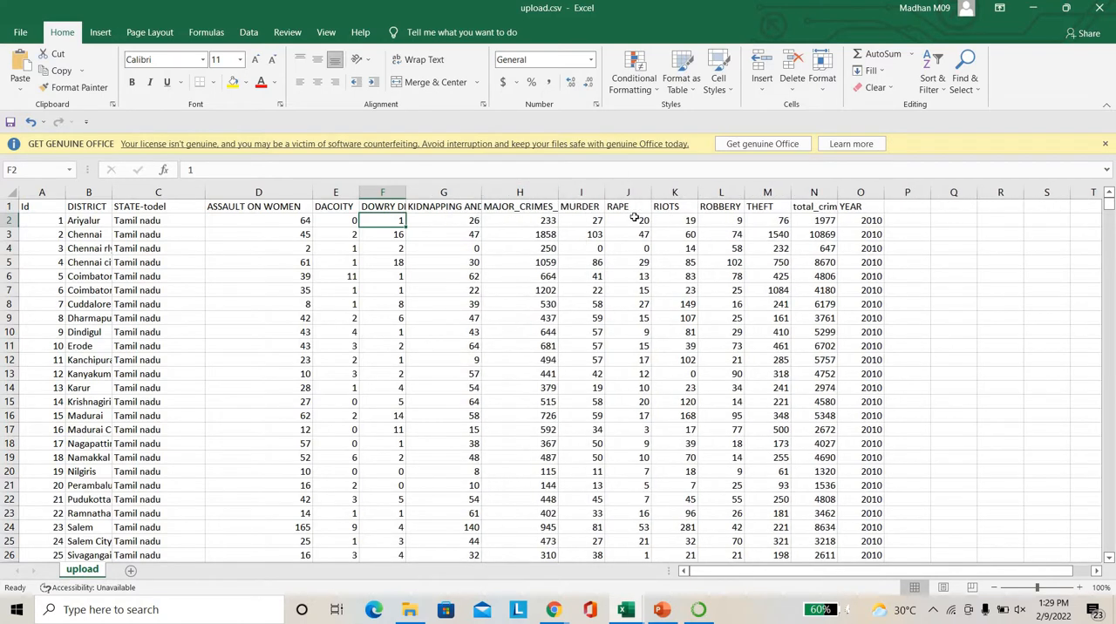
Inspect the RAPE, THEFT, YEAR and total crime values for Ariyalur and Chennai.
left_click(628, 220)
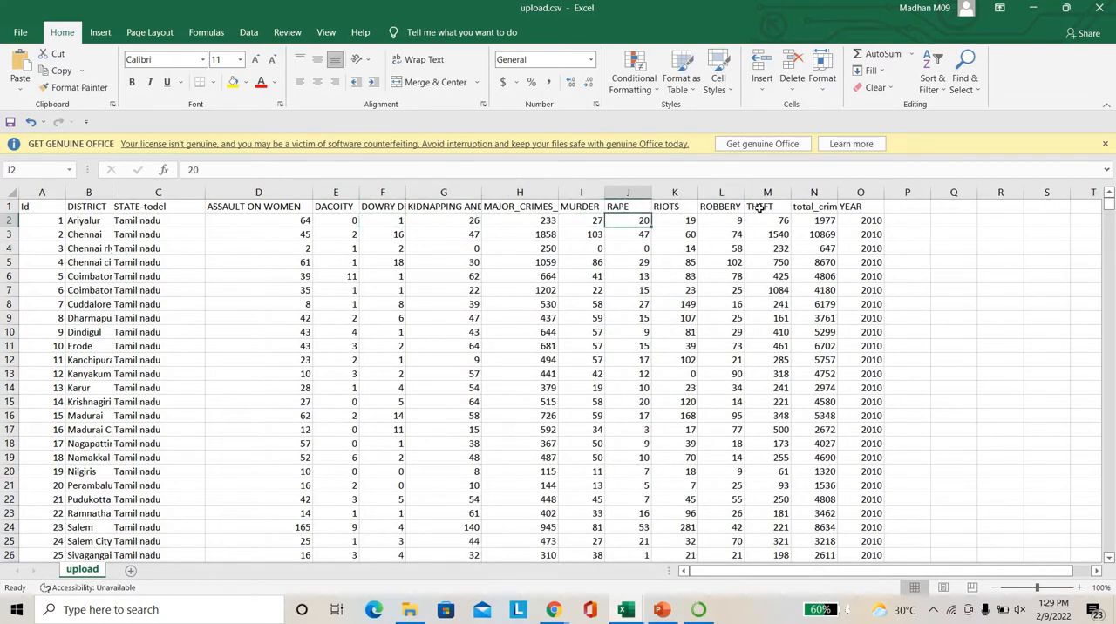
left_click(767, 207)
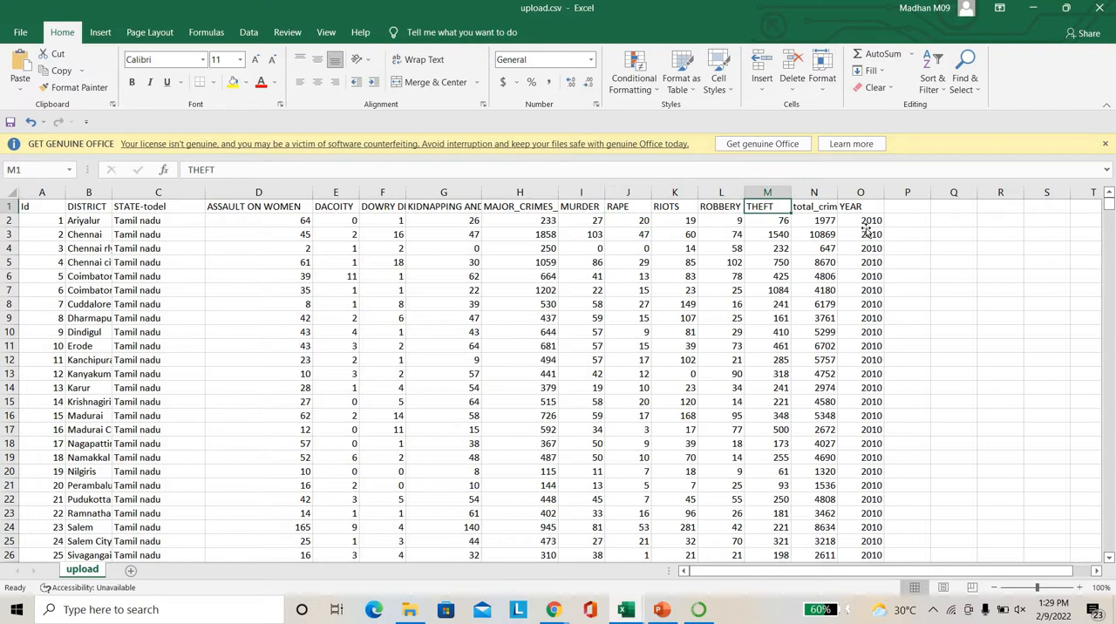
left_click(860, 234)
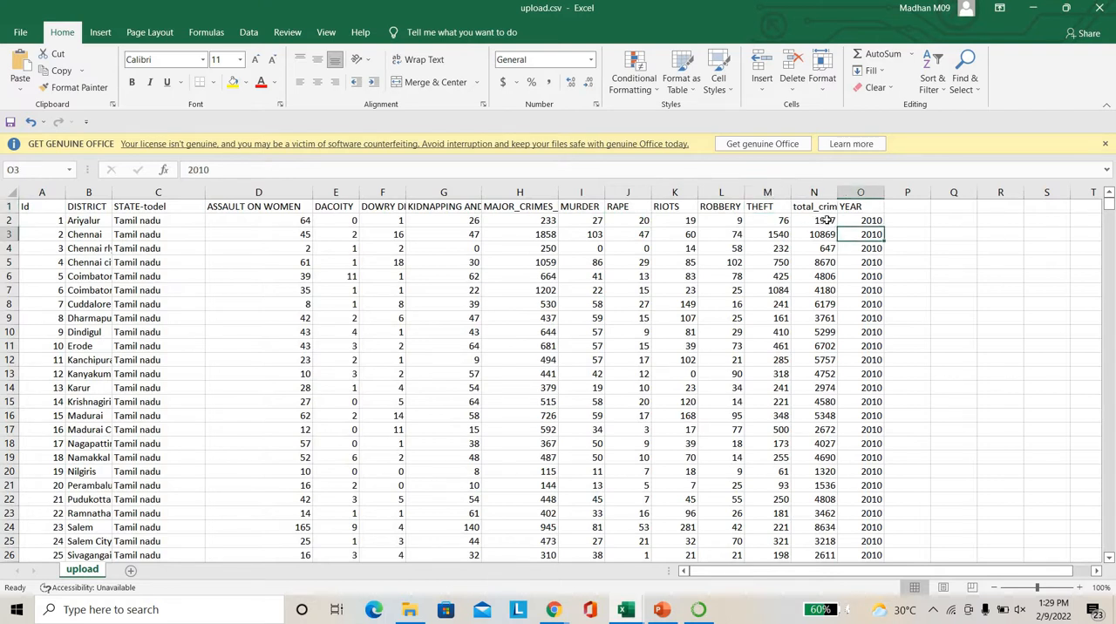
left_click(814, 220)
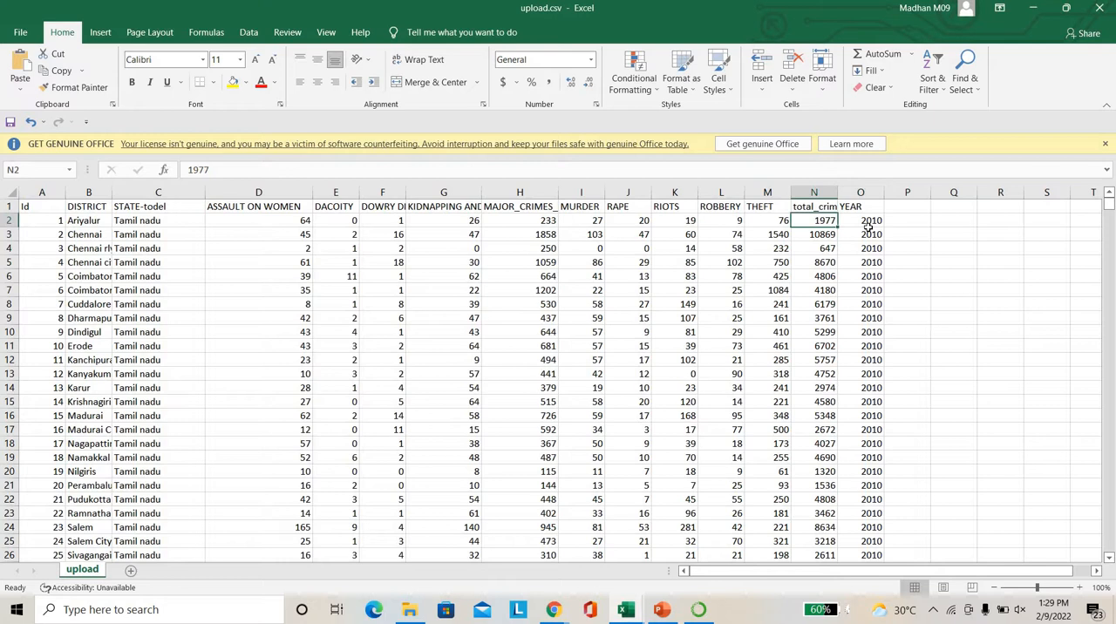
left_click(860, 234)
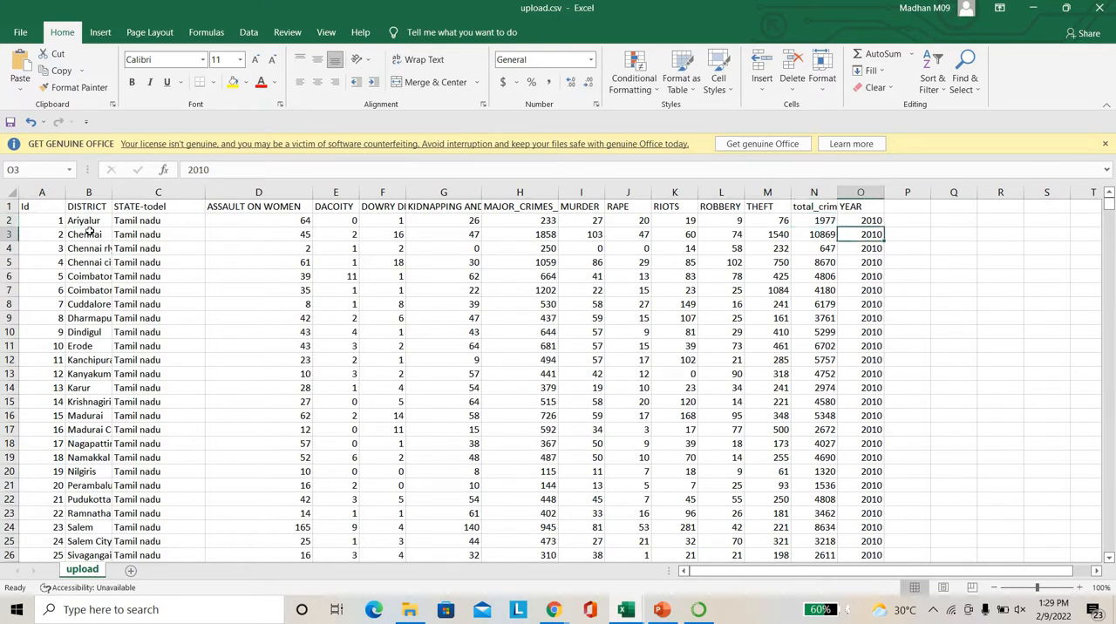
Widen the DISTRICT column, scroll the rows, then switch to the research paper.
left_click(88, 234)
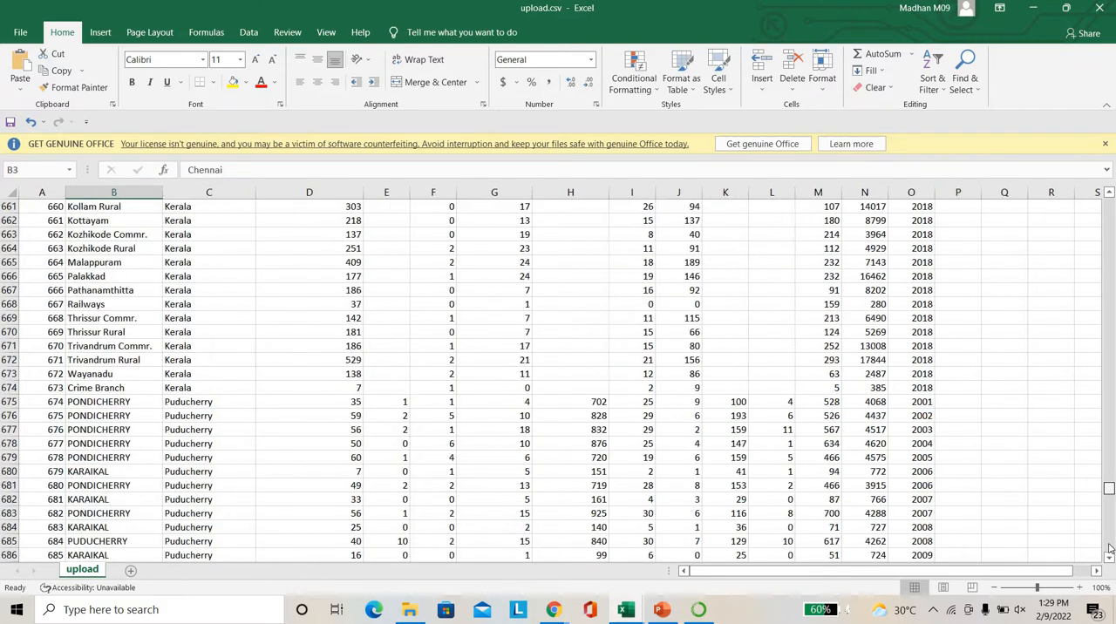
scroll("down", 3)
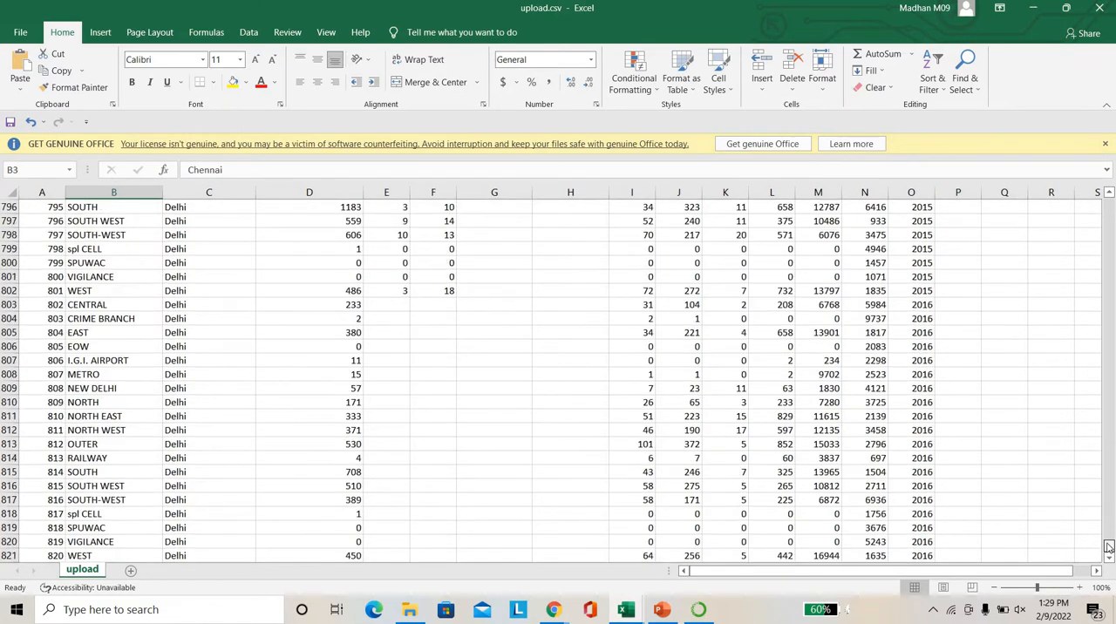
scroll("up", 3)
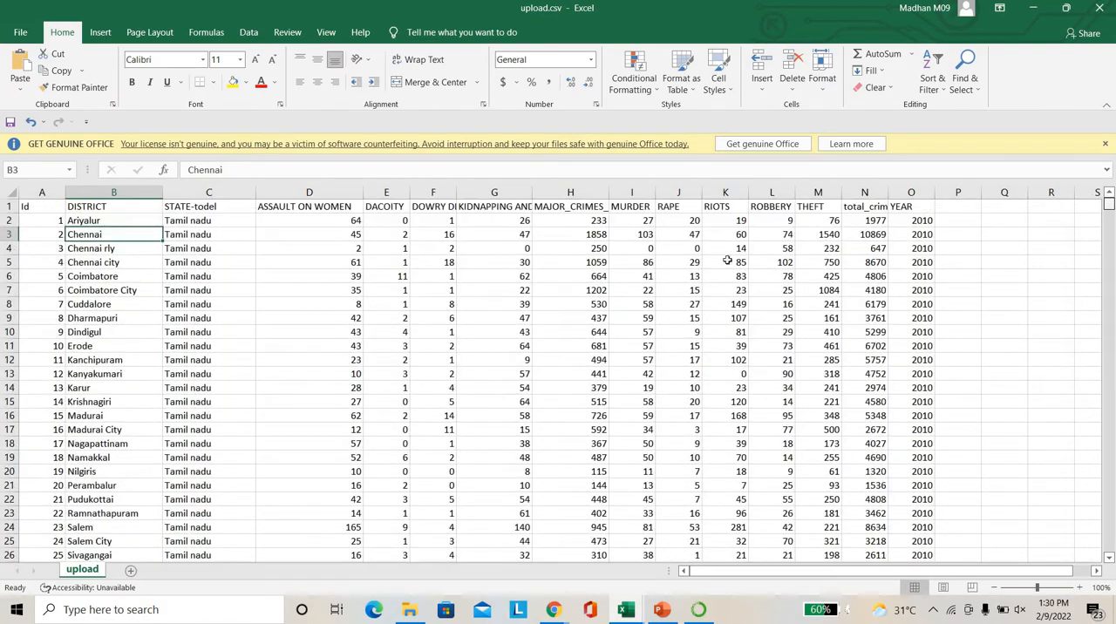
mouse_move(629, 287)
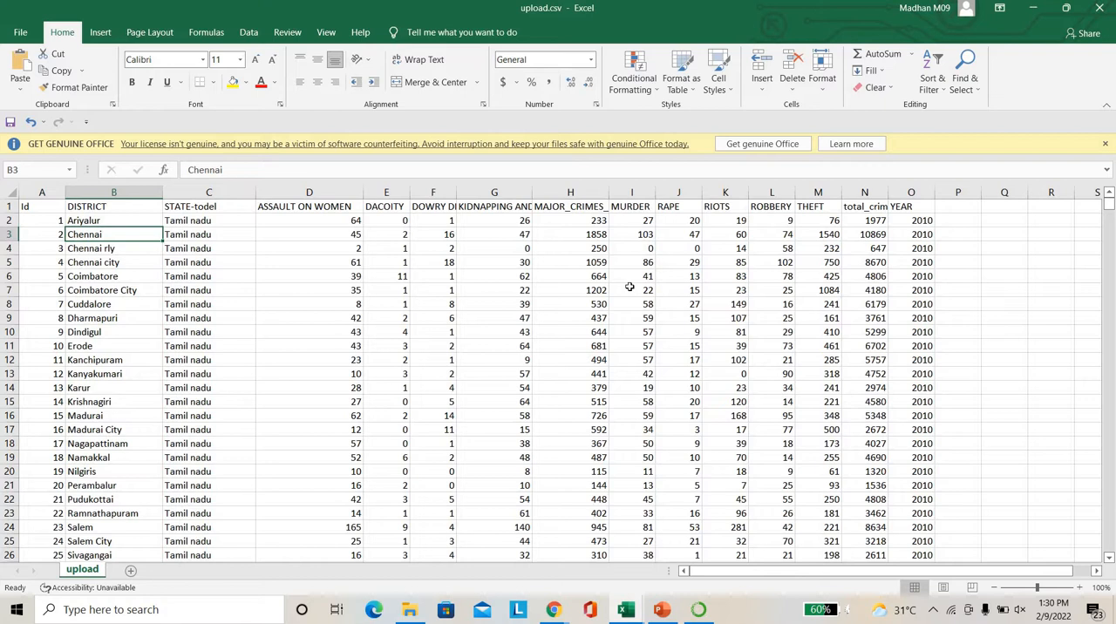
mouse_move(332, 226)
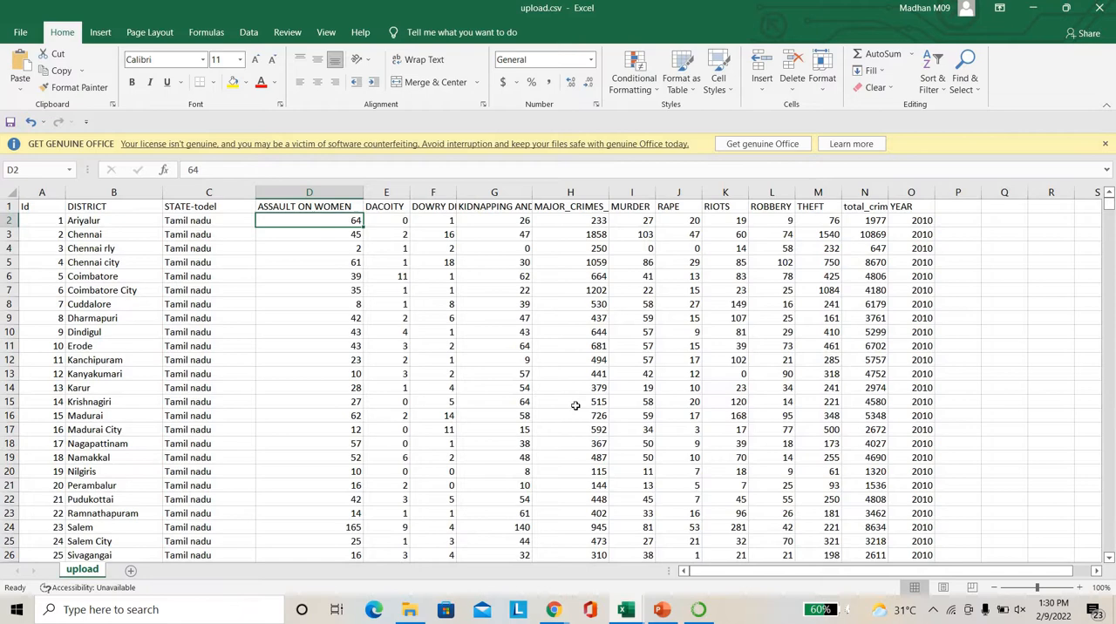
left_click(571, 401)
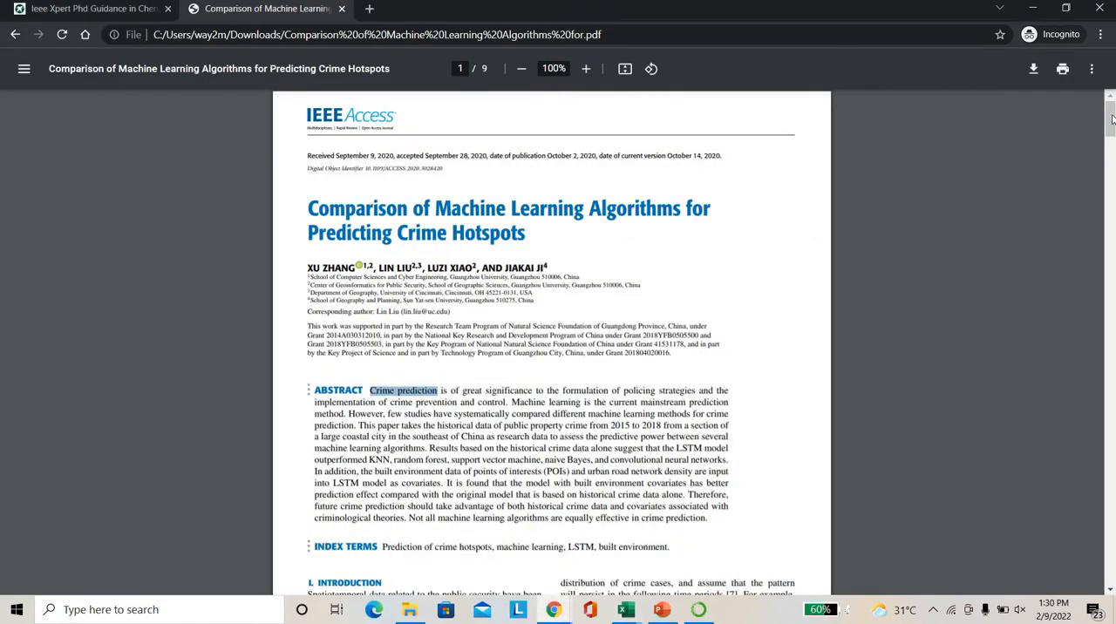
Scroll the crime hotspots paper, view IEEE Xpert, then switch to Anaconda Navigator.
scroll("down", 3)
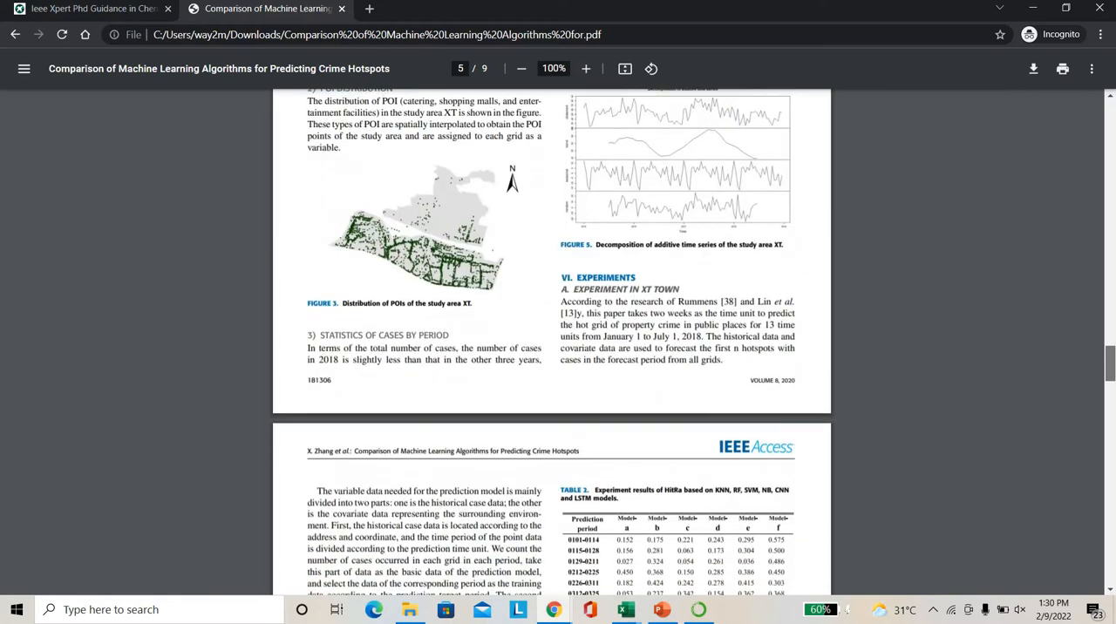
scroll("up", 3)
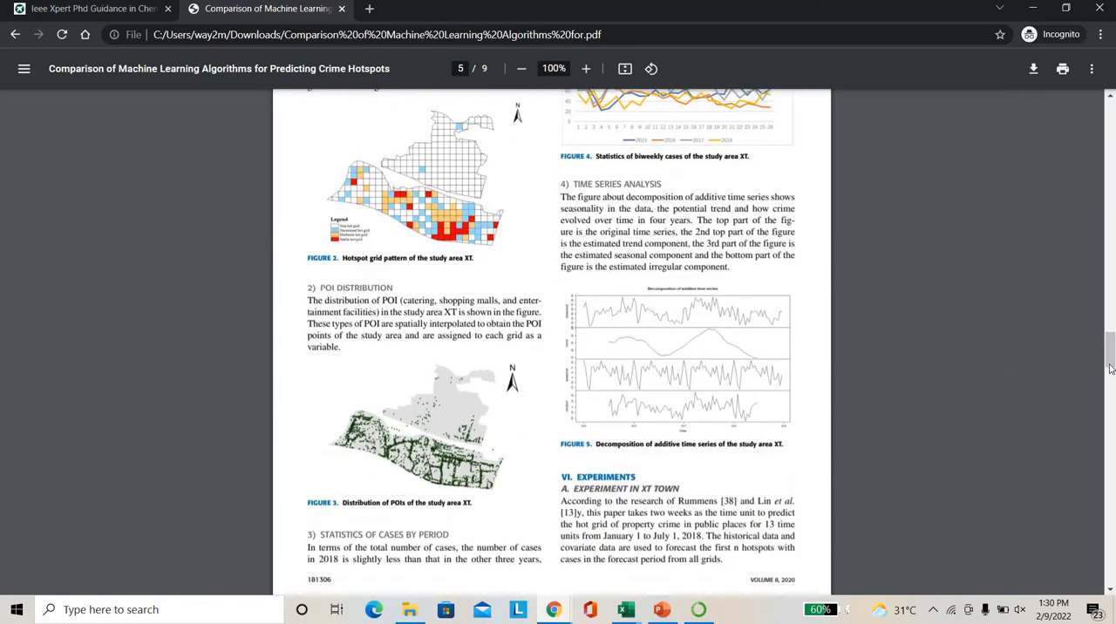
scroll("down", 3)
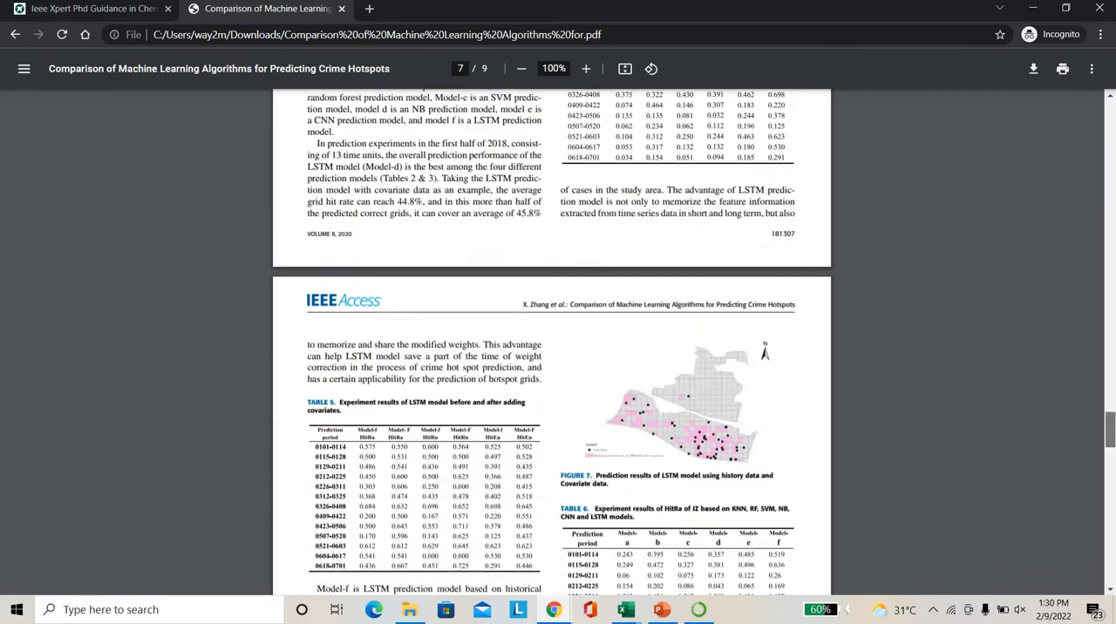
left_click(87, 8)
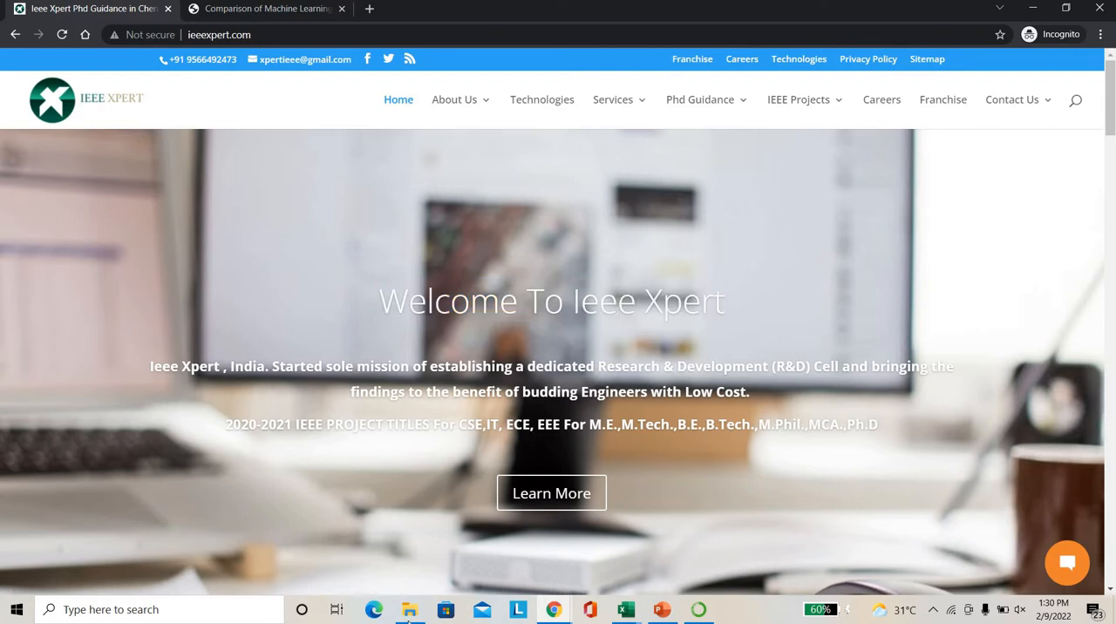
left_click(409, 609)
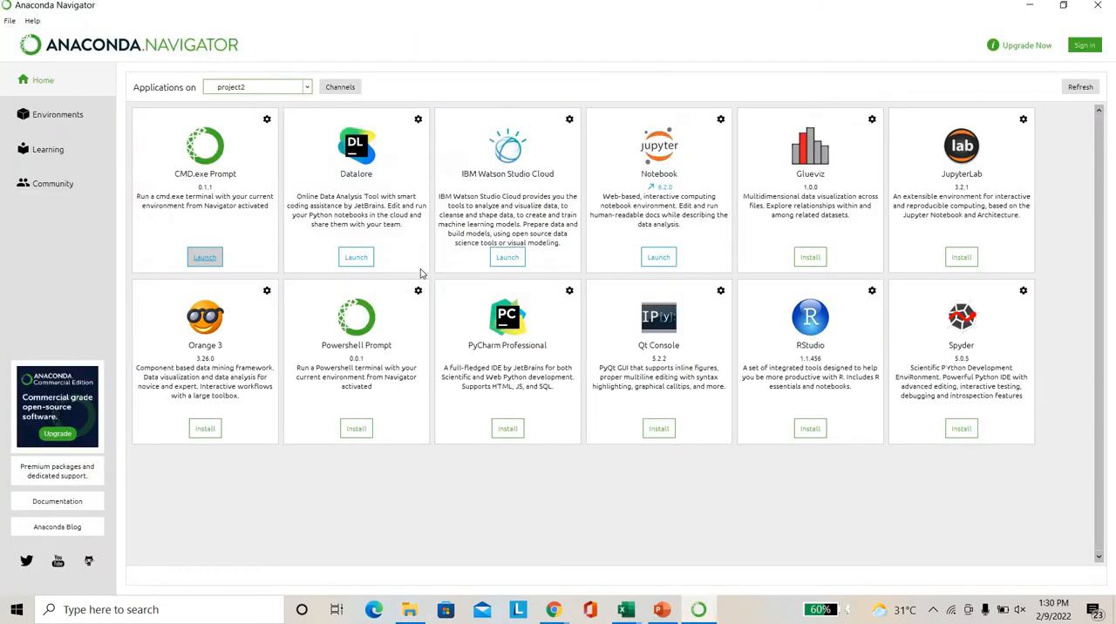
Launch CMD.exe Prompt in project2 and enter 'python app.py'.
left_click(204, 256)
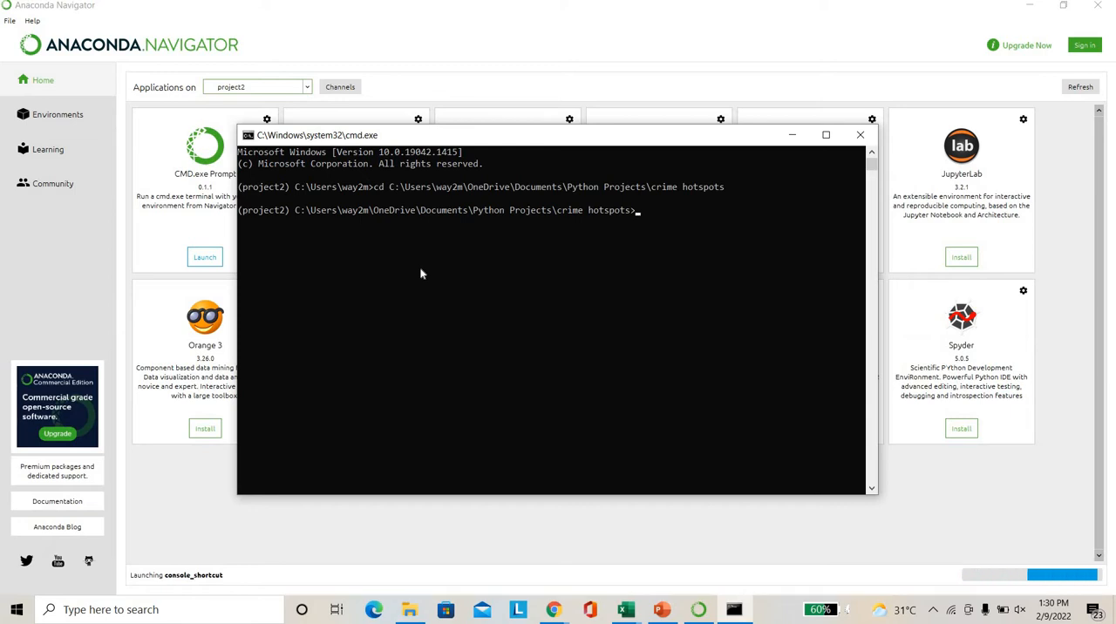
type("python")
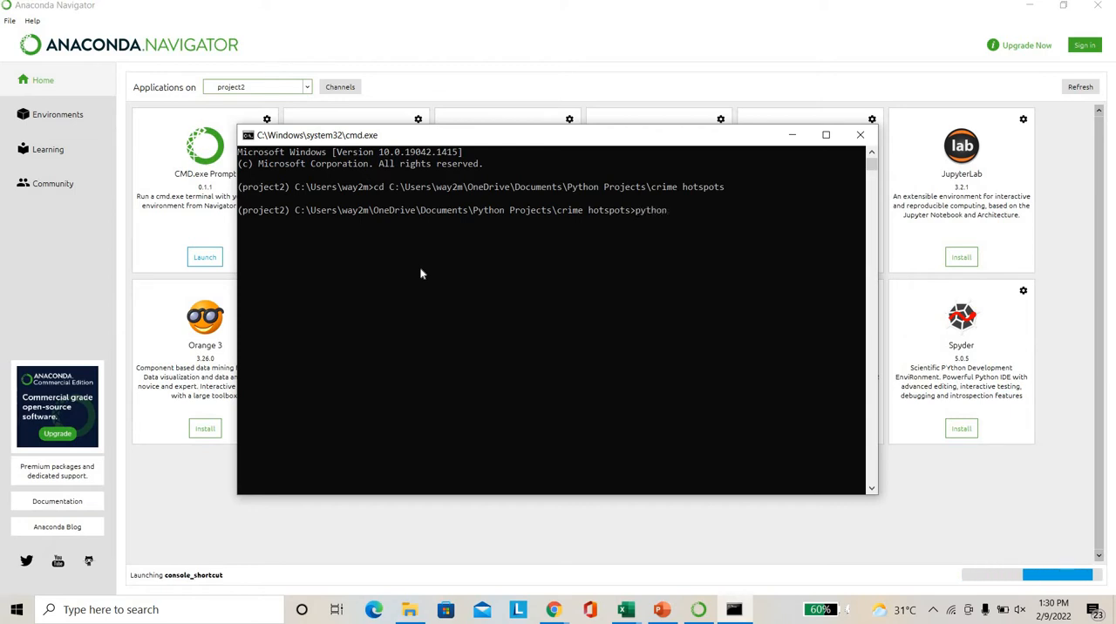
type("app.p")
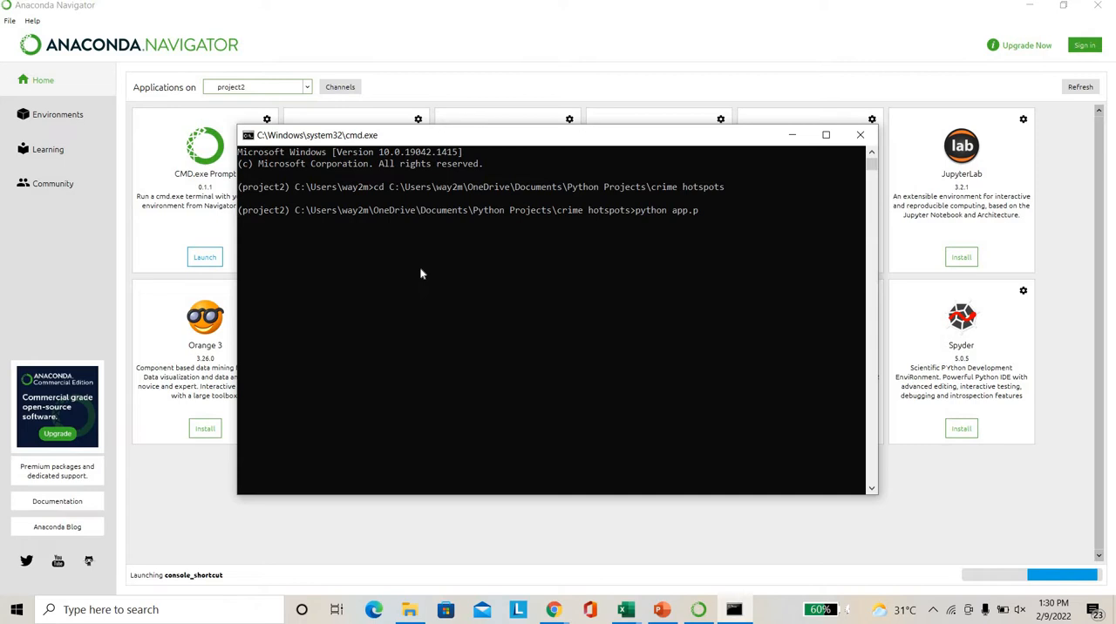
type("y")
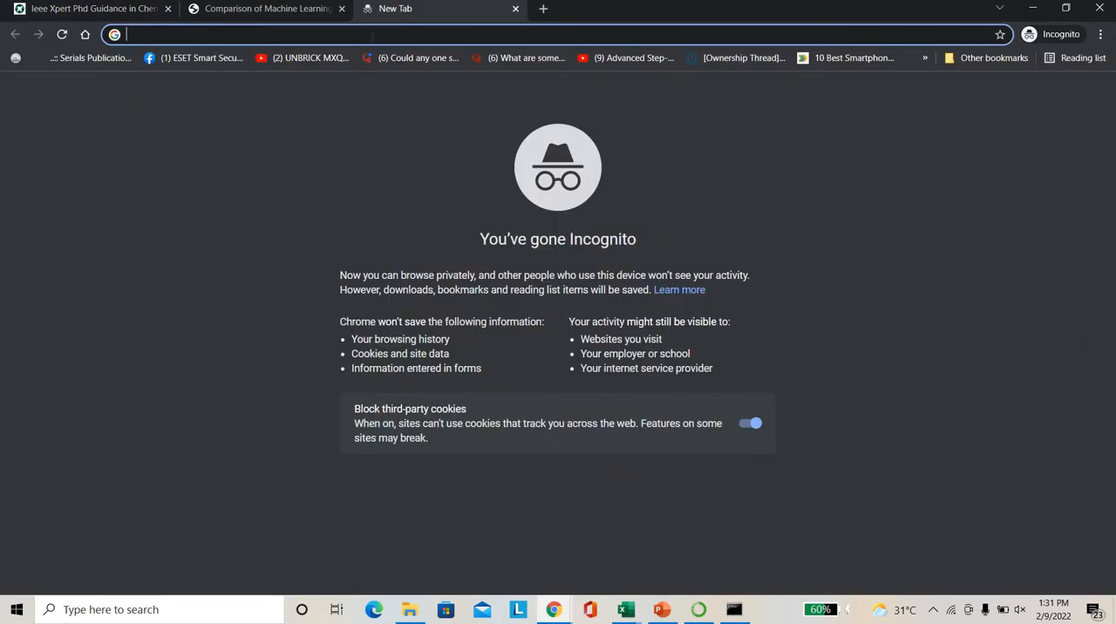
Load 127.0.0.1:5000, skim the home page abstract, and go to Login.
type("127.0.0.1:5000")
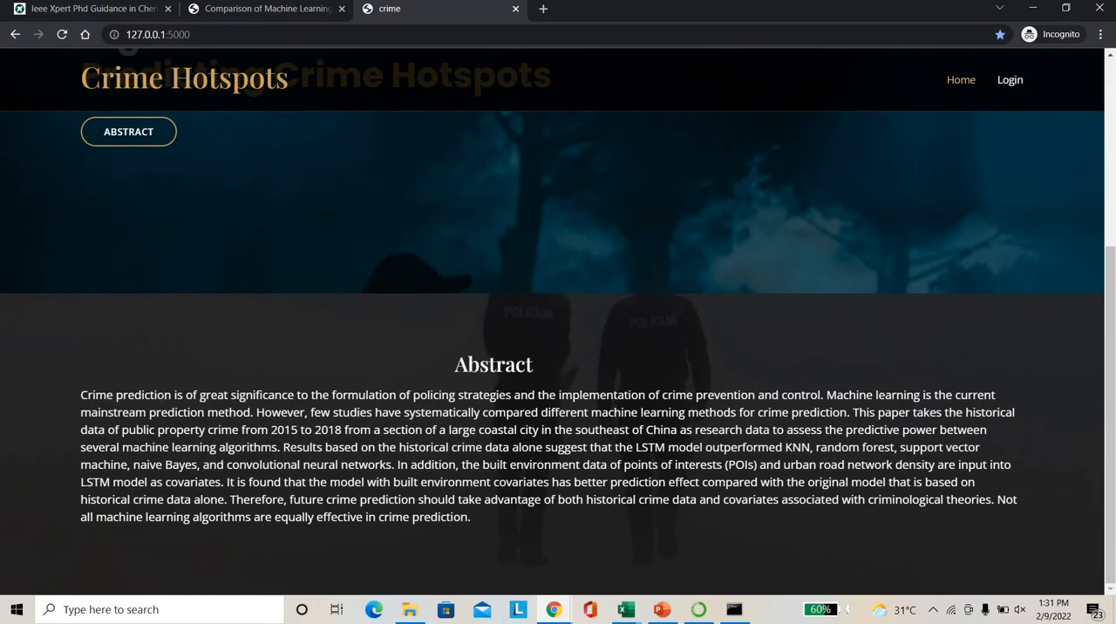
left_click_drag(160, 395, 517, 430)
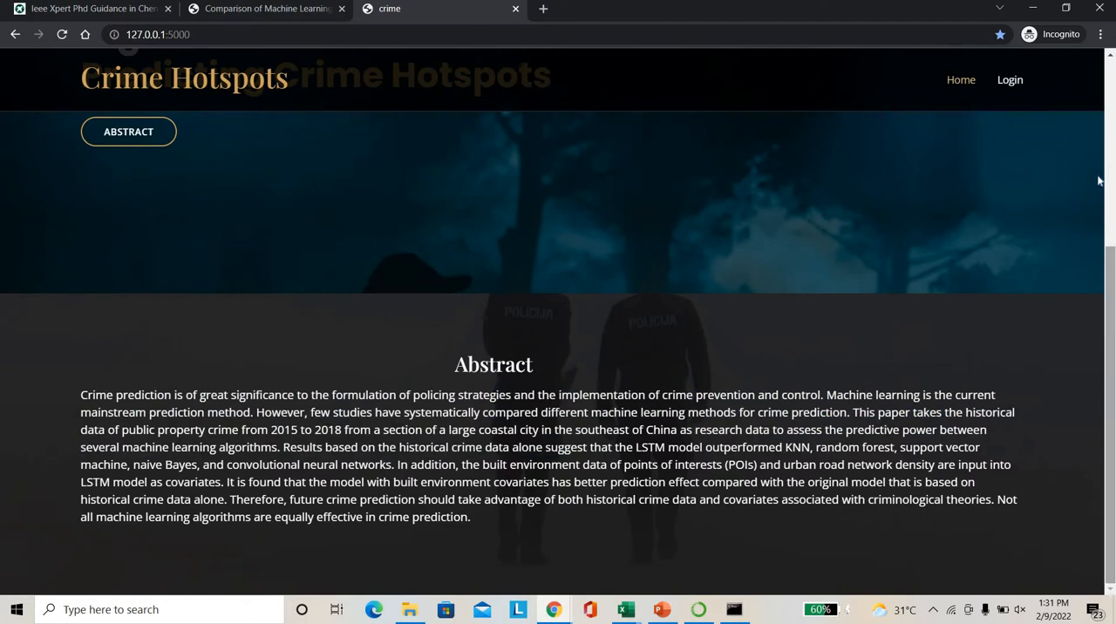
scroll("up", 3)
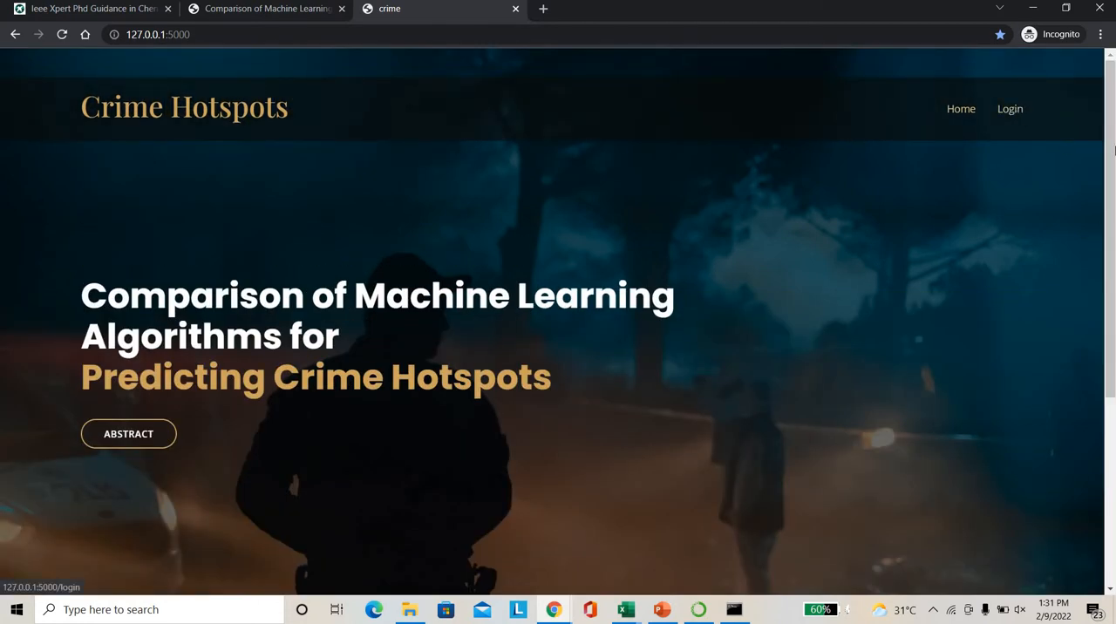
left_click(1009, 109)
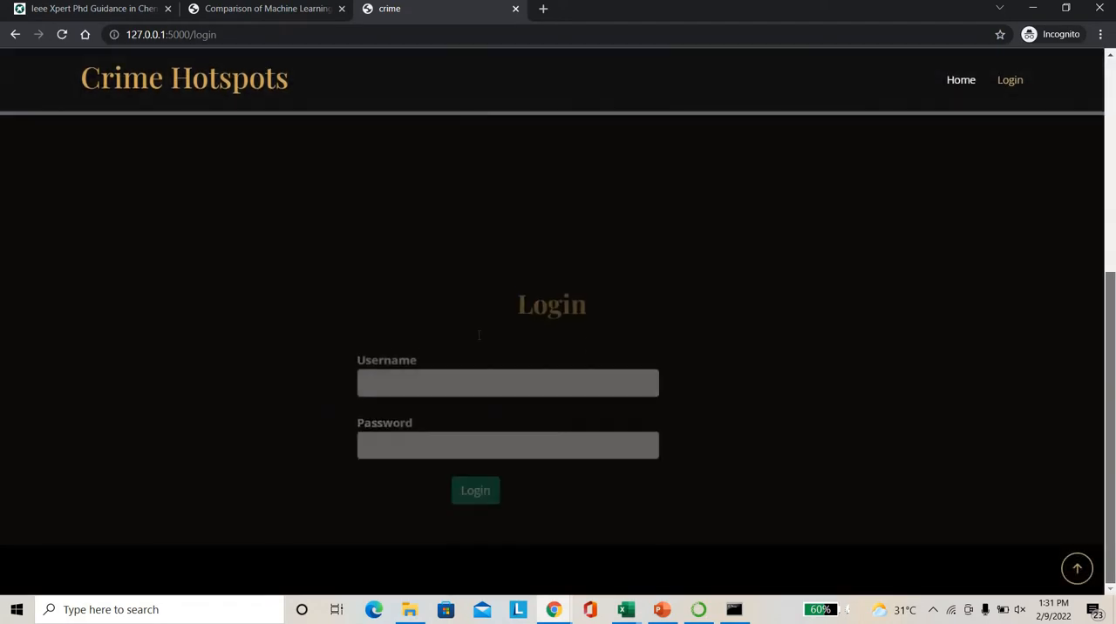
Log in as admin and acknowledge the Login Success alert.
type("admin")
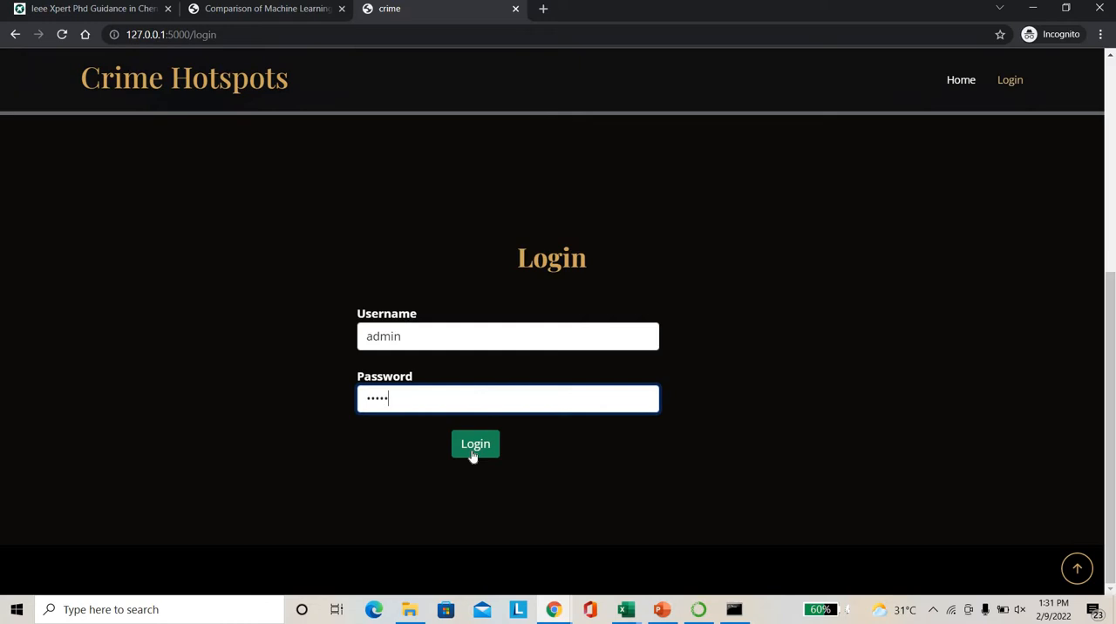
left_click(475, 444)
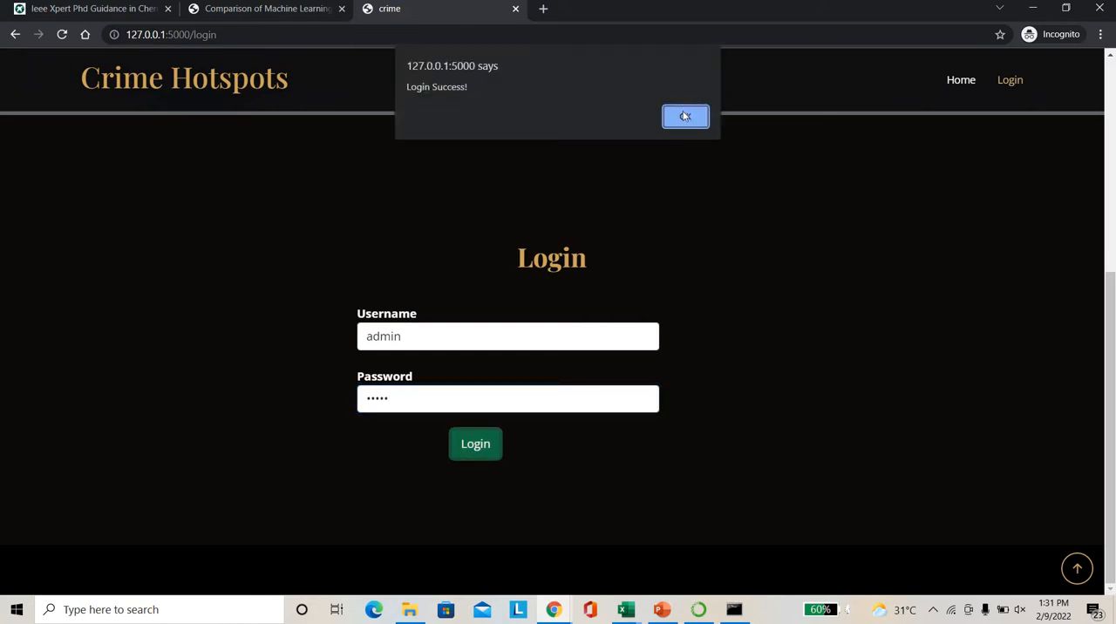
left_click(686, 116)
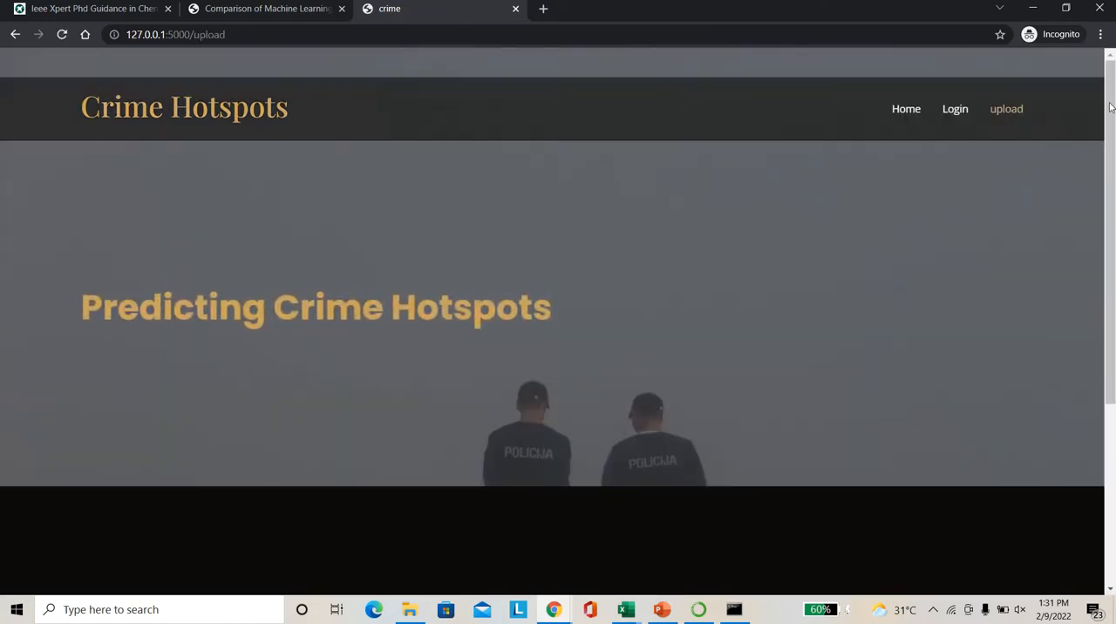
Choose upload.csv and upload it for preview.
scroll("down", 3)
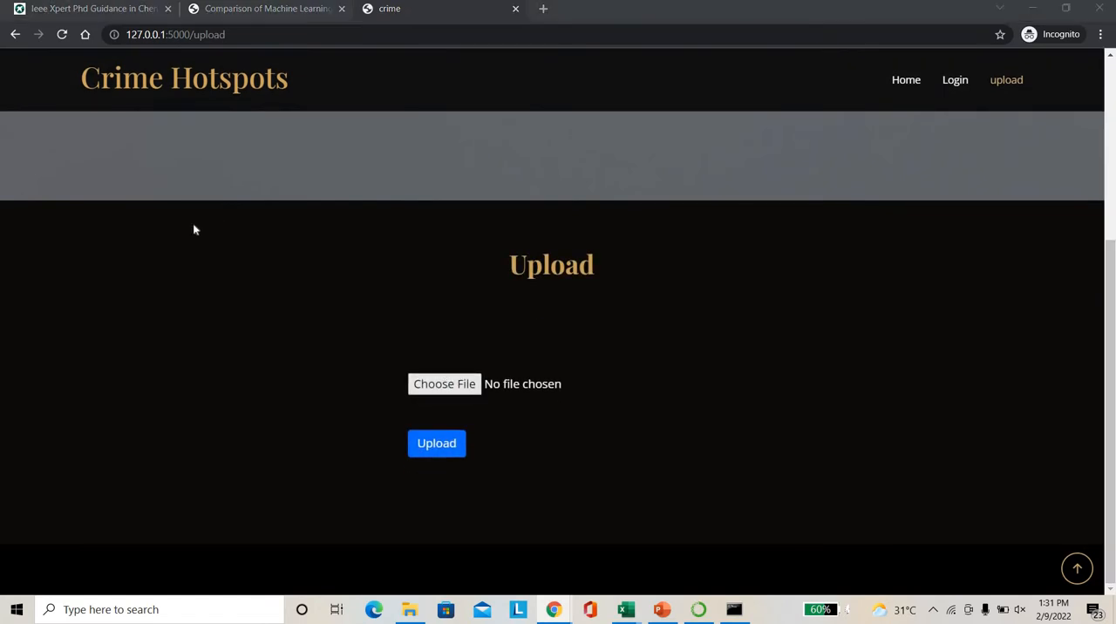
left_click(444, 384)
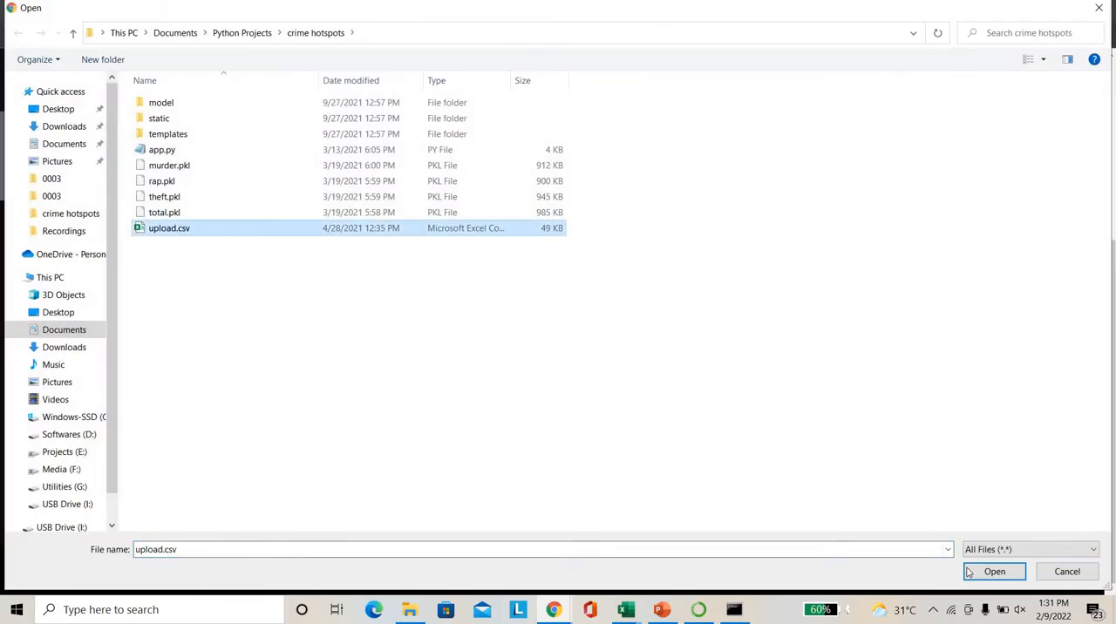
left_click(994, 571)
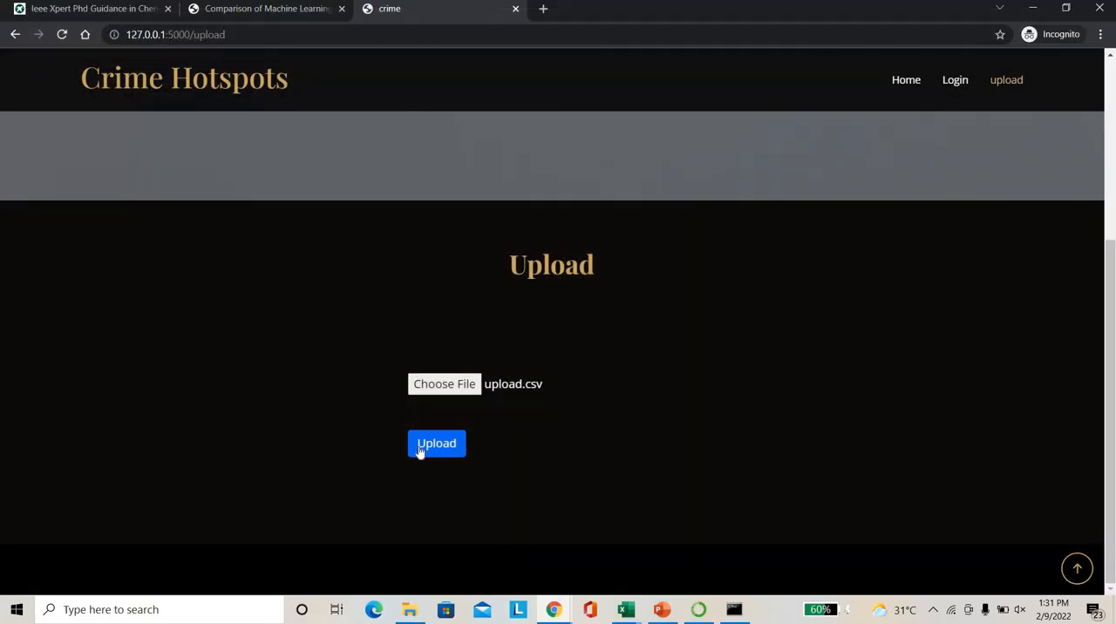
left_click(436, 443)
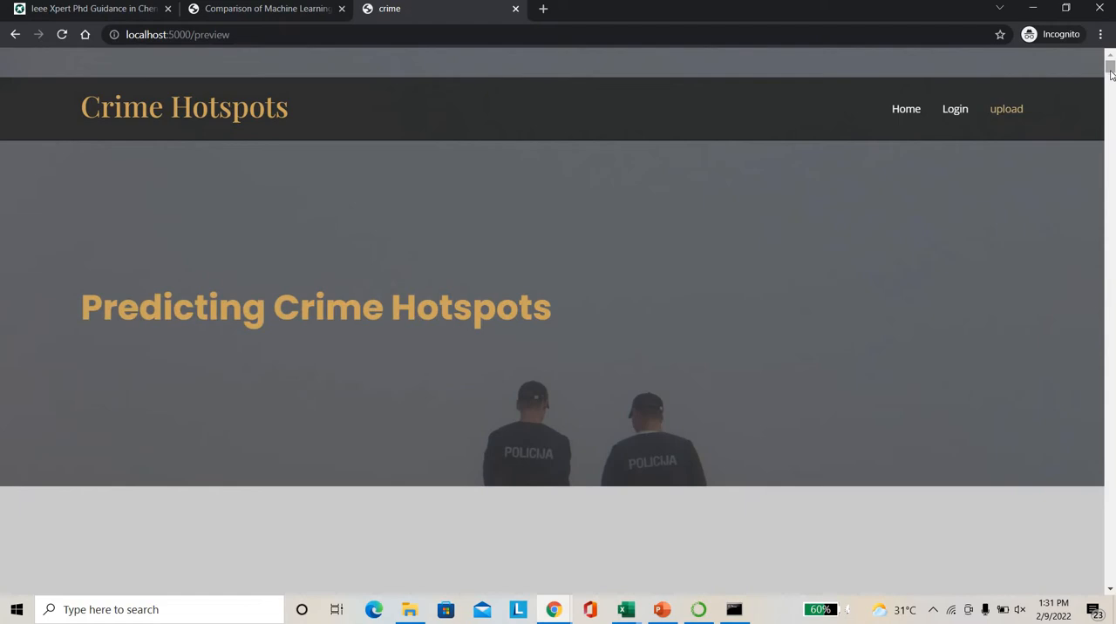
Scroll through the district preview table and start training and testing the models.
scroll("down", 3)
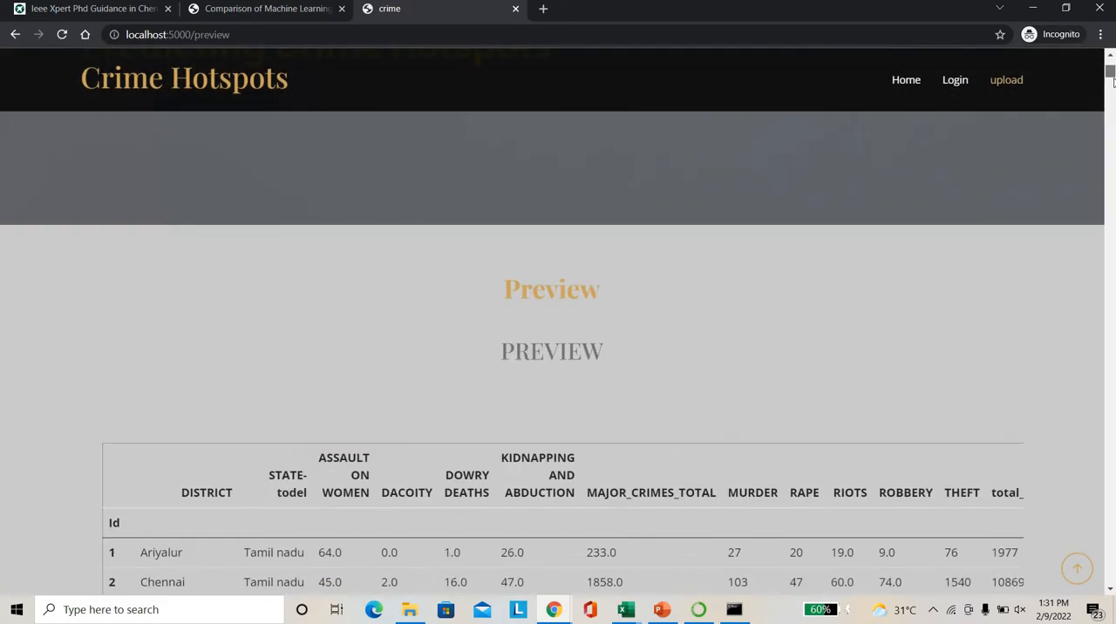
scroll("down", 3)
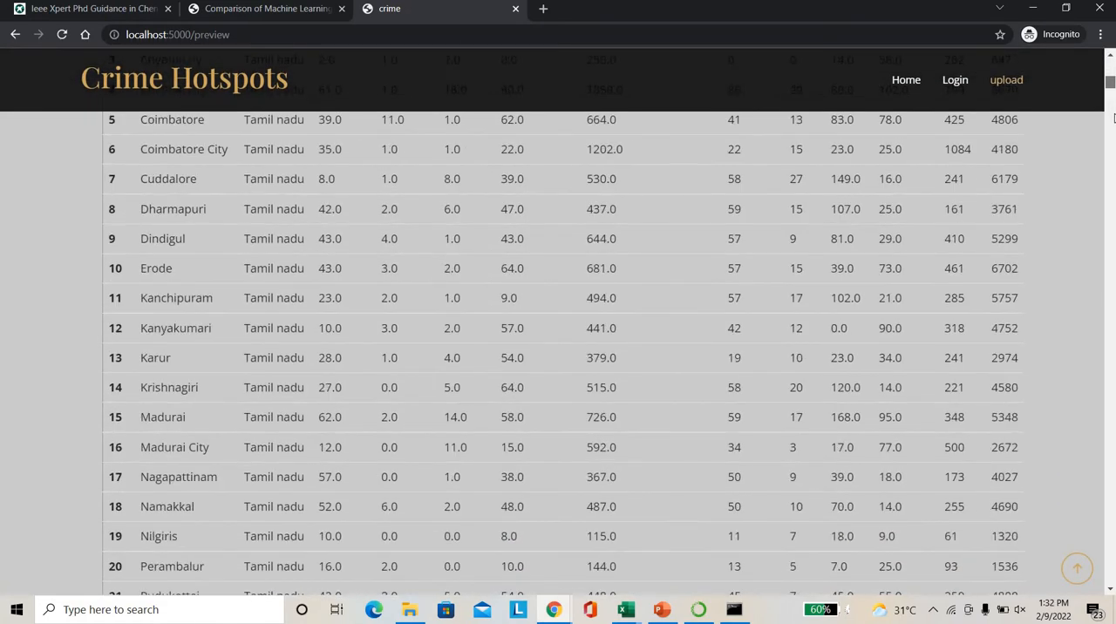
scroll("down", 3)
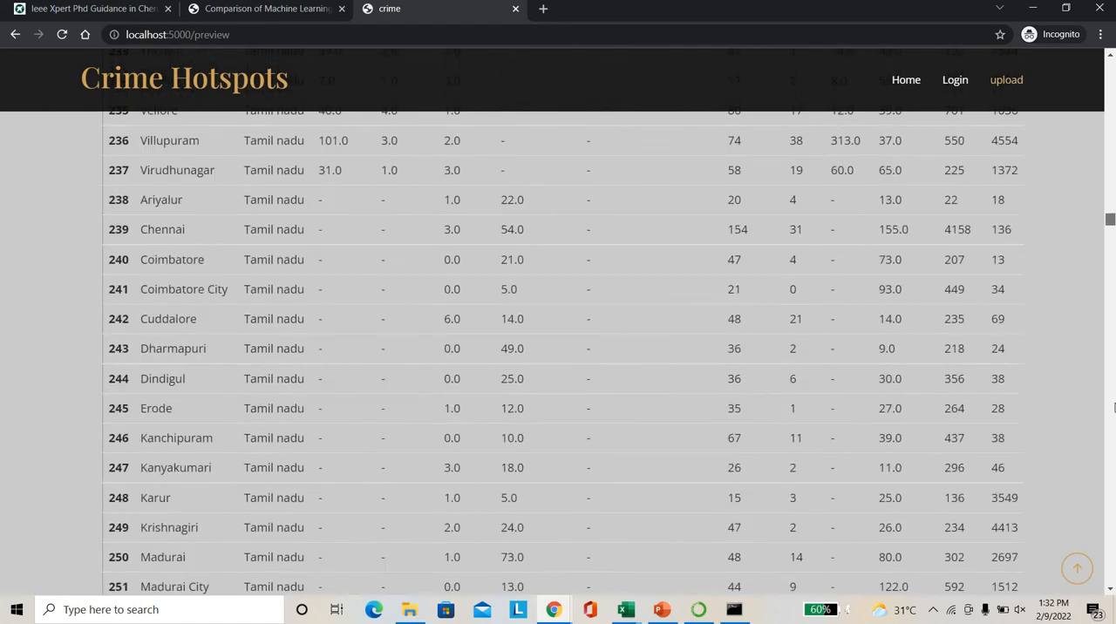
scroll("down", 3)
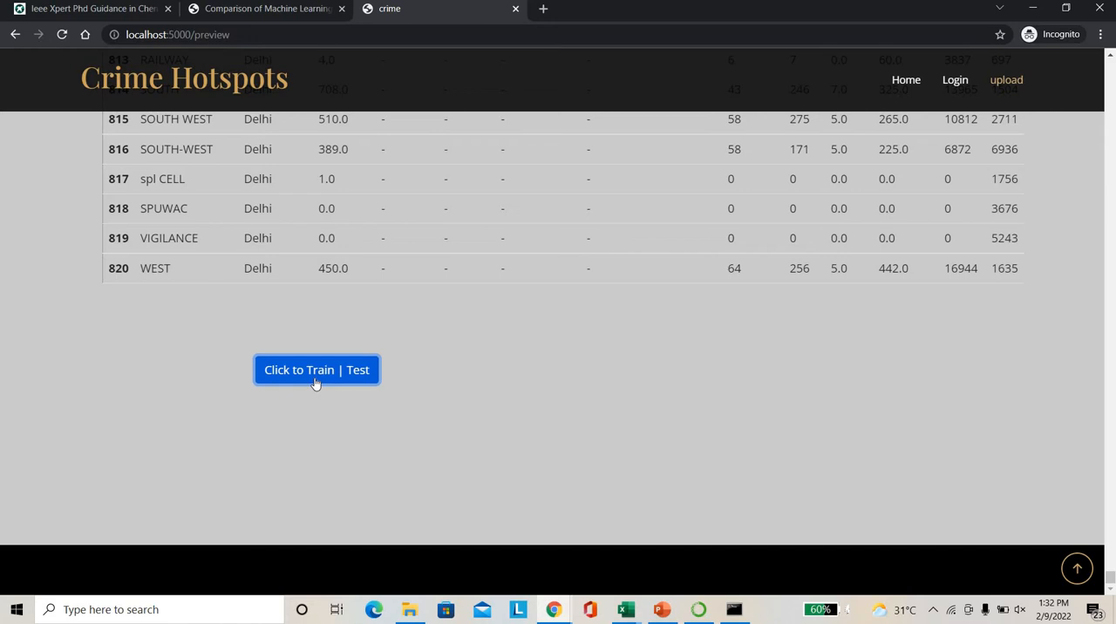
left_click(317, 369)
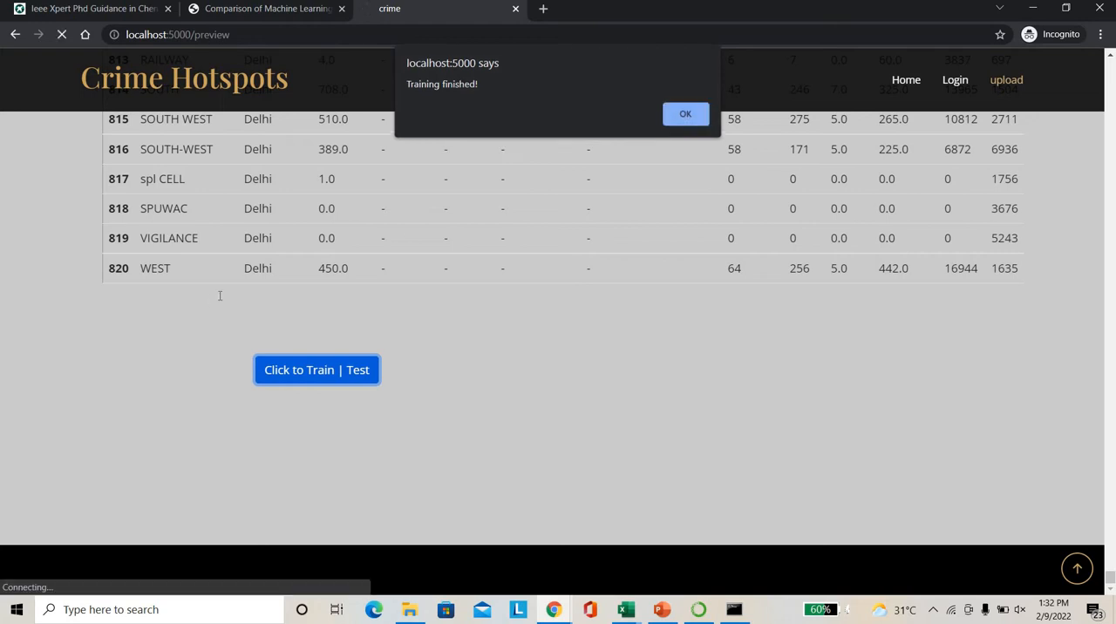
Dismiss the Training finished alert and show the prediction crime-type menu.
left_click(685, 113)
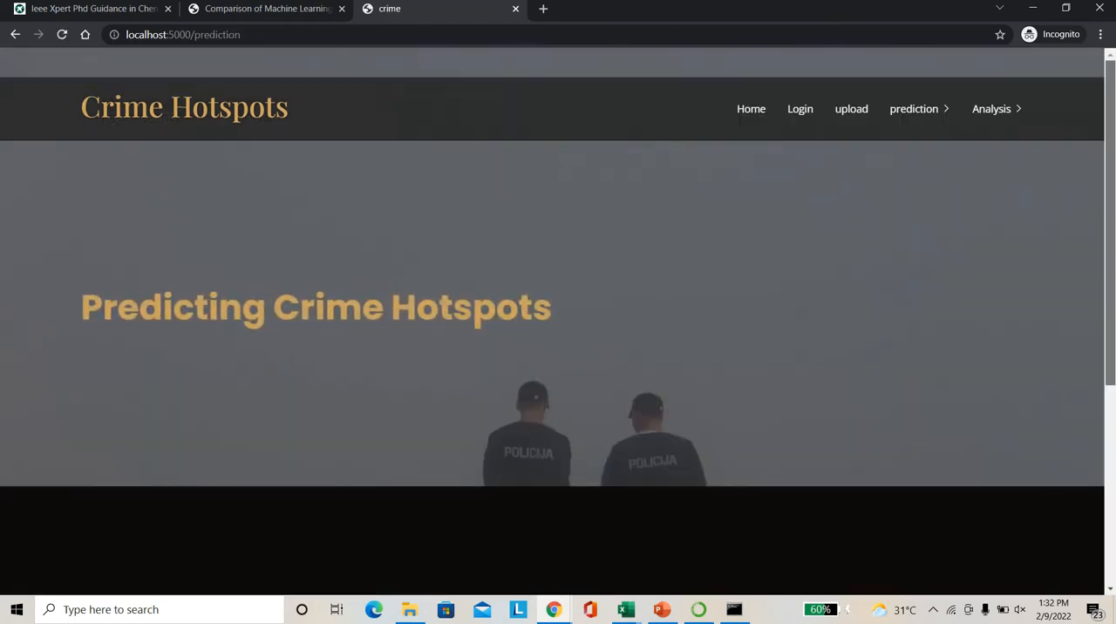
scroll("down", 3)
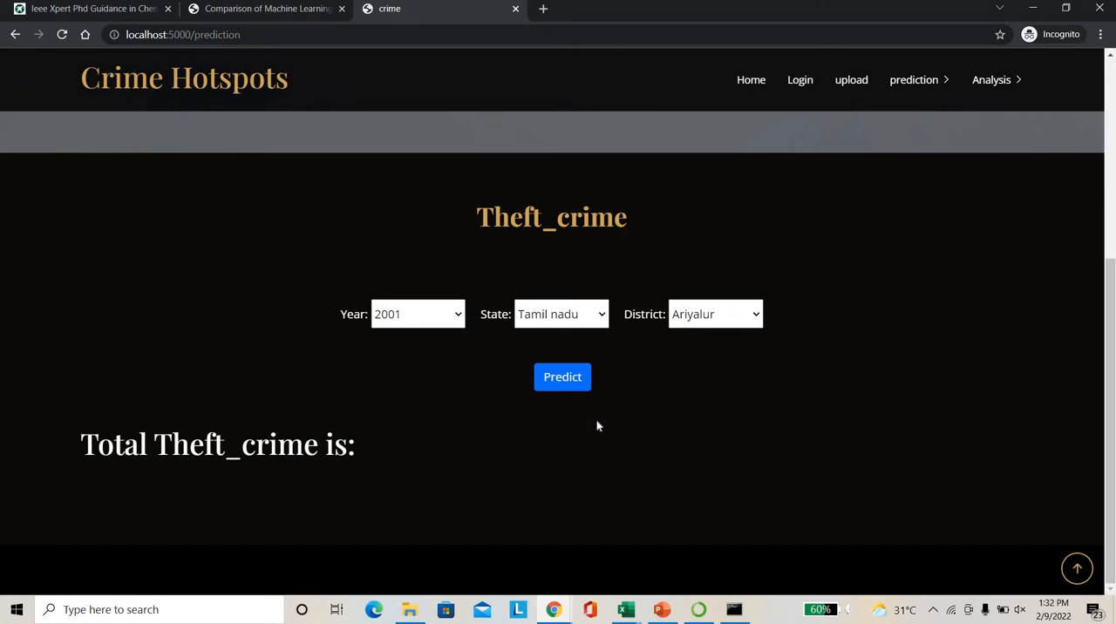
mouse_move(916, 87)
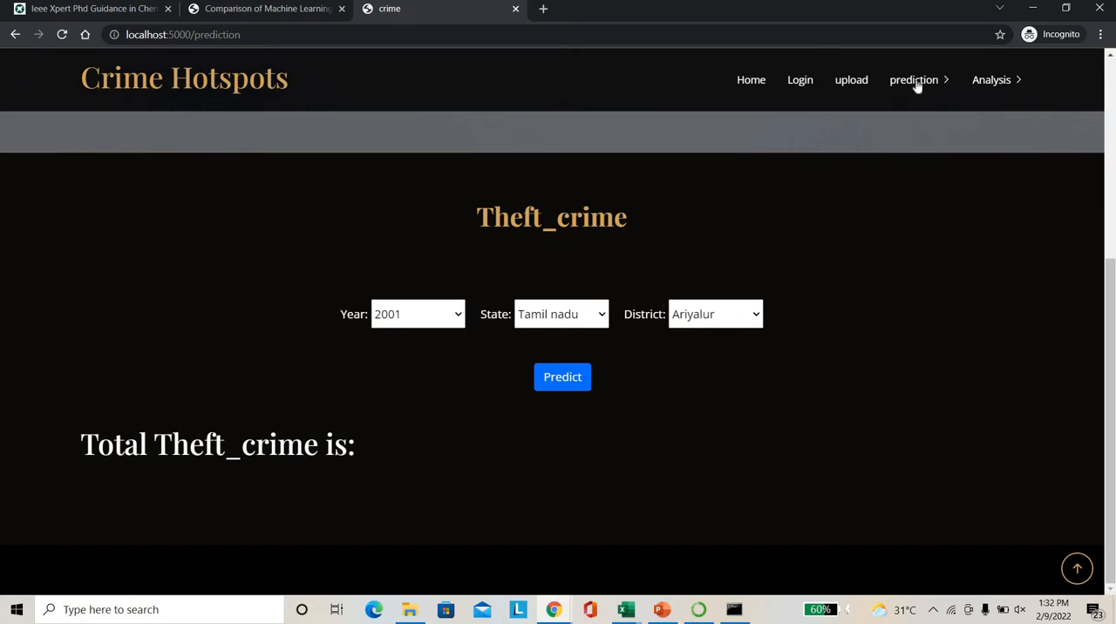
left_click(914, 79)
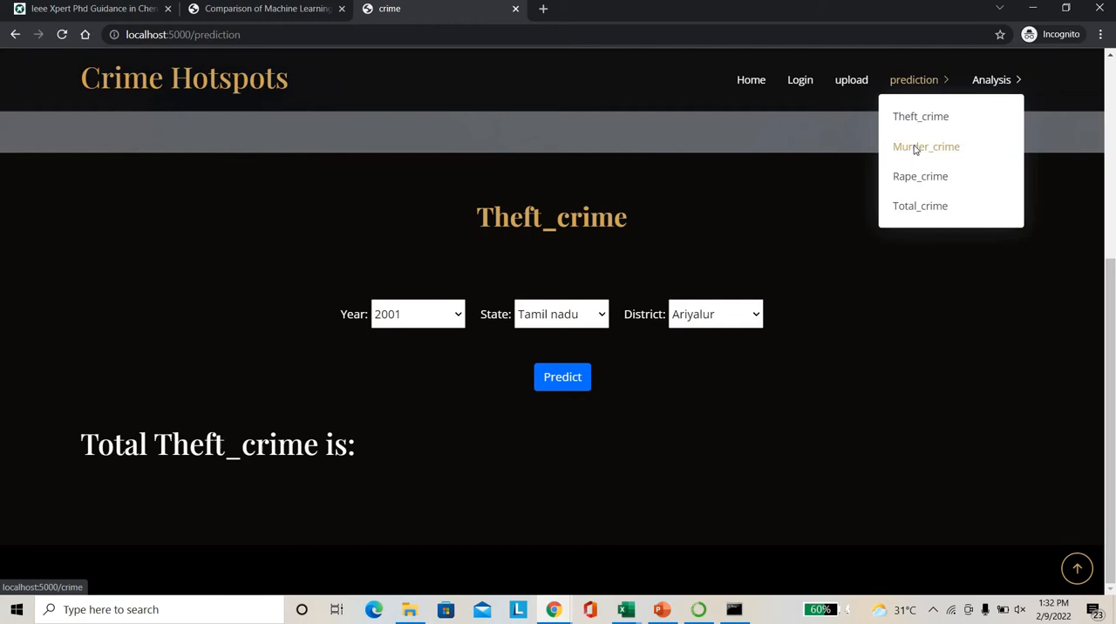
Predict Murder_crime for 2022, Kerala, Thrissur and highlight the total of 17.
left_click(926, 146)
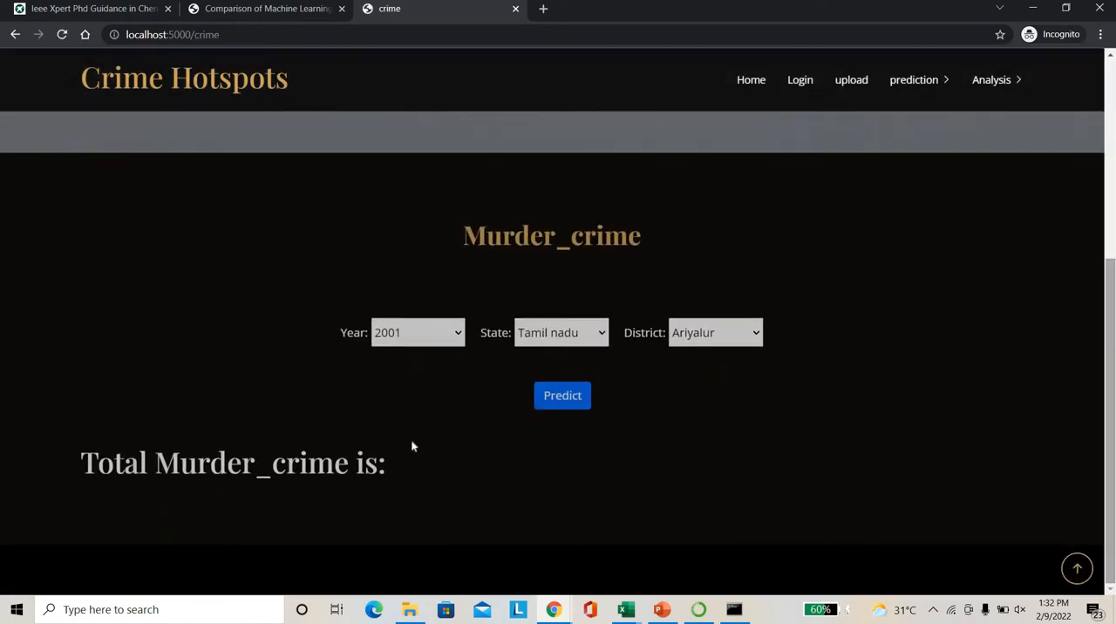
left_click(417, 333)
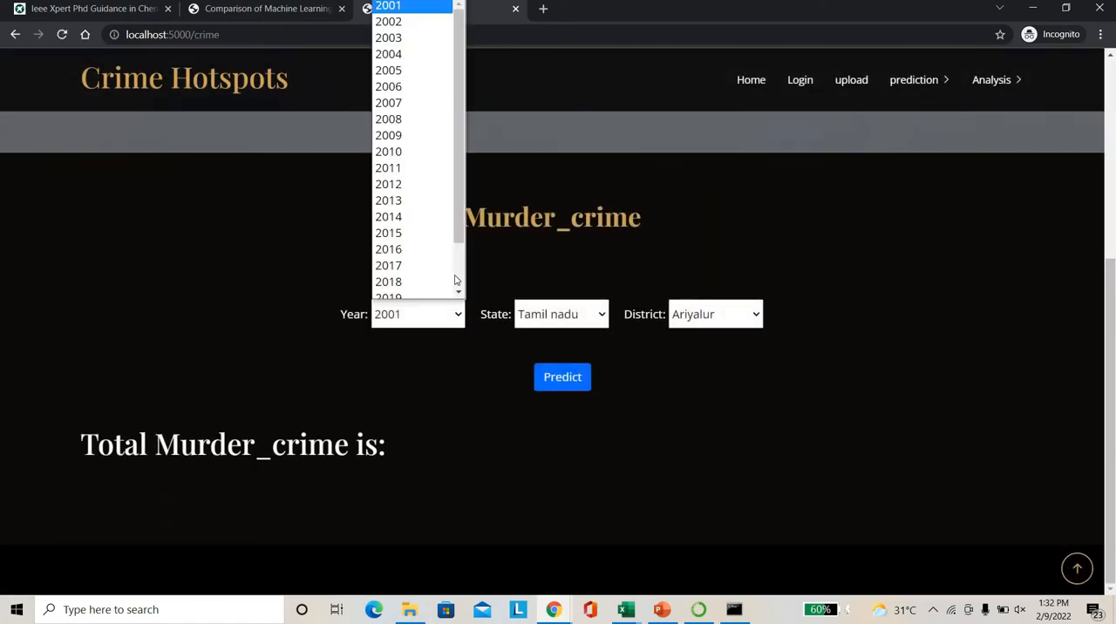
scroll("down", 3)
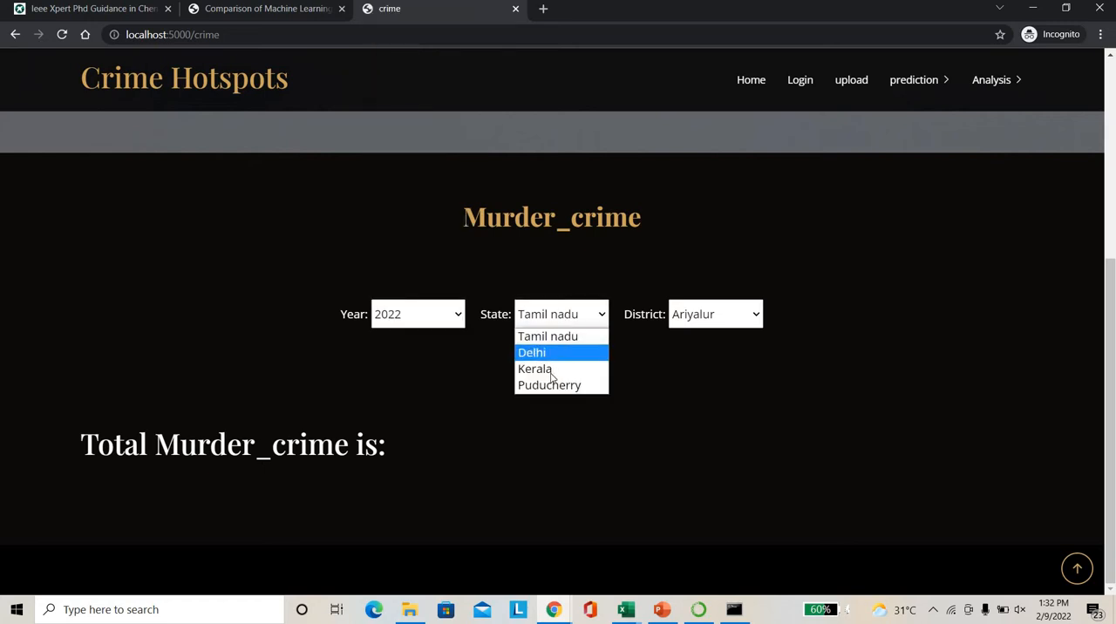
left_click(534, 368)
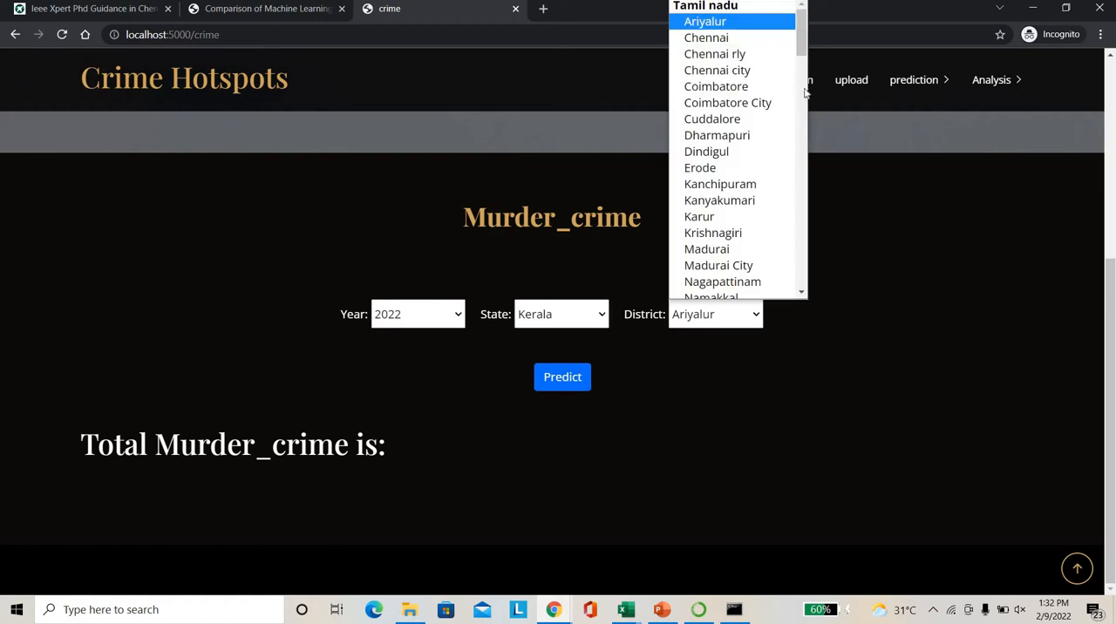
scroll("down", 3)
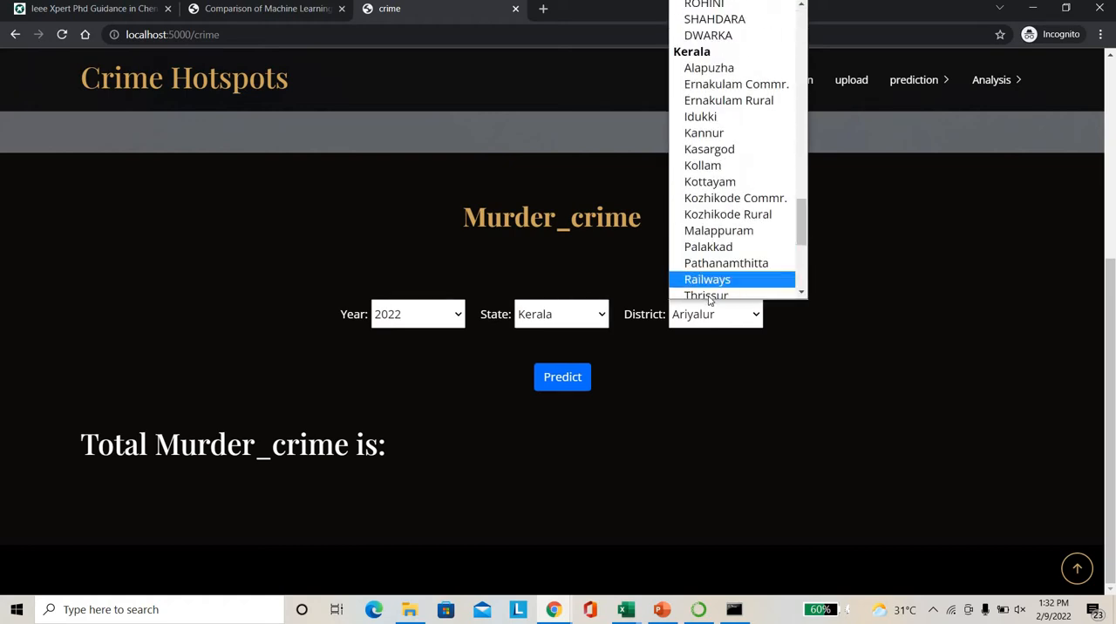
left_click(706, 295)
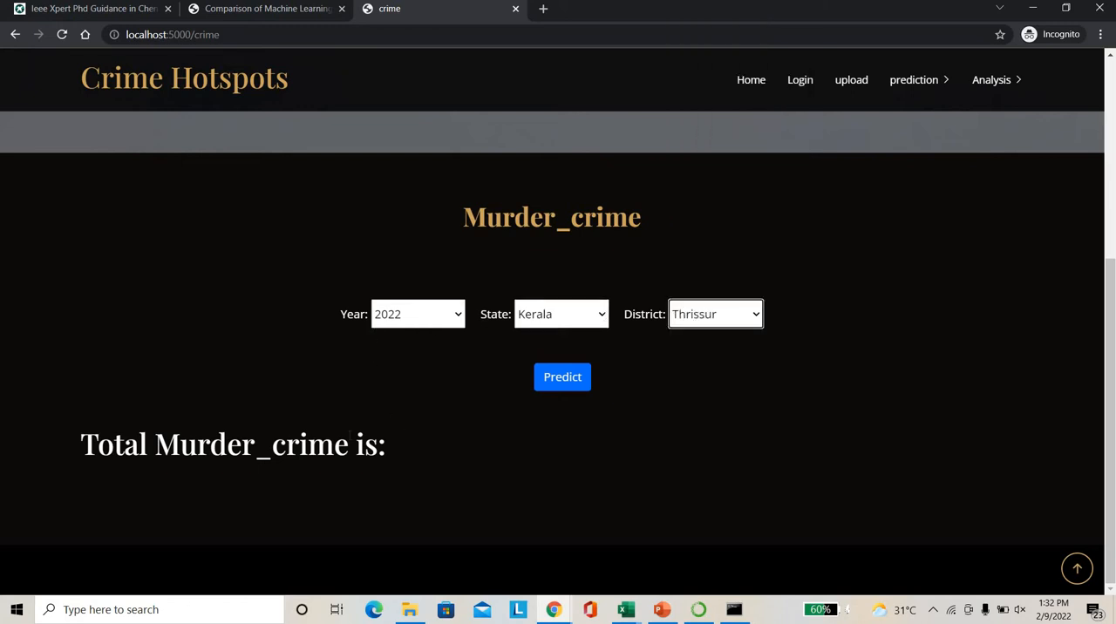
mouse_move(465, 444)
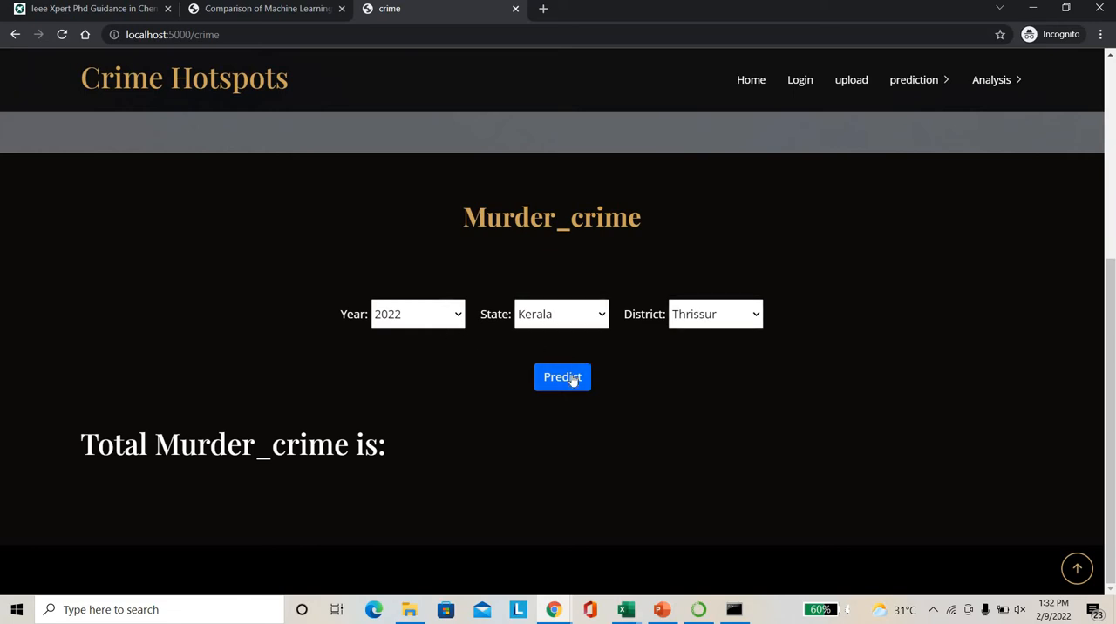
left_click(562, 376)
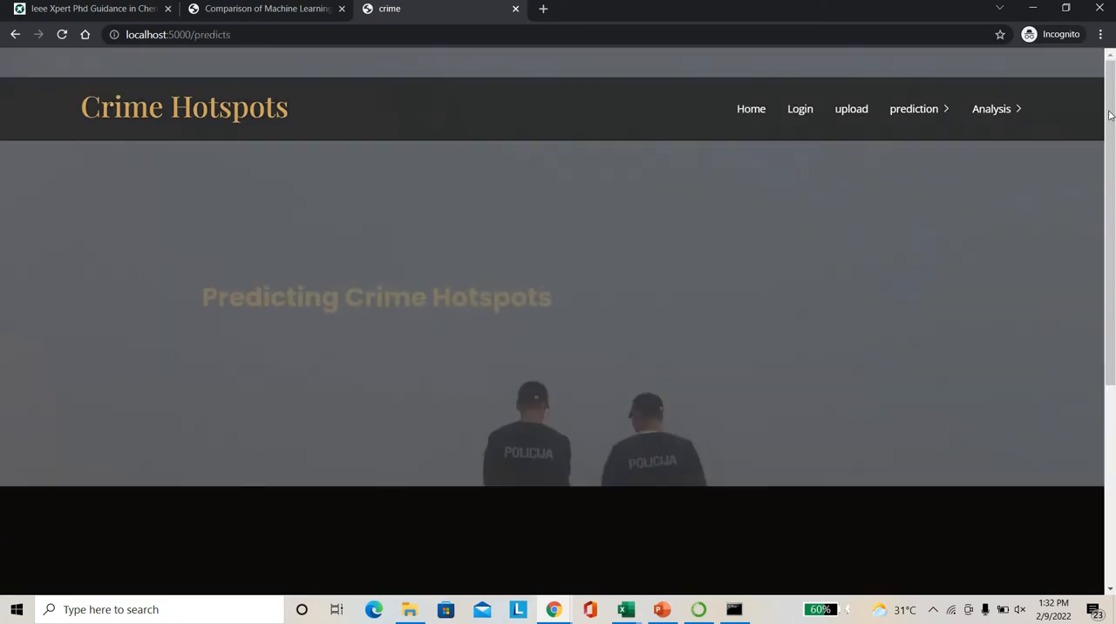
scroll("down", 3)
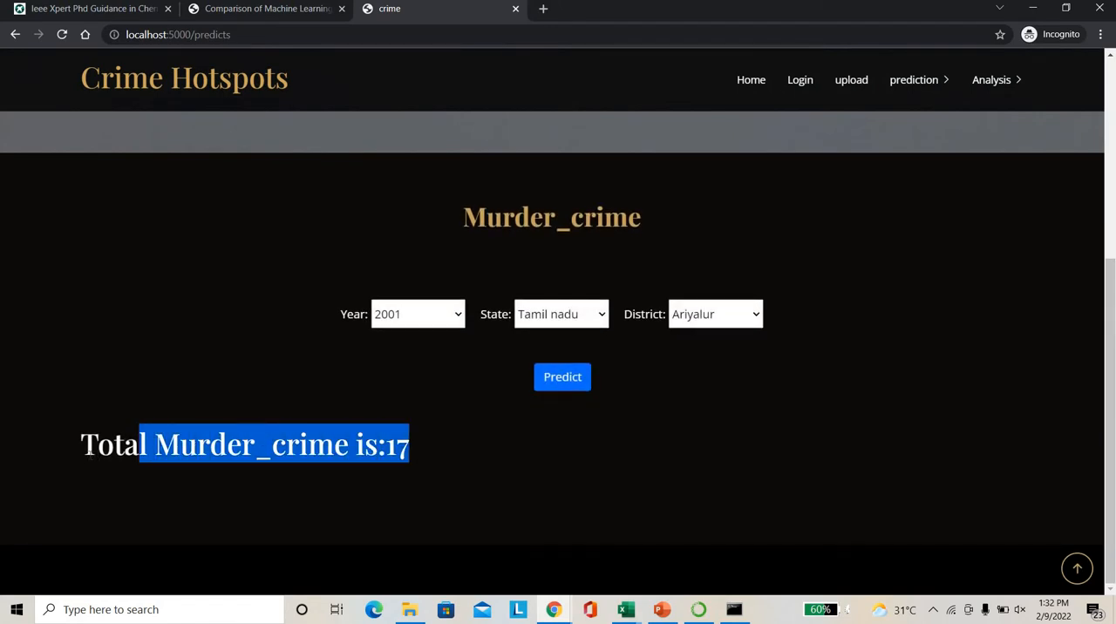
left_click_drag(140, 443, 83, 444)
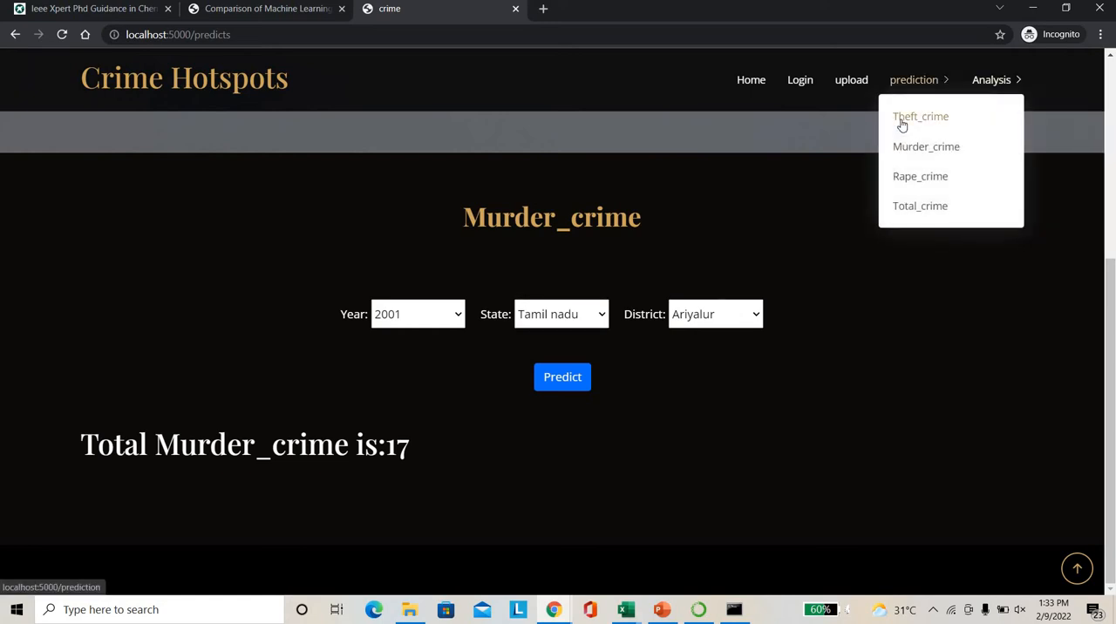
Predict Theft_crime for 2022, Delhi, CENTRAL and select the total of 1322.
left_click(920, 116)
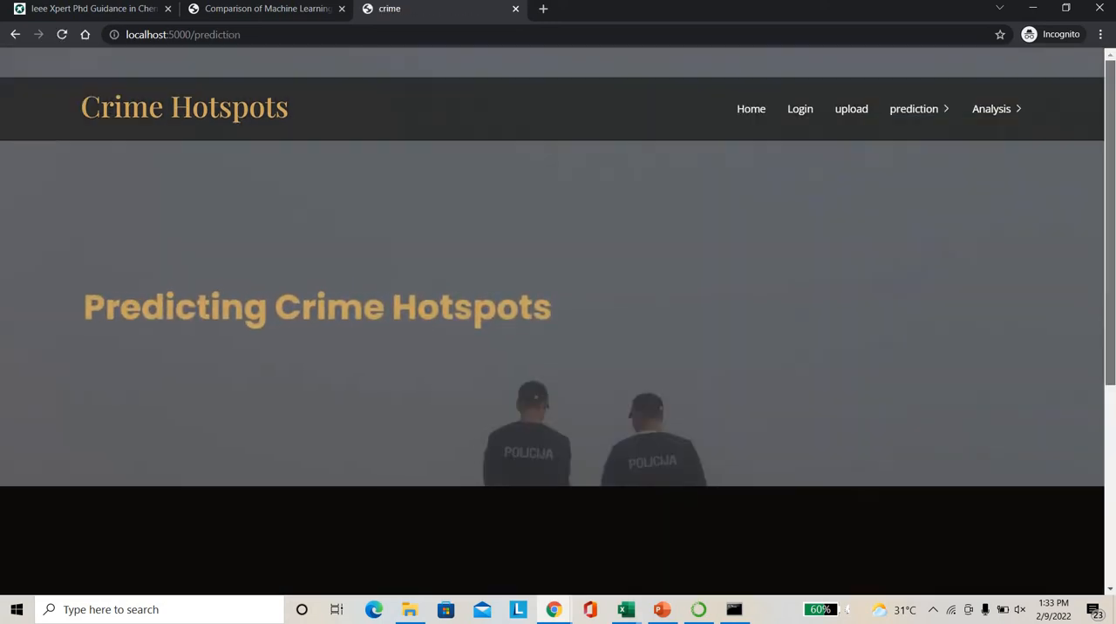
scroll("down", 3)
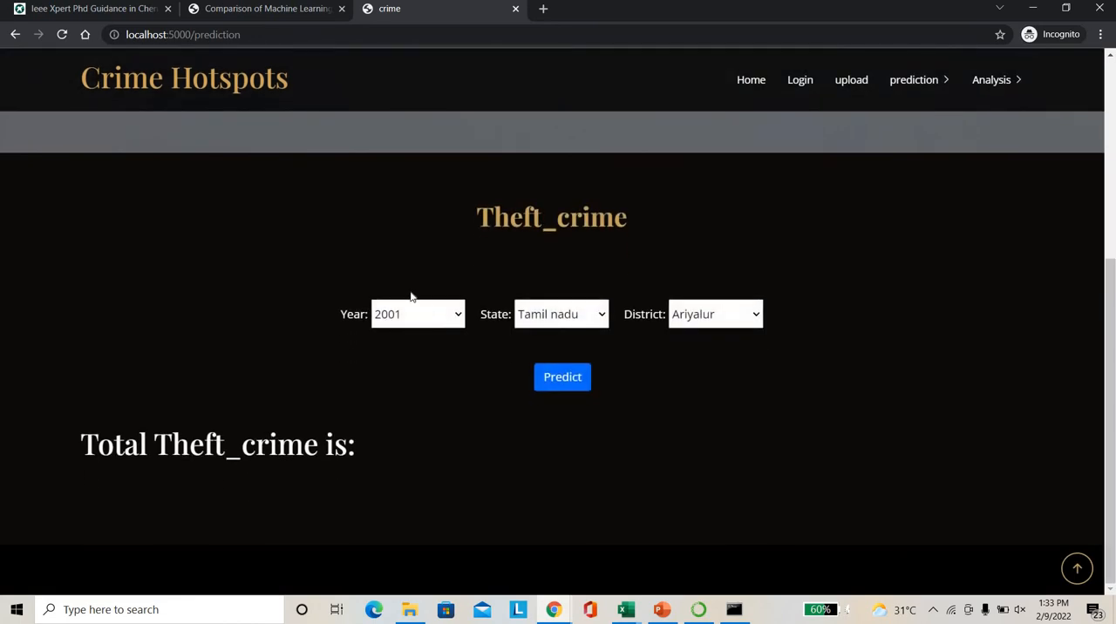
left_click(417, 314)
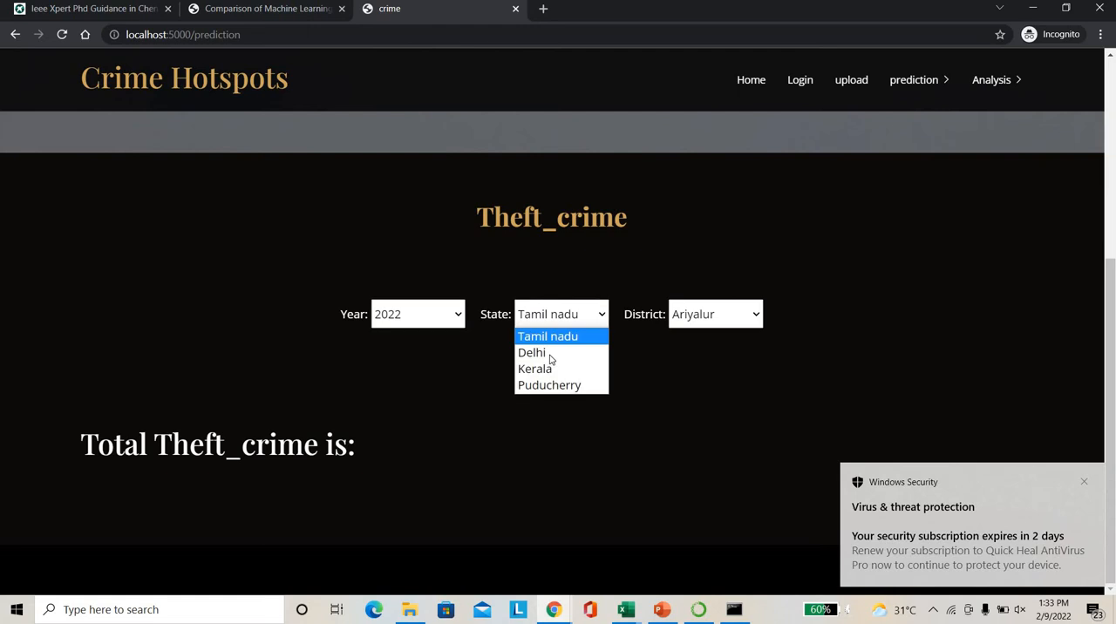
left_click(531, 353)
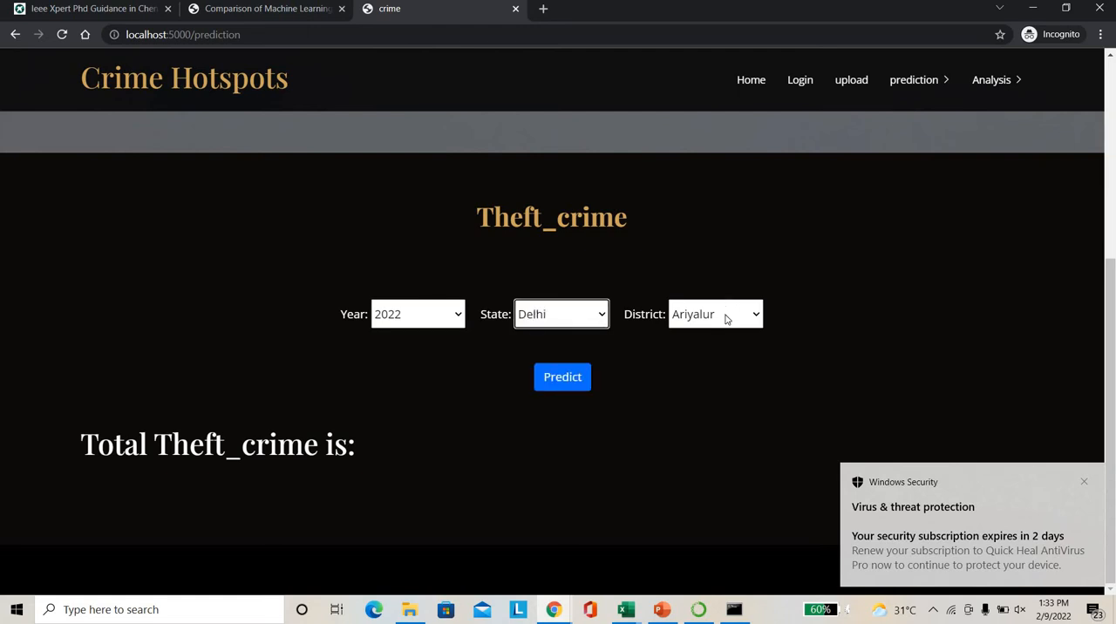
left_click(715, 314)
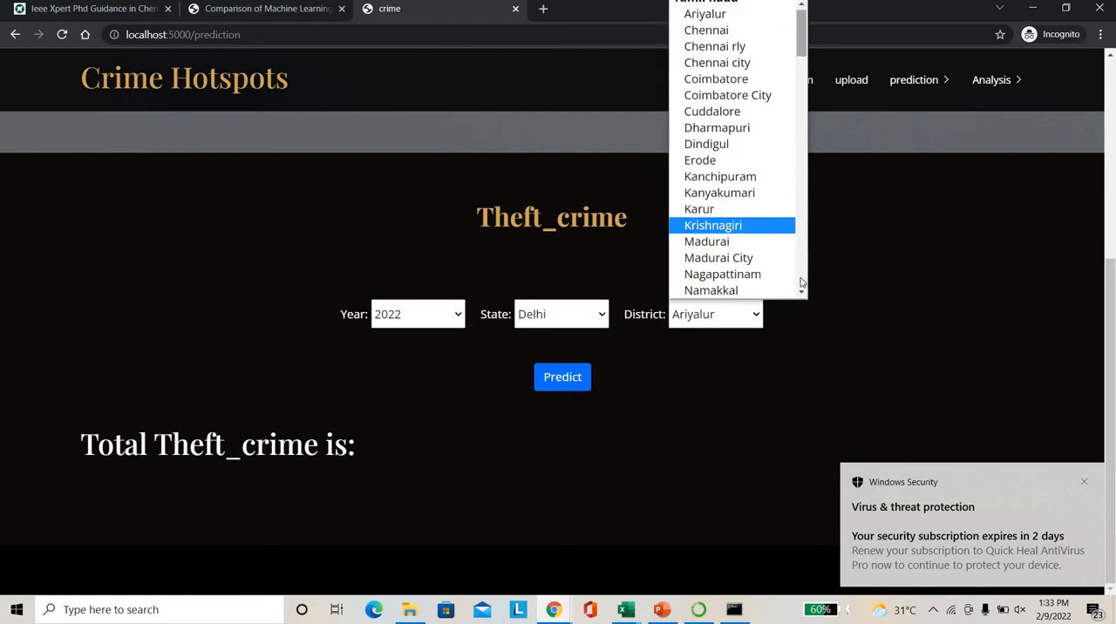
scroll("down", 3)
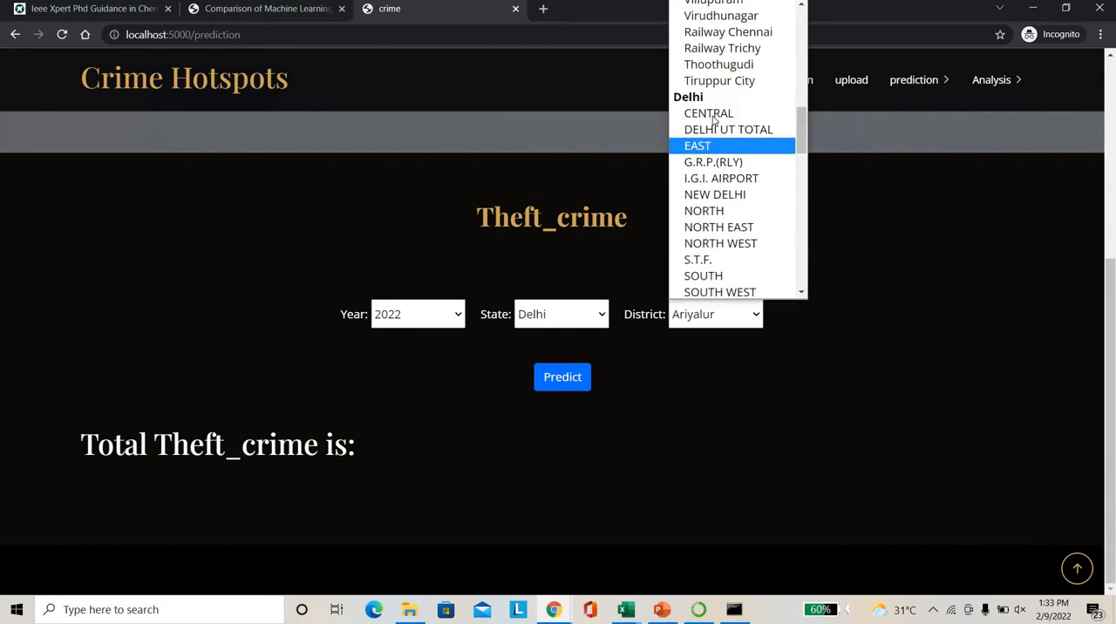
mouse_move(708, 112)
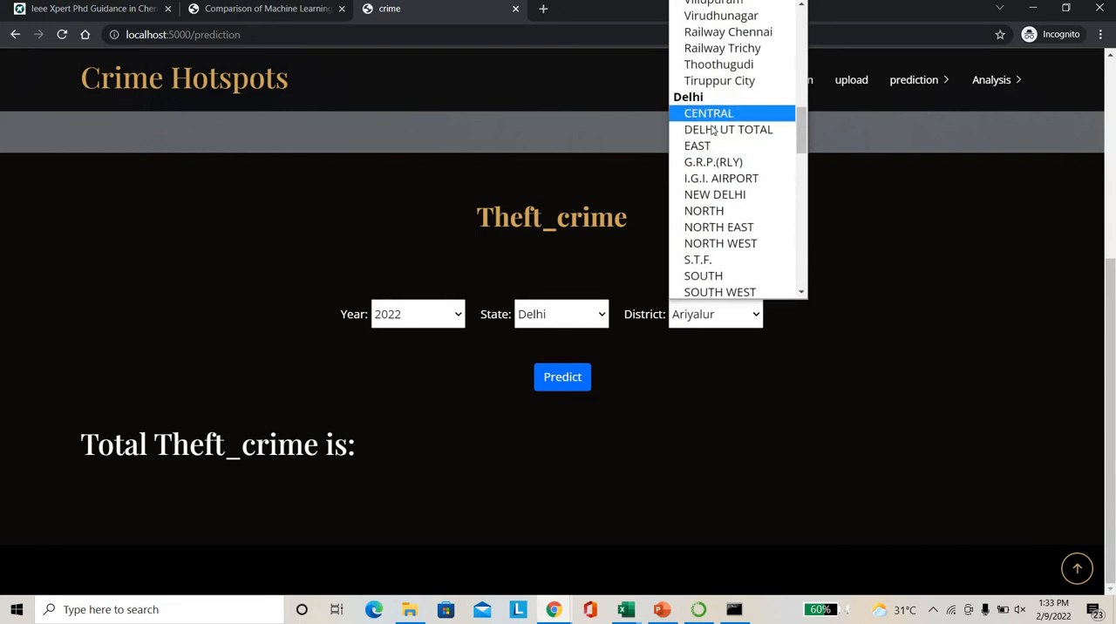
left_click(708, 113)
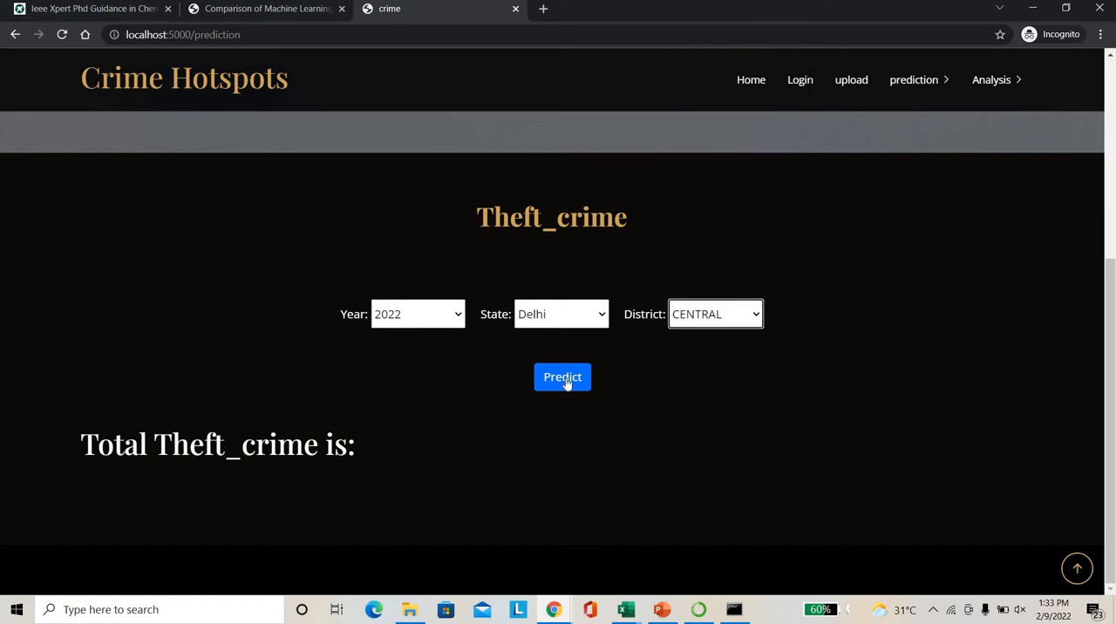
left_click(562, 377)
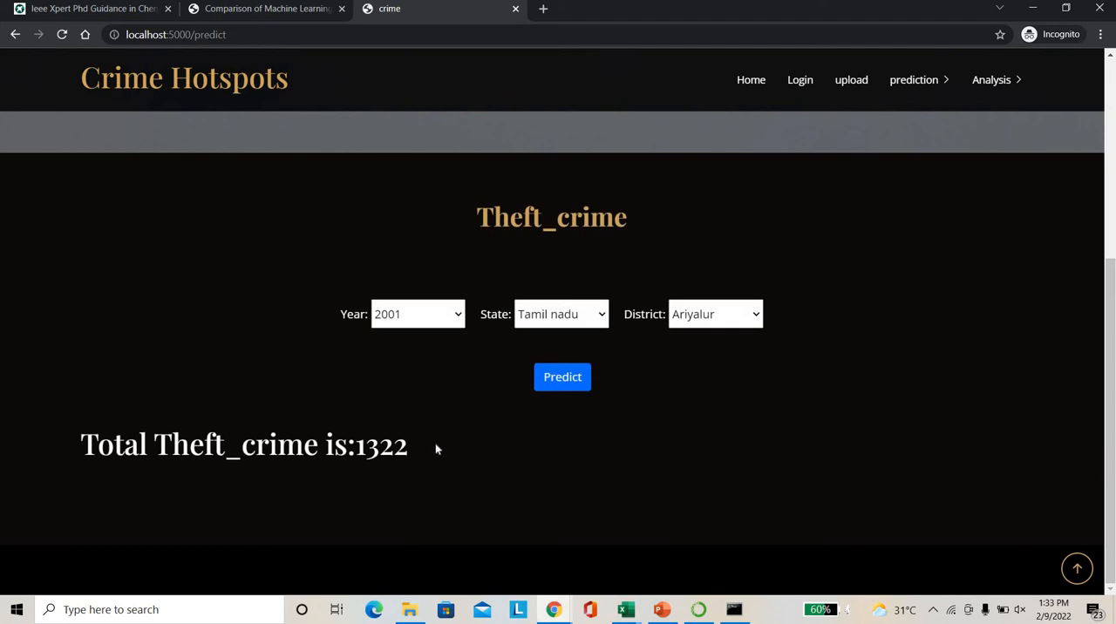
double_click(381, 445)
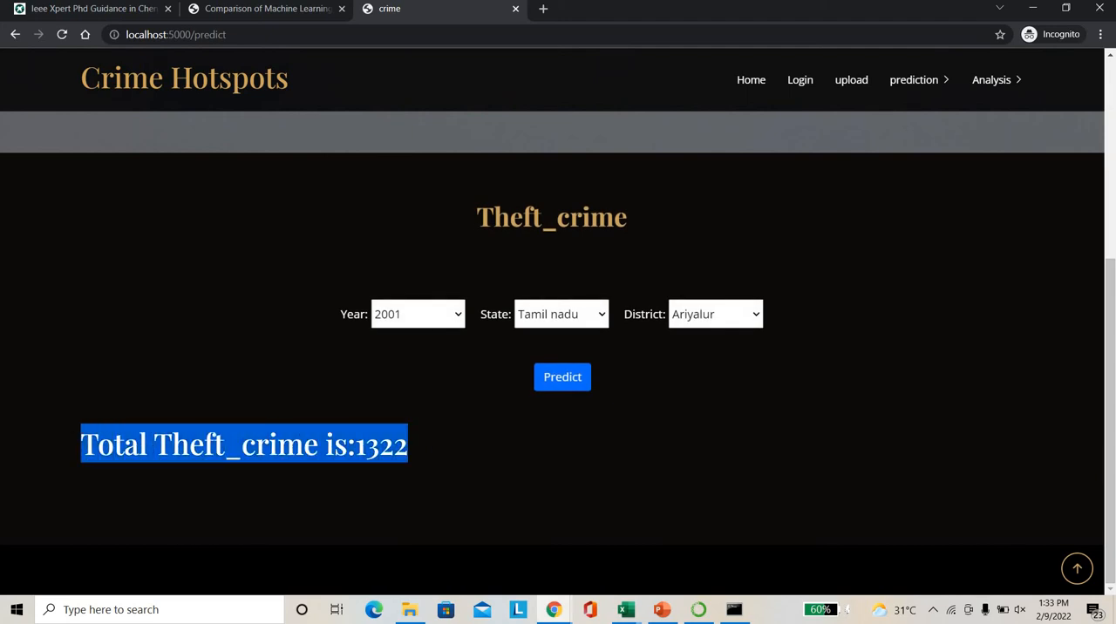
left_click(914, 79)
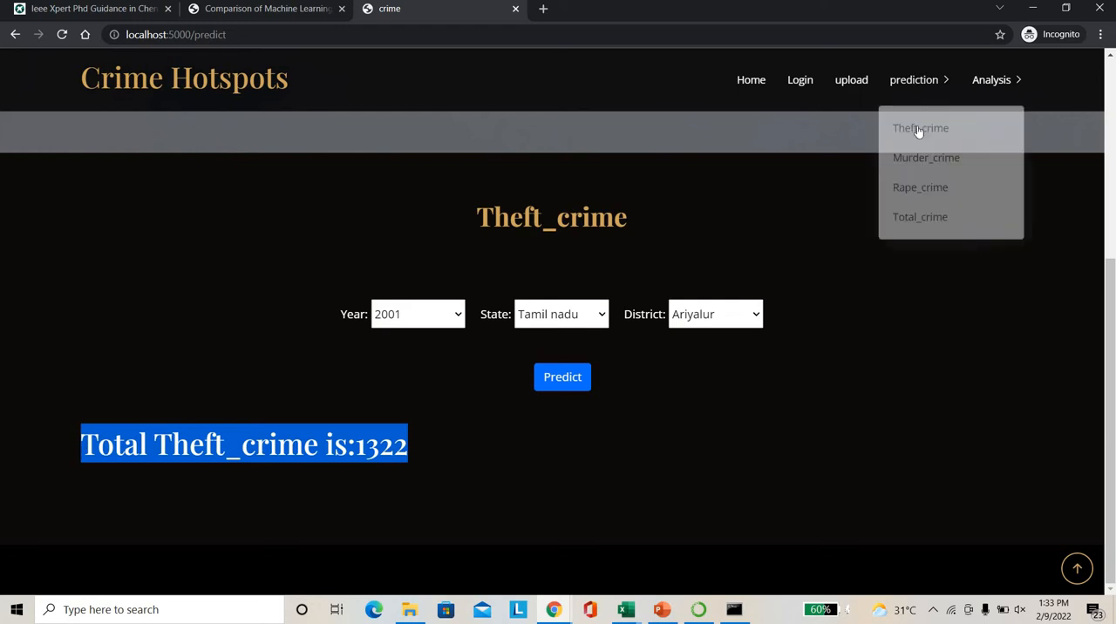
mouse_move(919, 206)
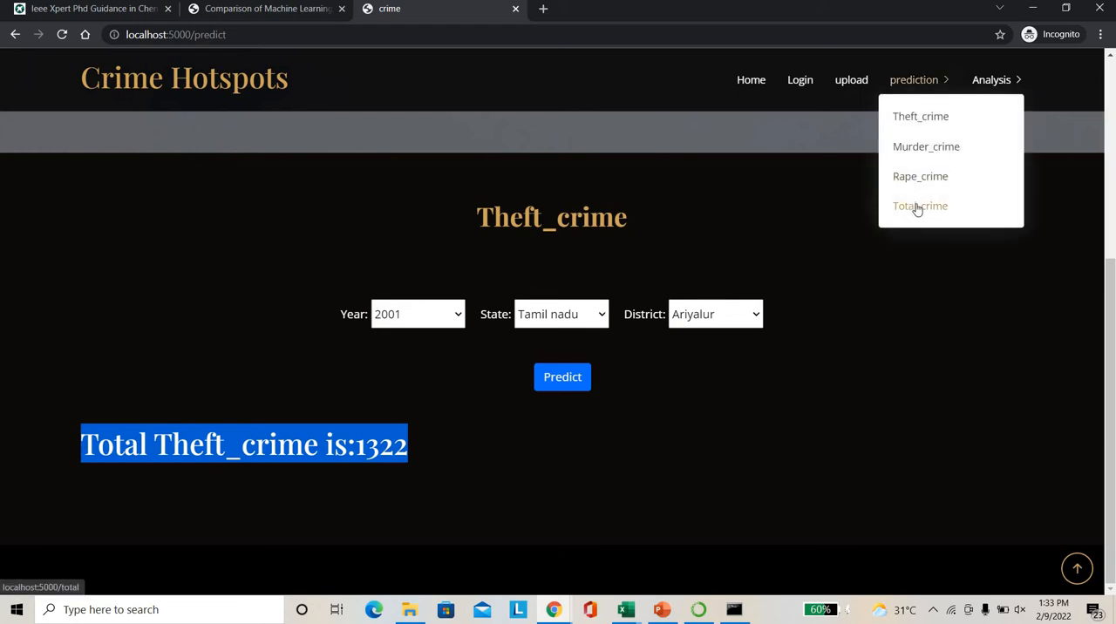
Predict 2022 total crime for Dharmapuri, Tamil Nadu, yielding a total of 7218.
left_click(920, 205)
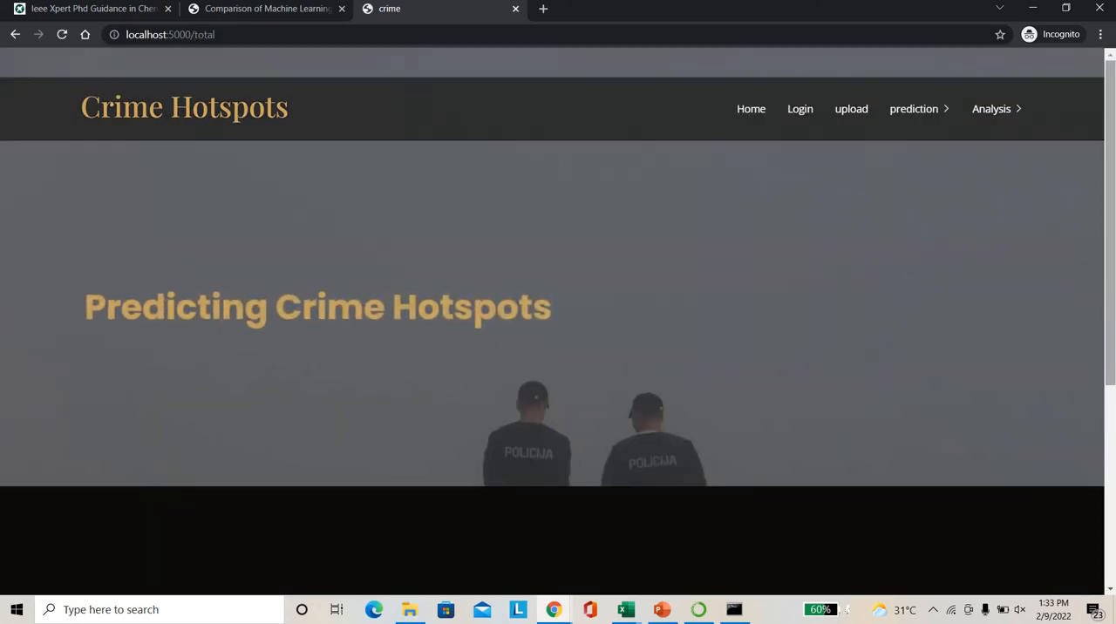
left_click(417, 314)
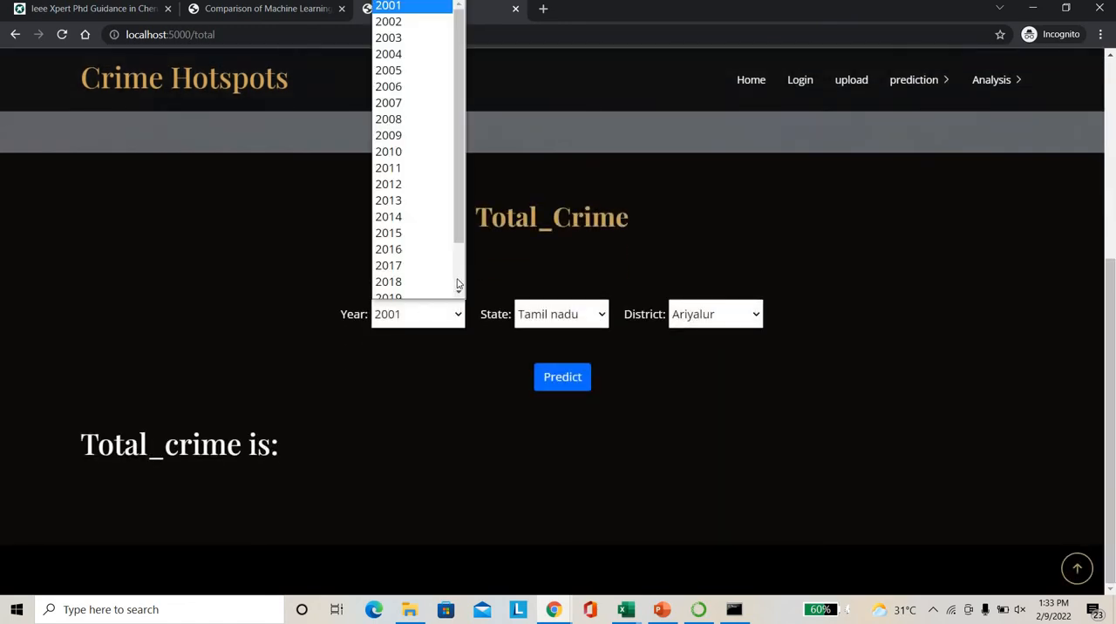
scroll("down", 3)
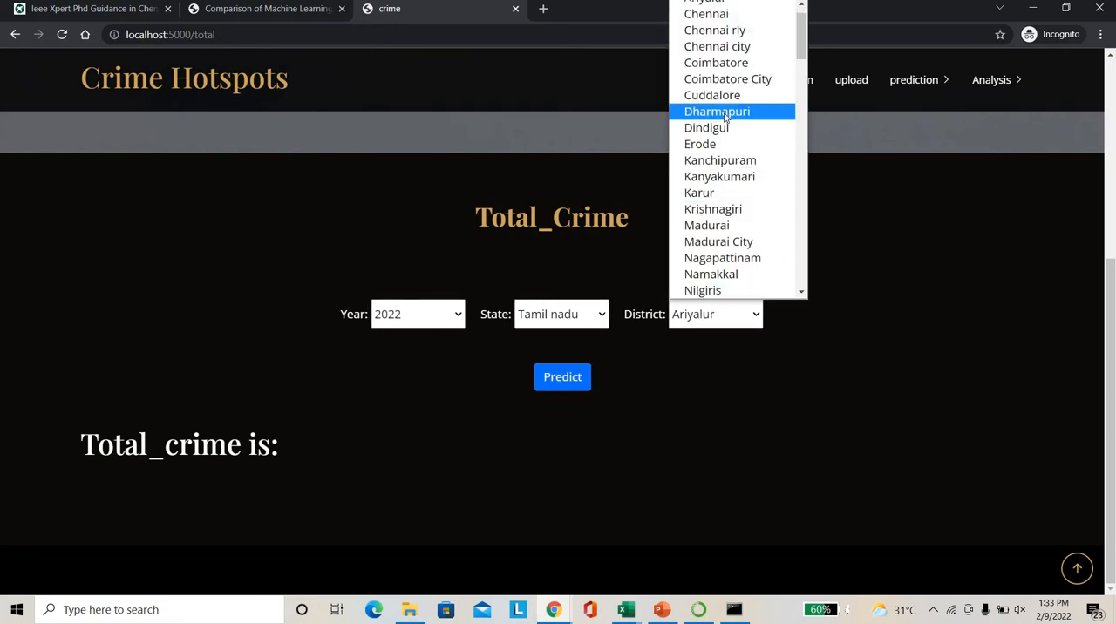
left_click(716, 110)
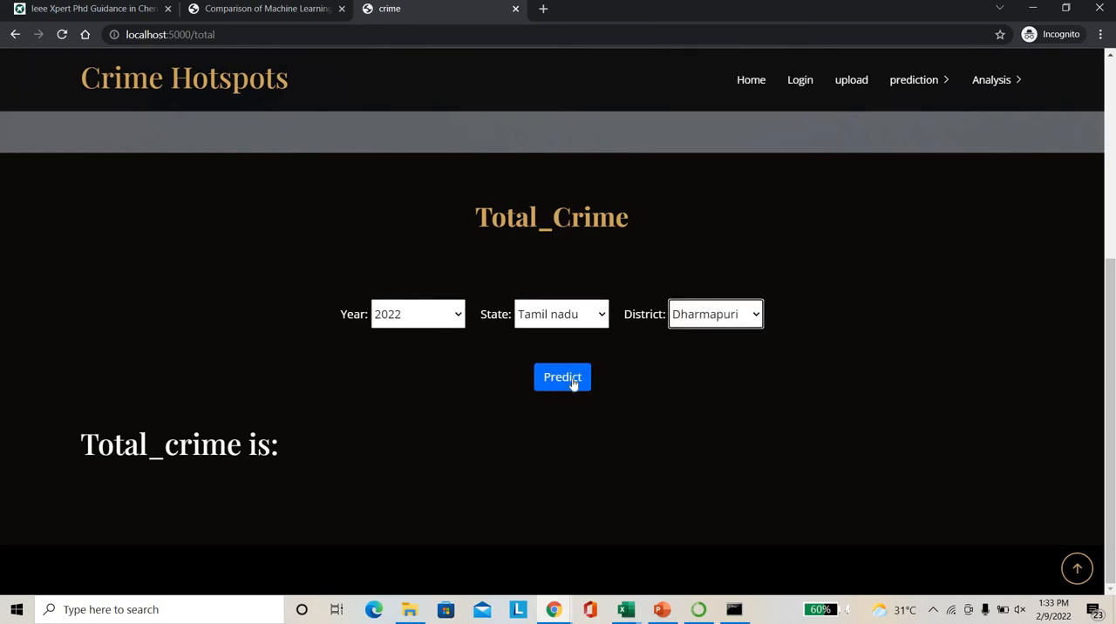
left_click(914, 79)
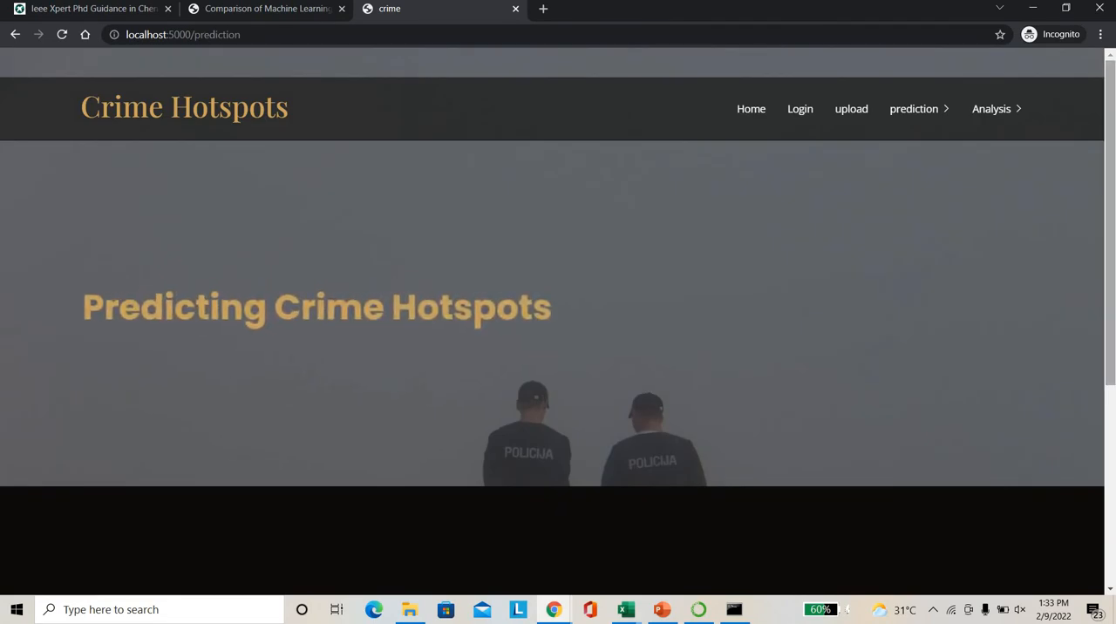
scroll("down", 3)
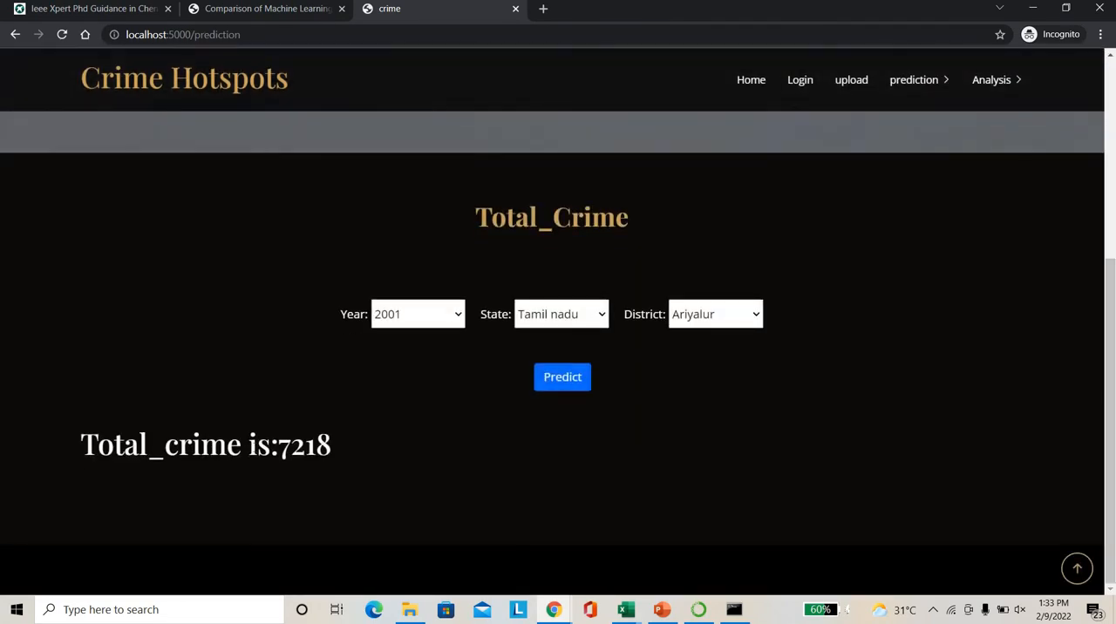
double_click(304, 445)
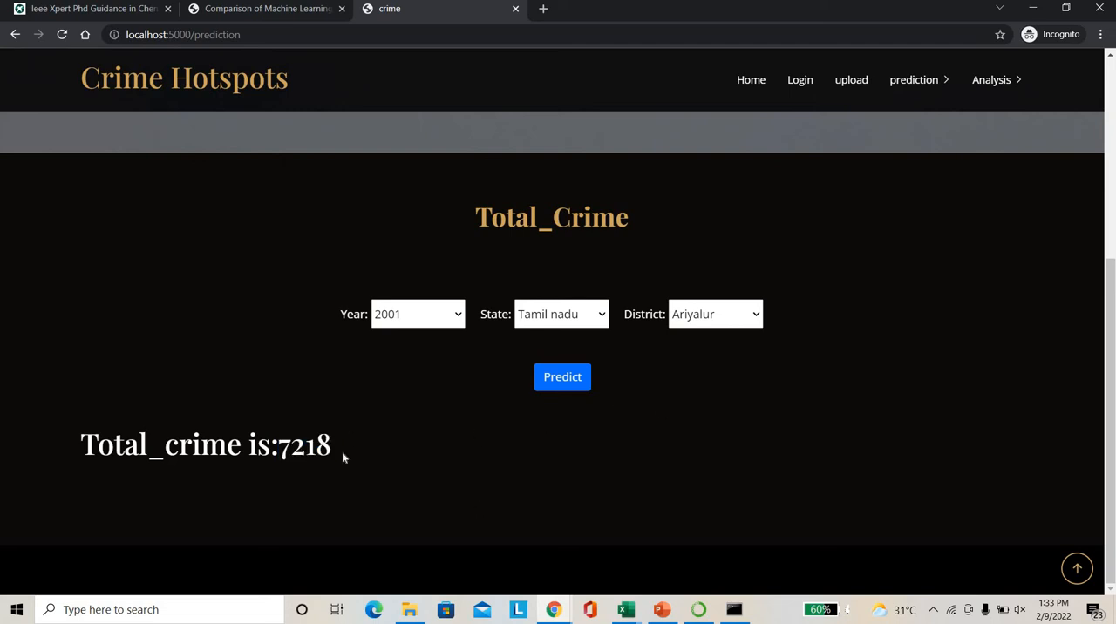
mouse_move(933, 139)
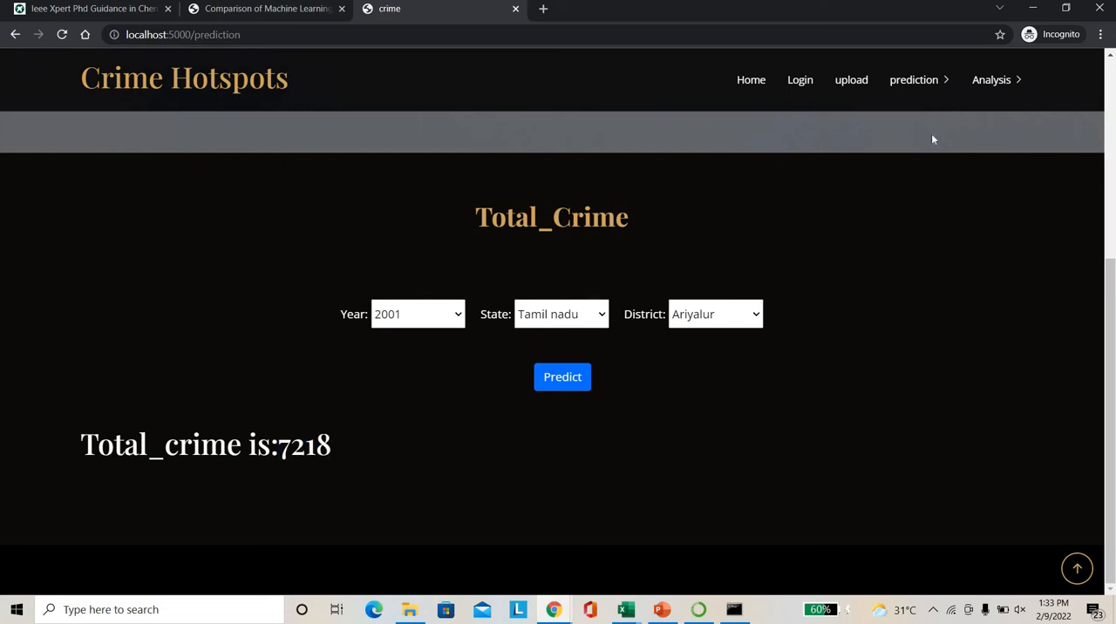
Open the Theft_crime analysis and scroll to its 2014–2018 yearly pie chart.
left_click(991, 79)
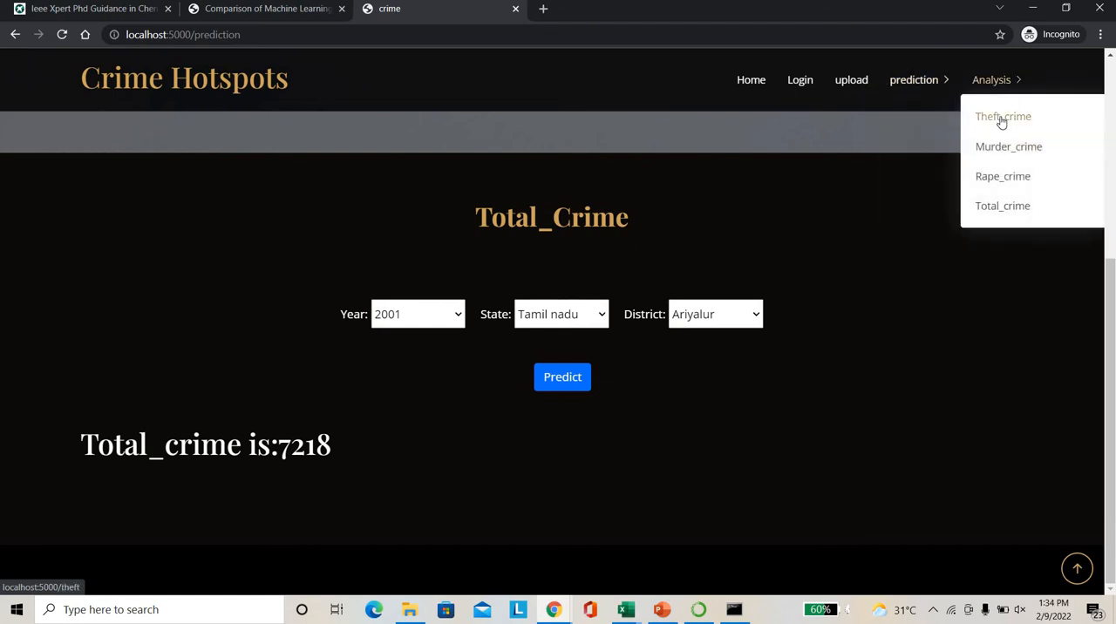
left_click(1002, 116)
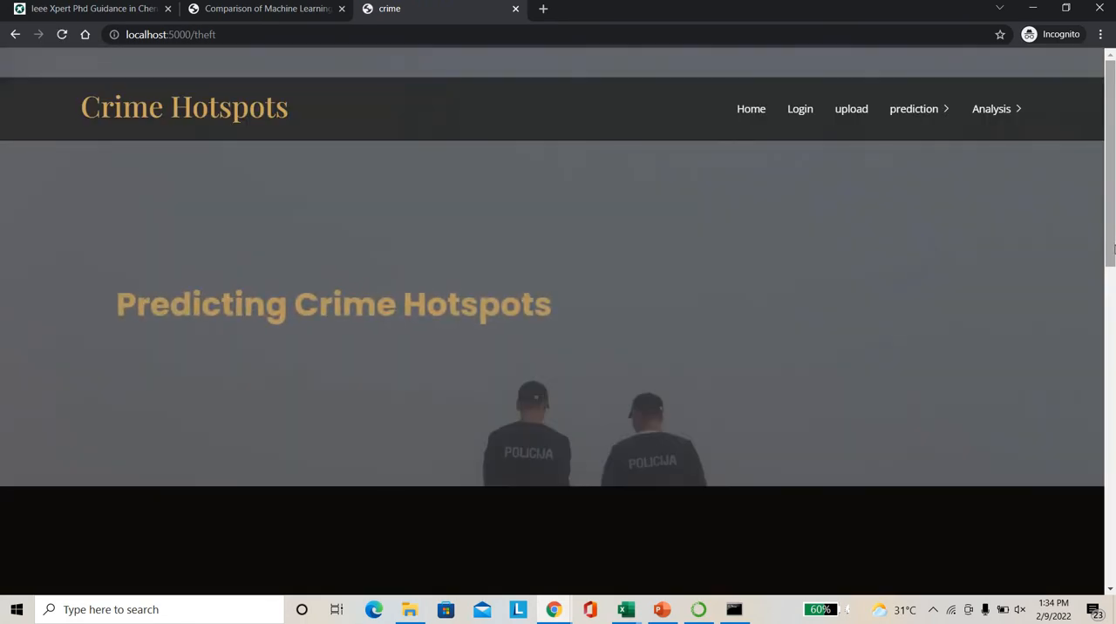
scroll("down", 3)
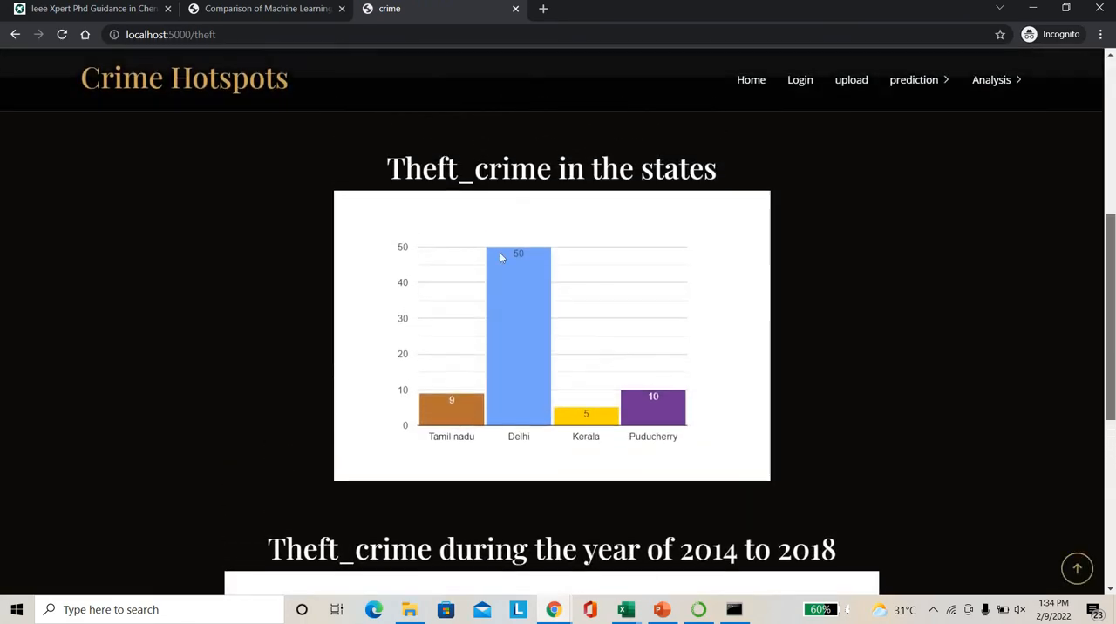
mouse_move(529, 330)
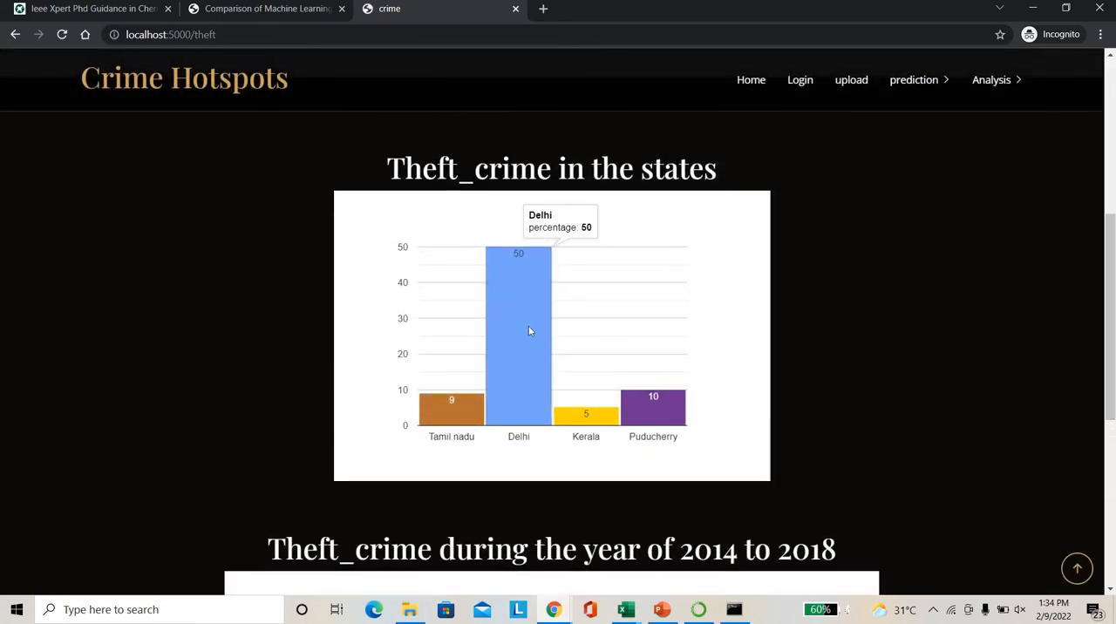
mouse_move(813, 394)
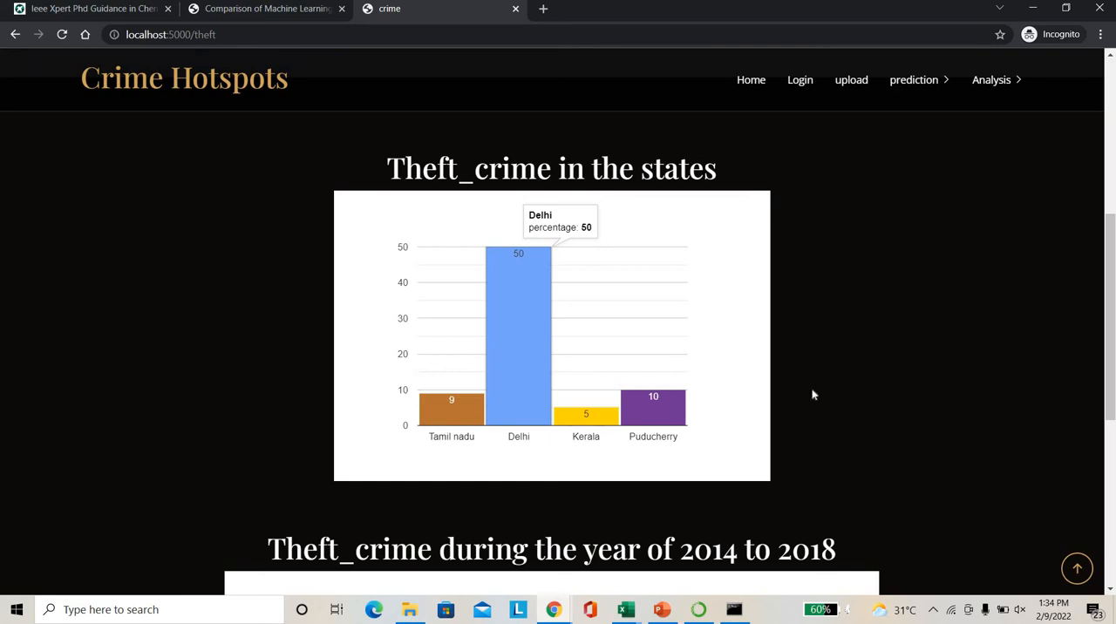
scroll("down", 3)
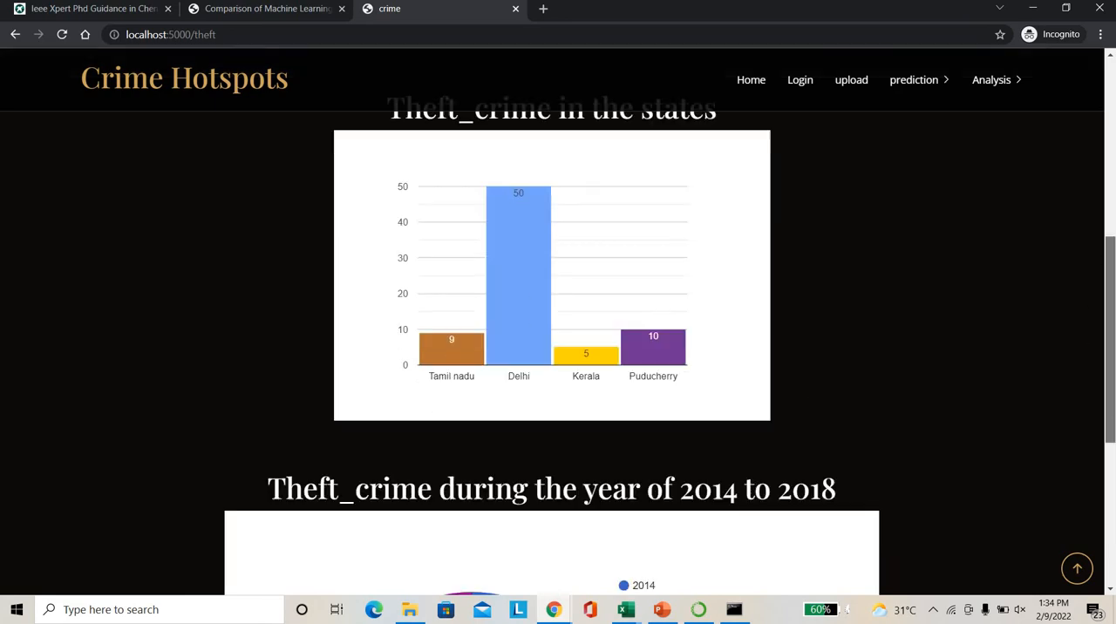
scroll("down", 3)
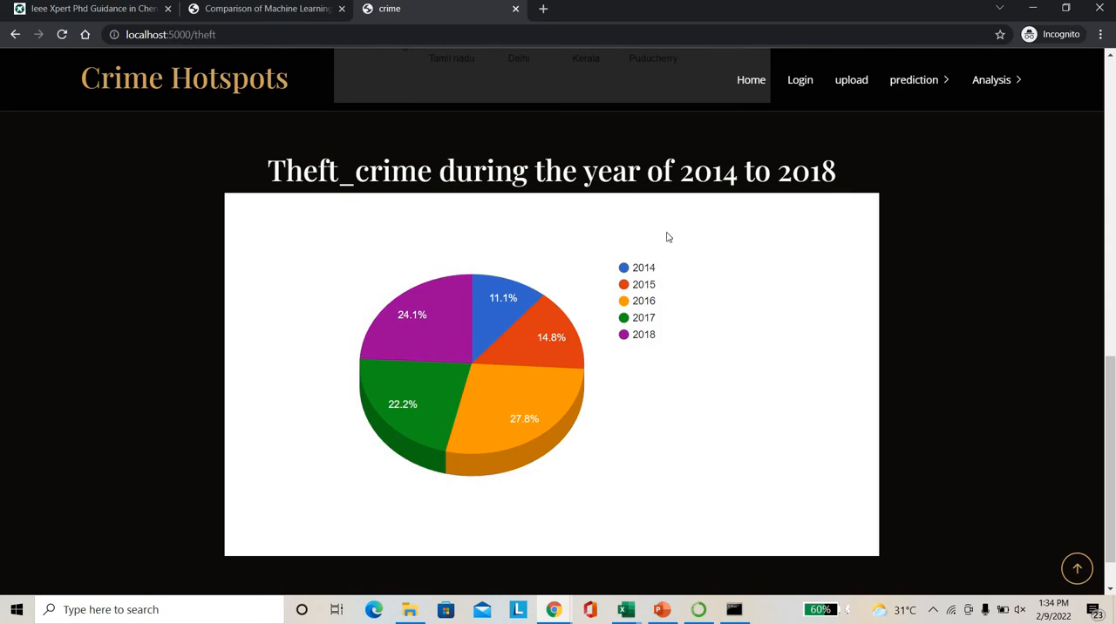
mouse_move(500, 408)
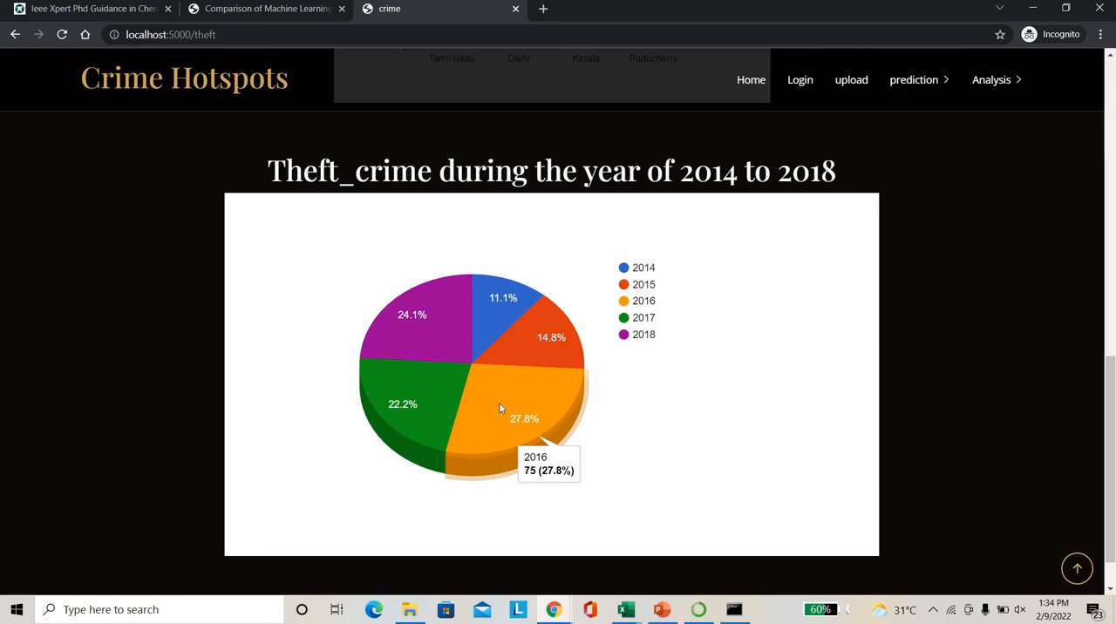
mouse_move(440, 326)
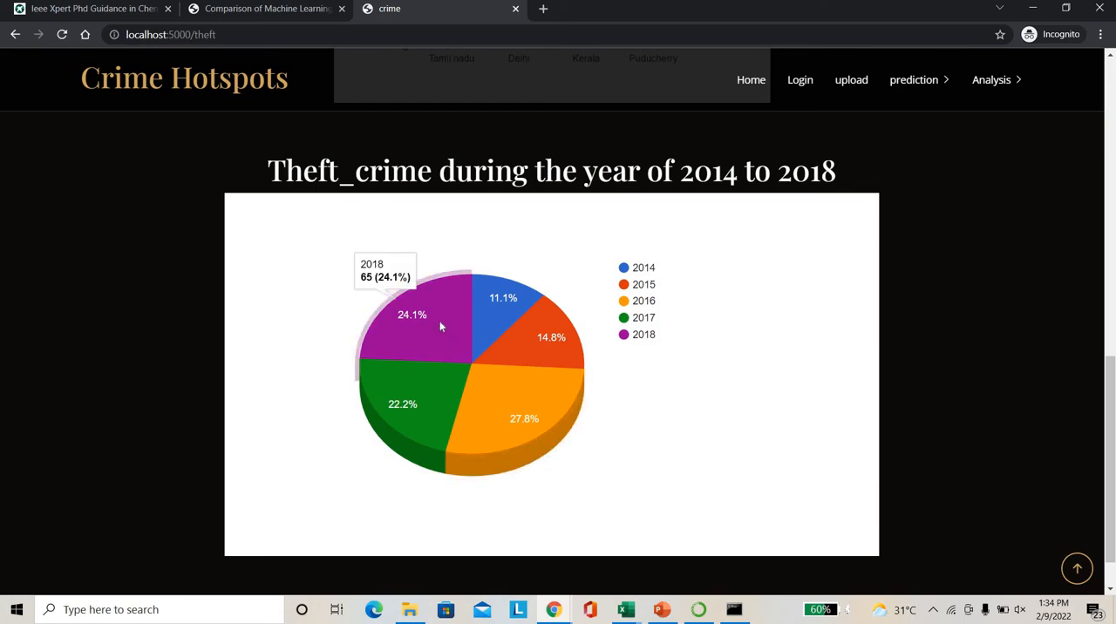
mouse_move(402, 403)
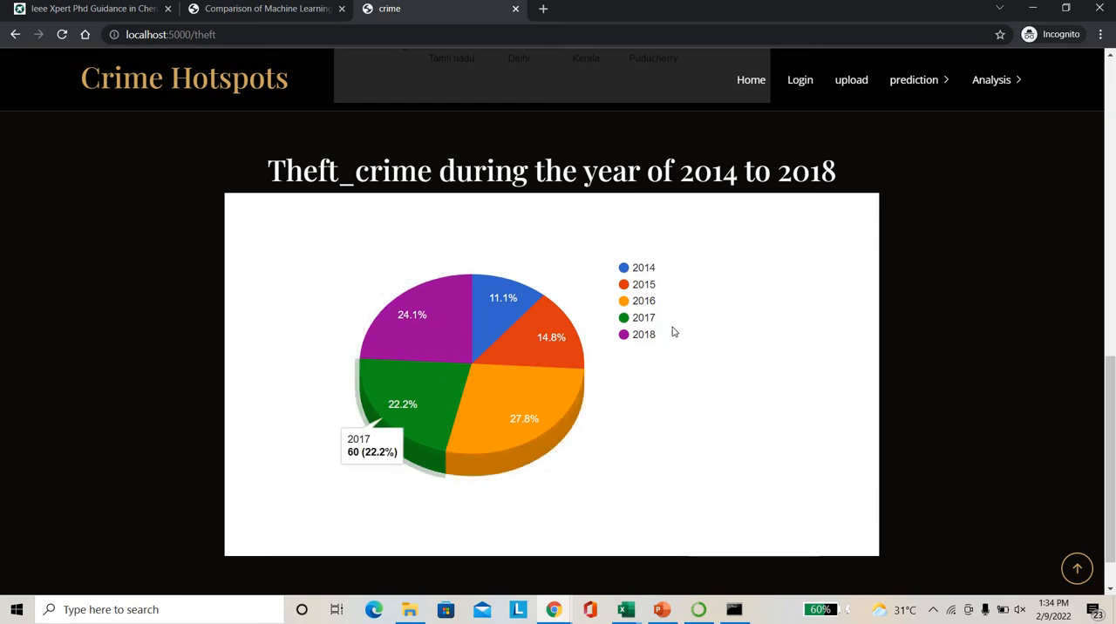
mouse_move(992, 87)
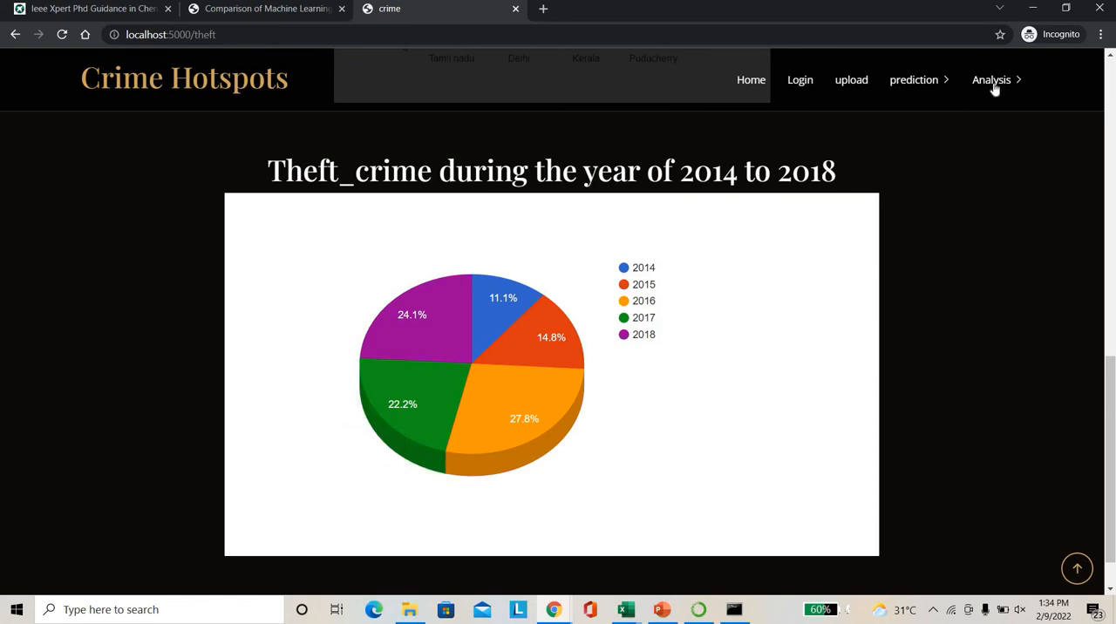
left_click(991, 80)
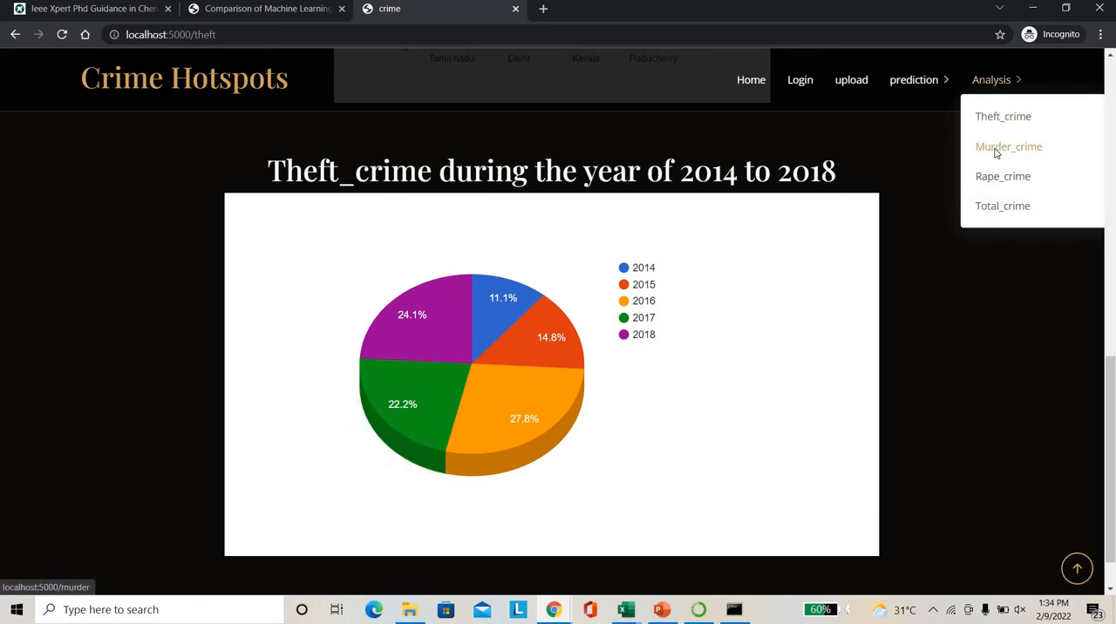
View the Murder_crime state bar chart and 2014–2018 yearly pie chart.
left_click(1008, 146)
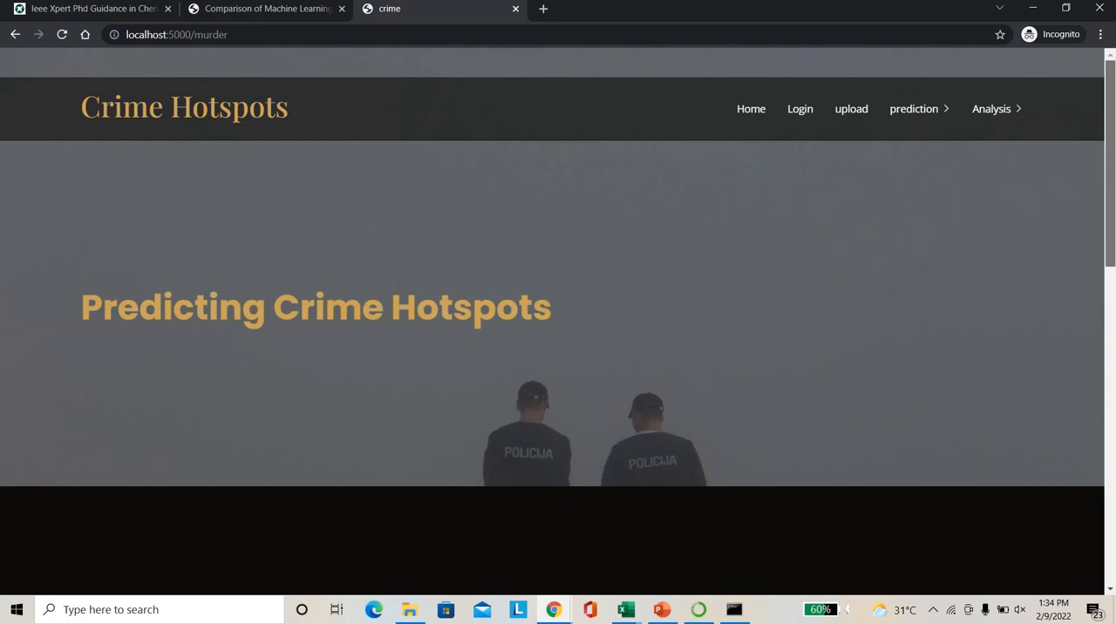
scroll("down", 3)
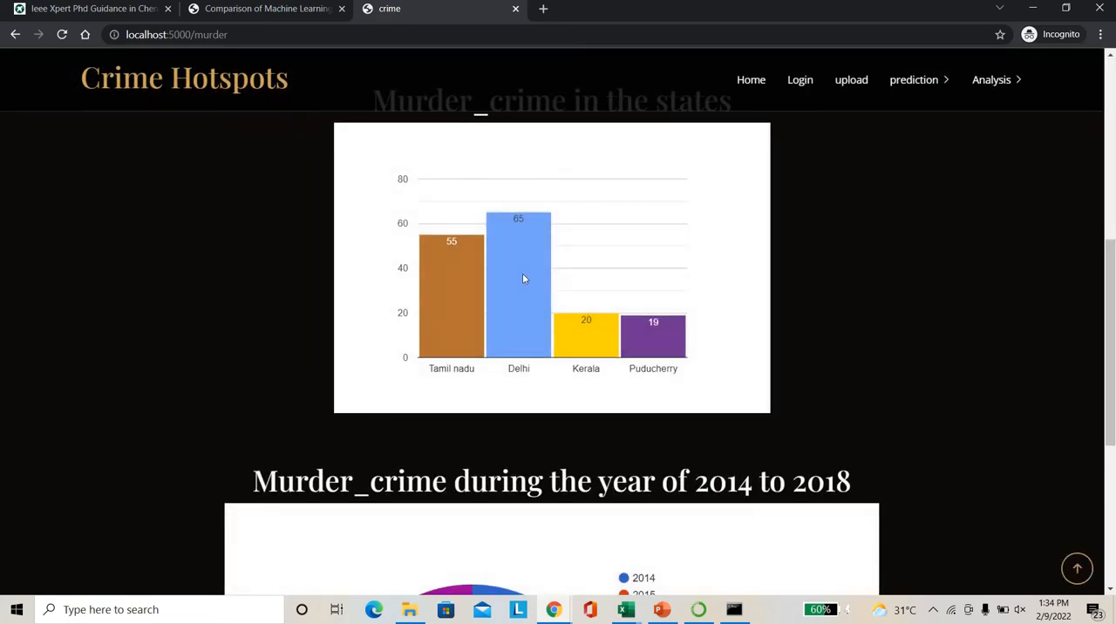
mouse_move(467, 281)
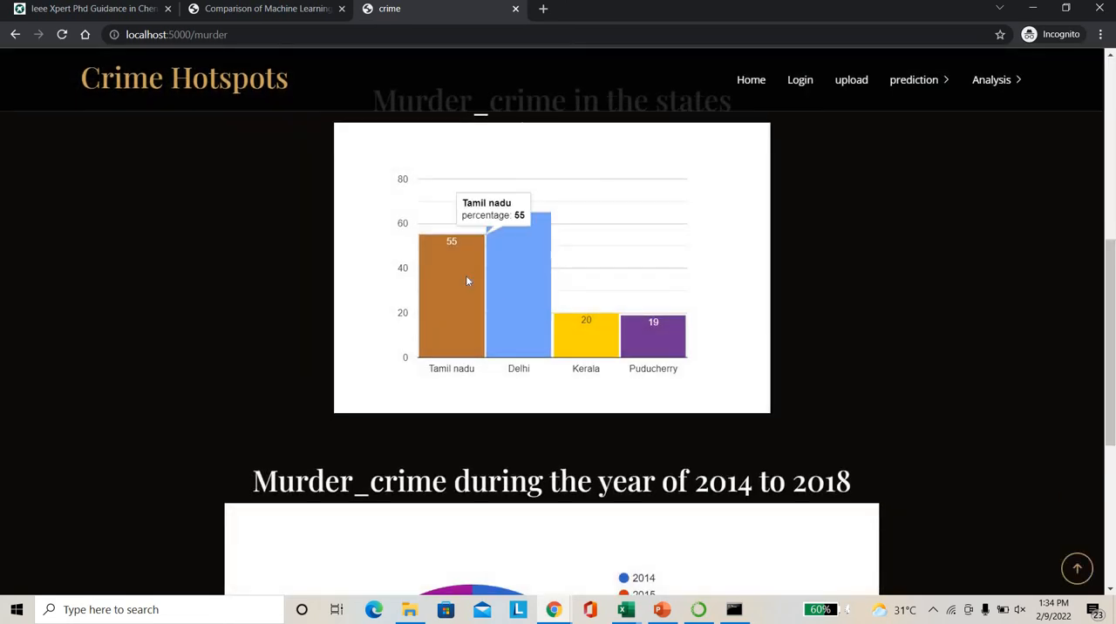
scroll("down", 3)
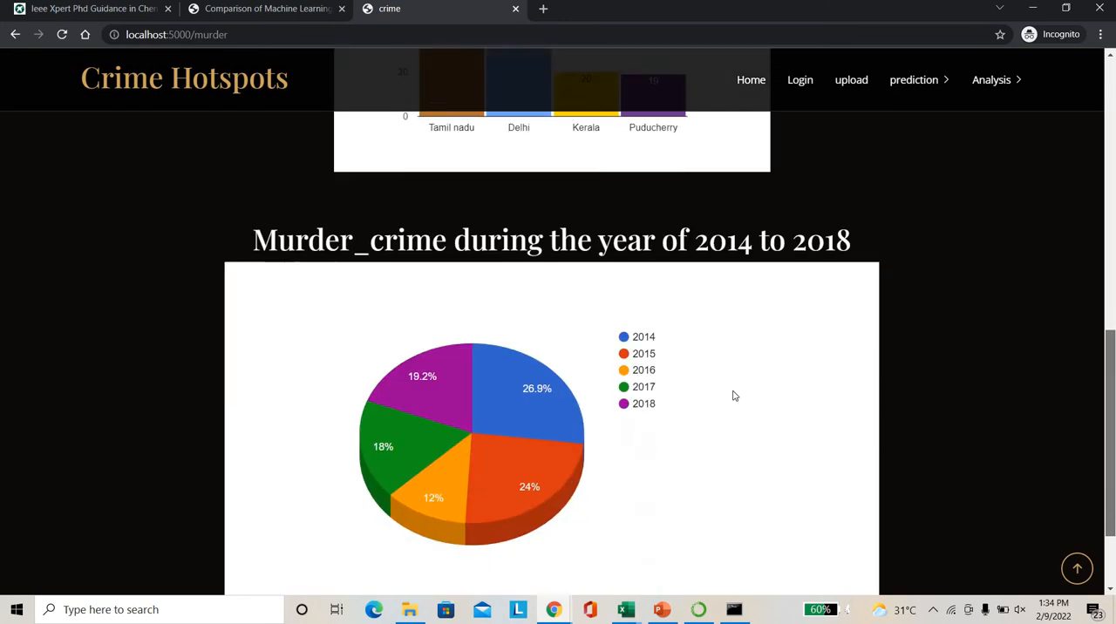
scroll("down", 3)
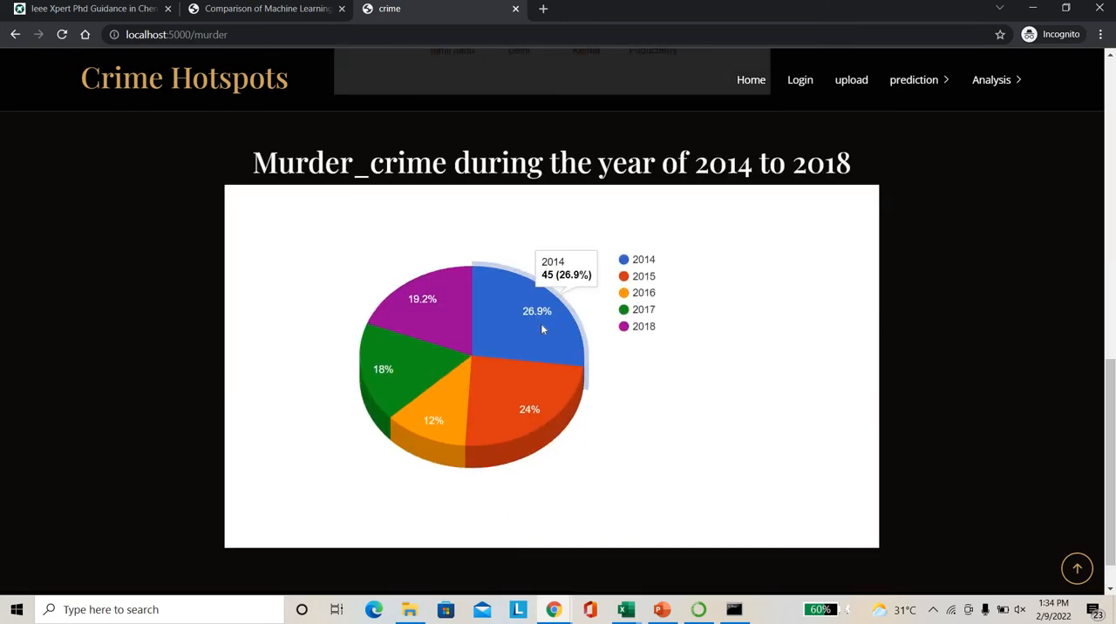
mouse_move(538, 356)
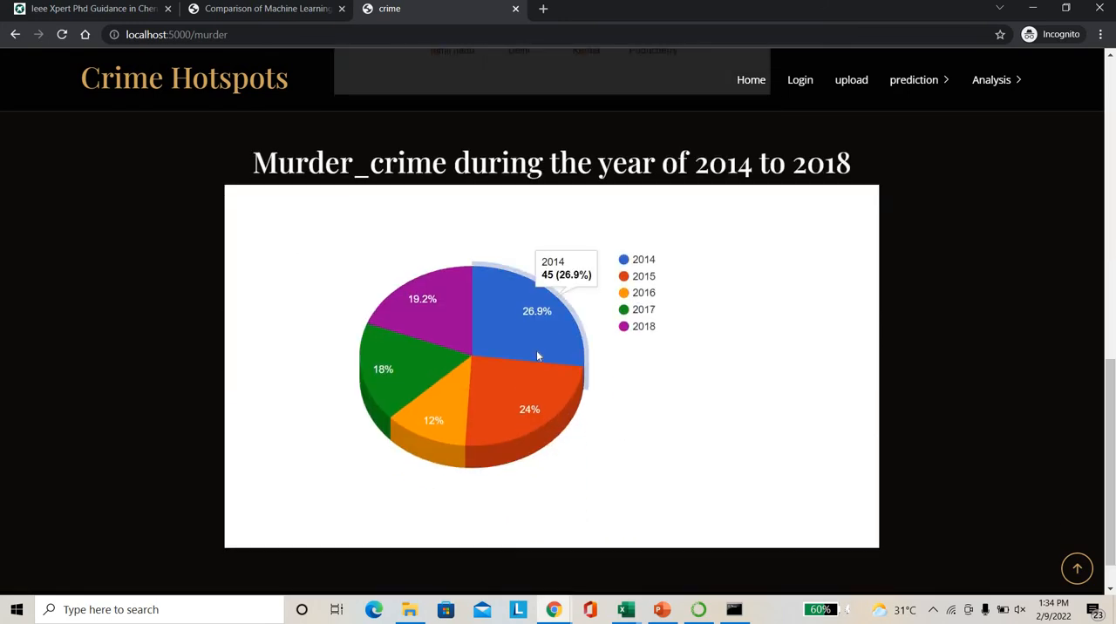
mouse_move(489, 413)
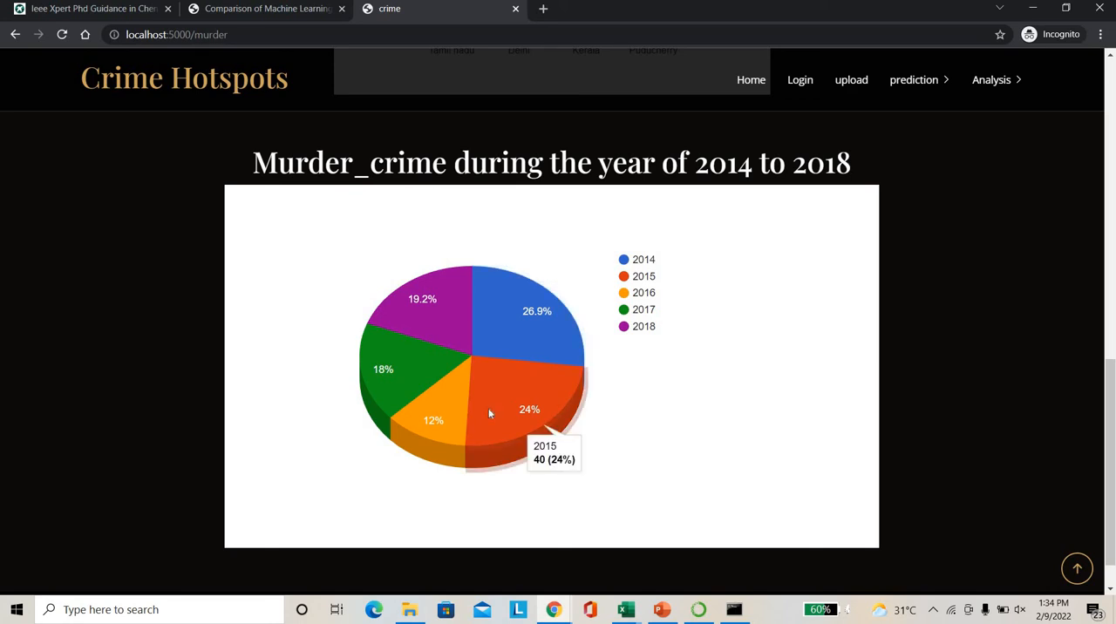
mouse_move(410, 287)
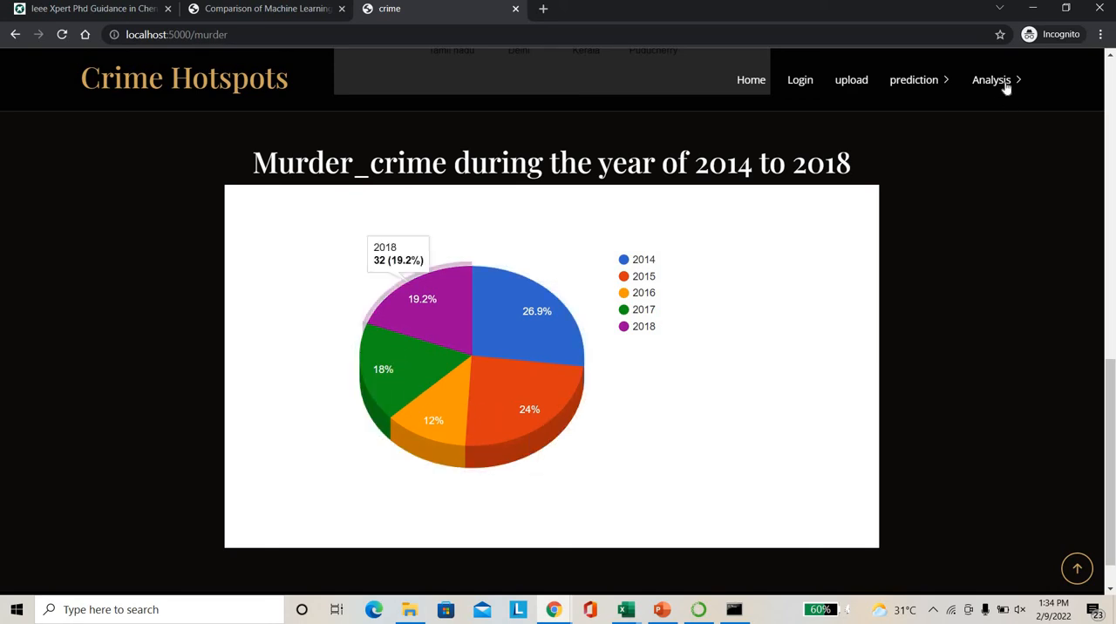
left_click(992, 79)
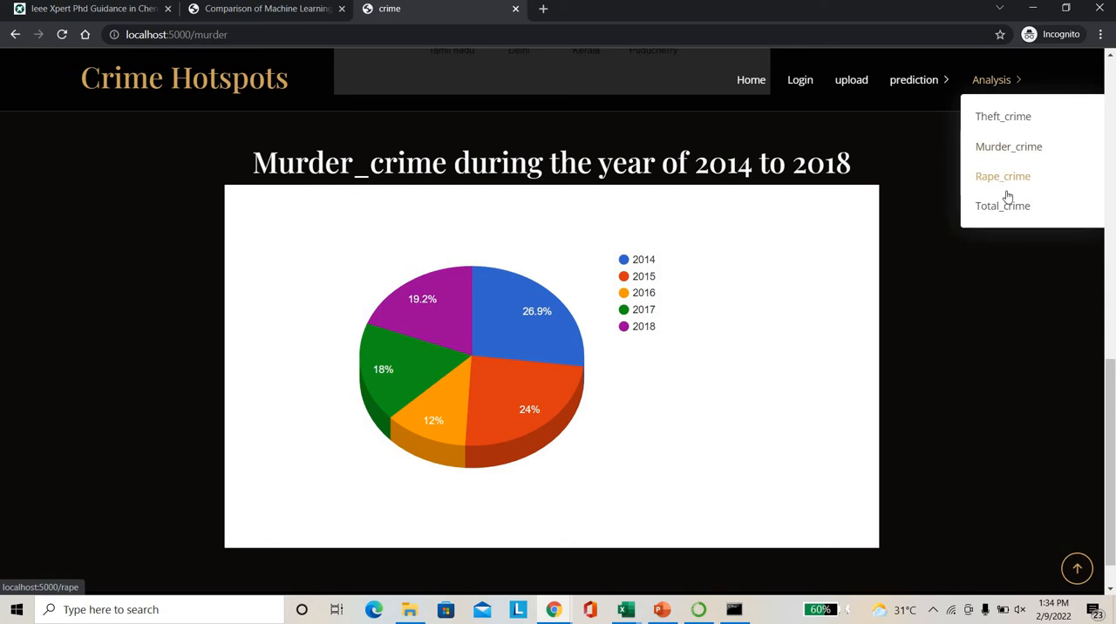
View the Rape_crime per-state bar chart and 2014–2018 yearly pie chart.
left_click(1003, 176)
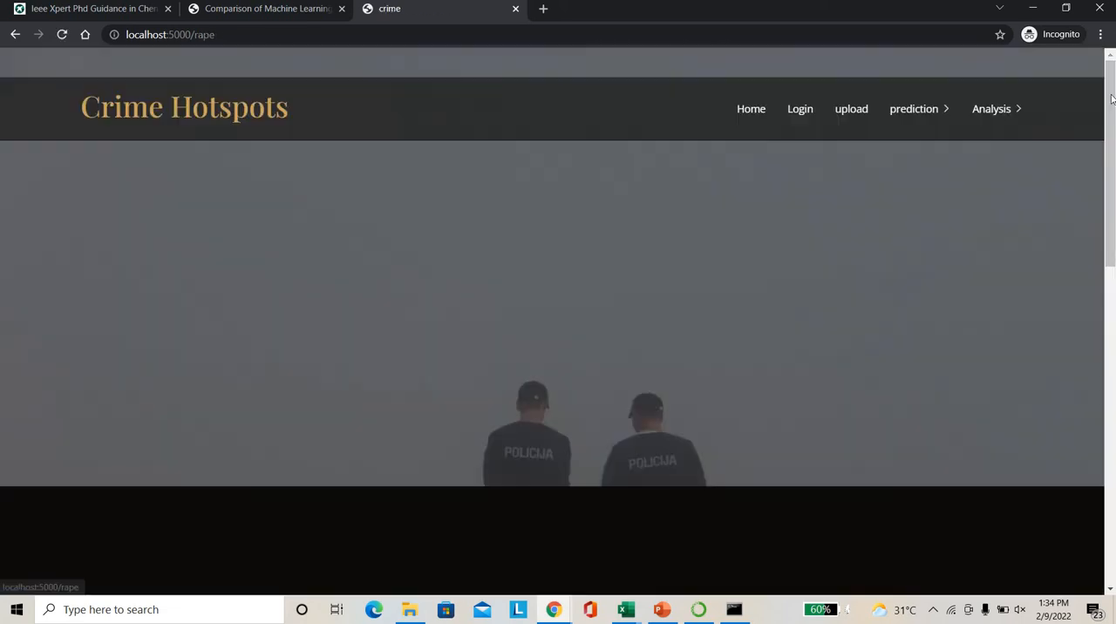
scroll("down", 3)
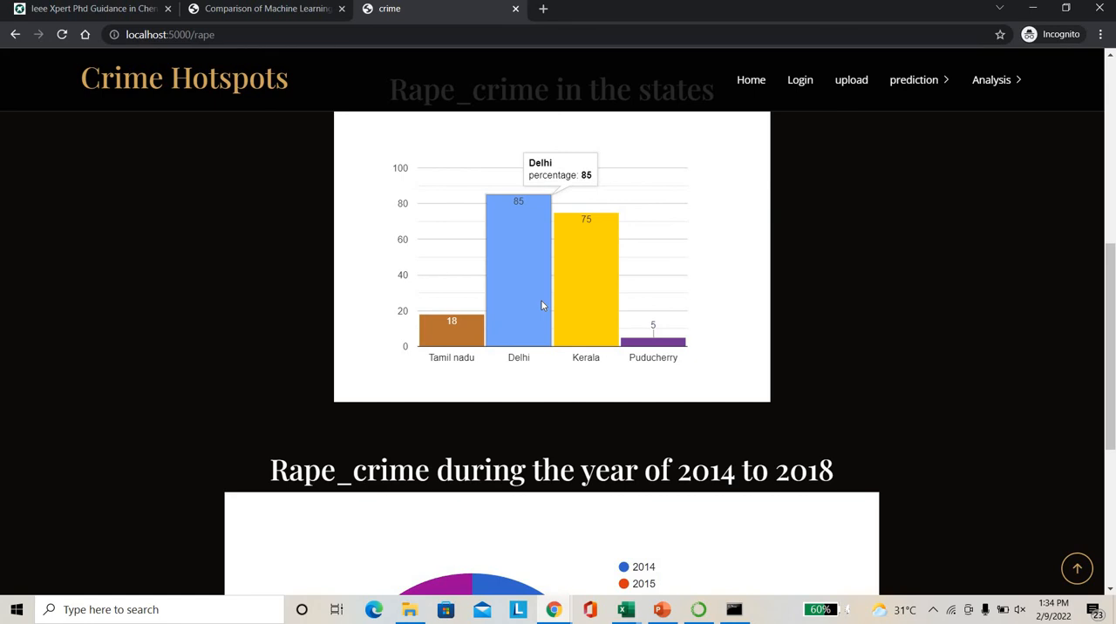
mouse_move(586, 270)
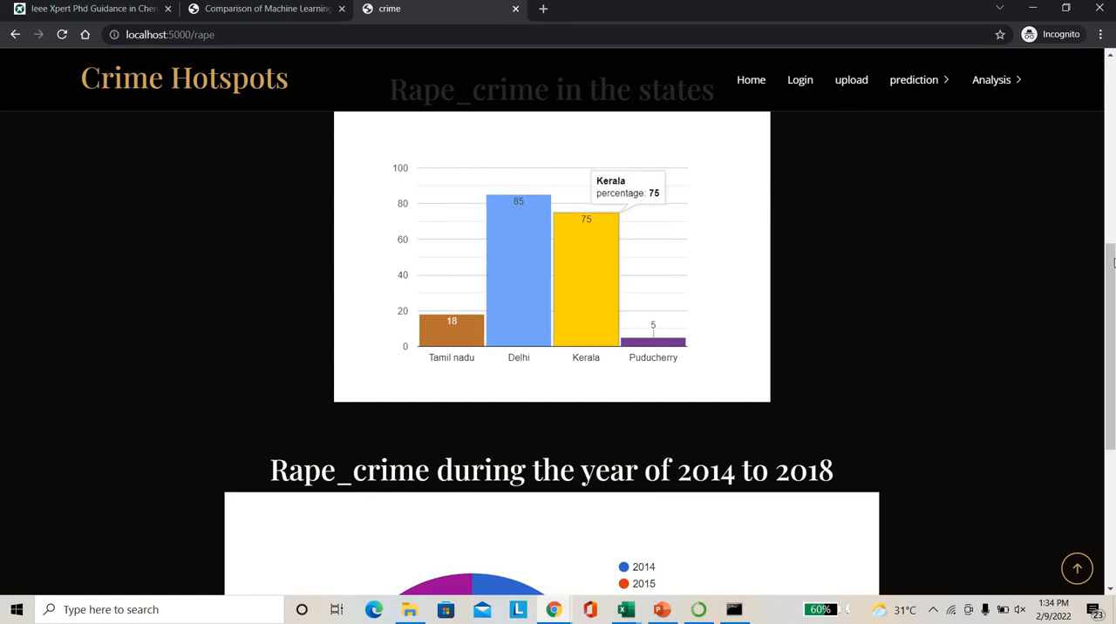
scroll("down", 3)
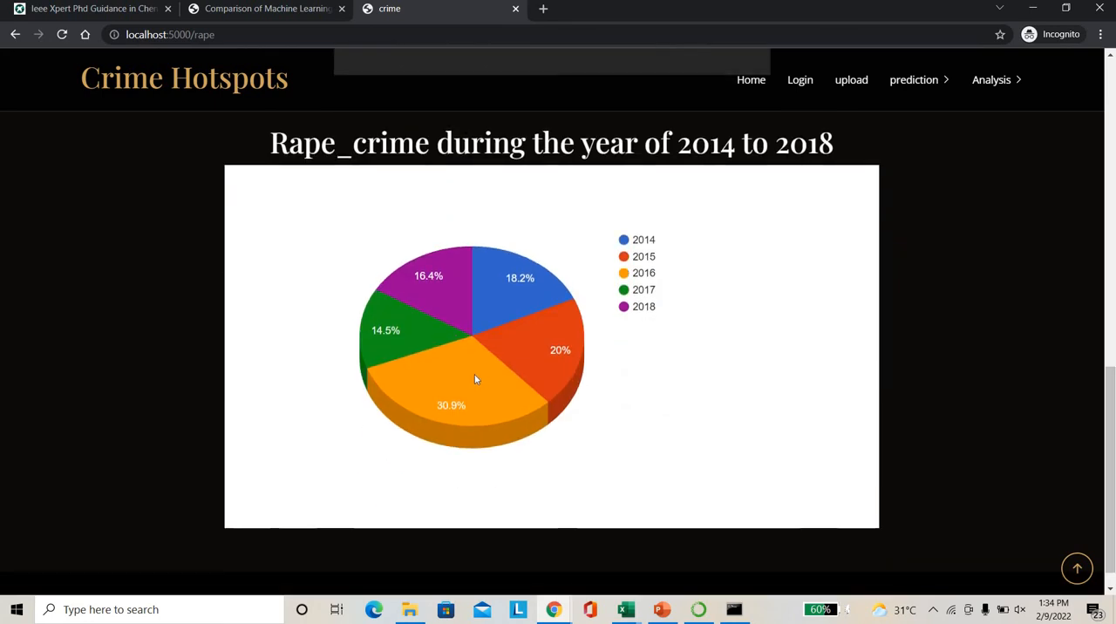
mouse_move(477, 380)
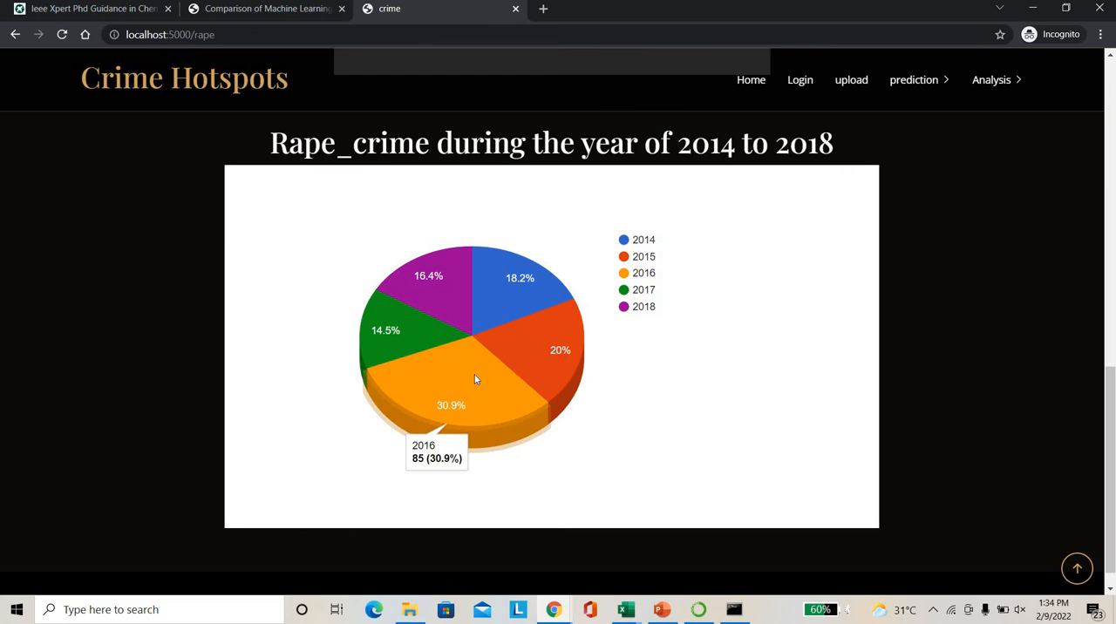
mouse_move(417, 340)
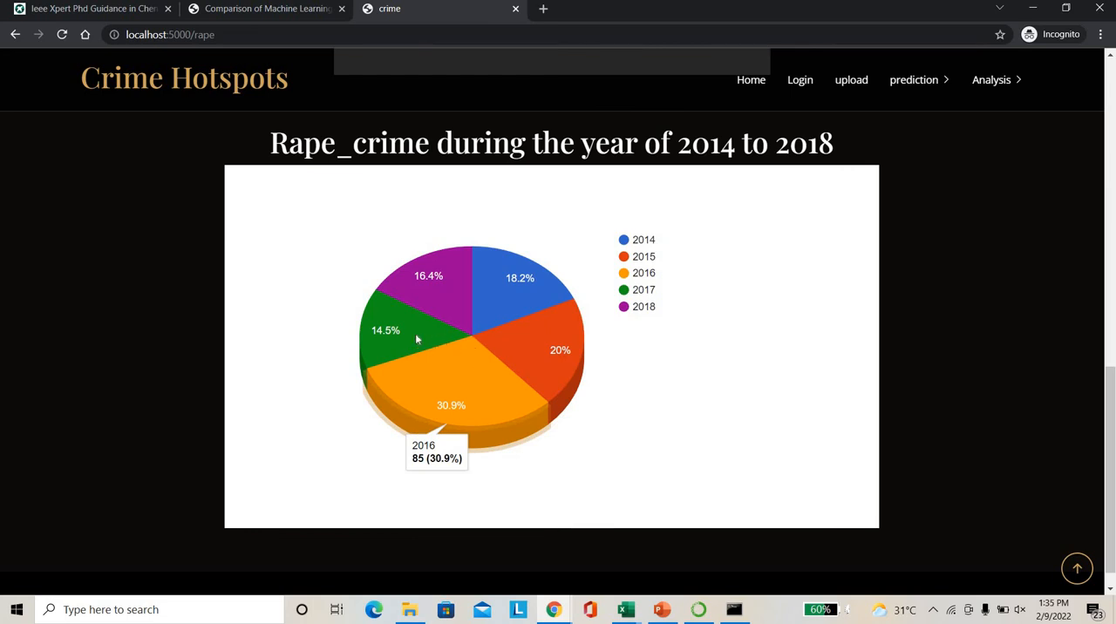
mouse_move(436, 301)
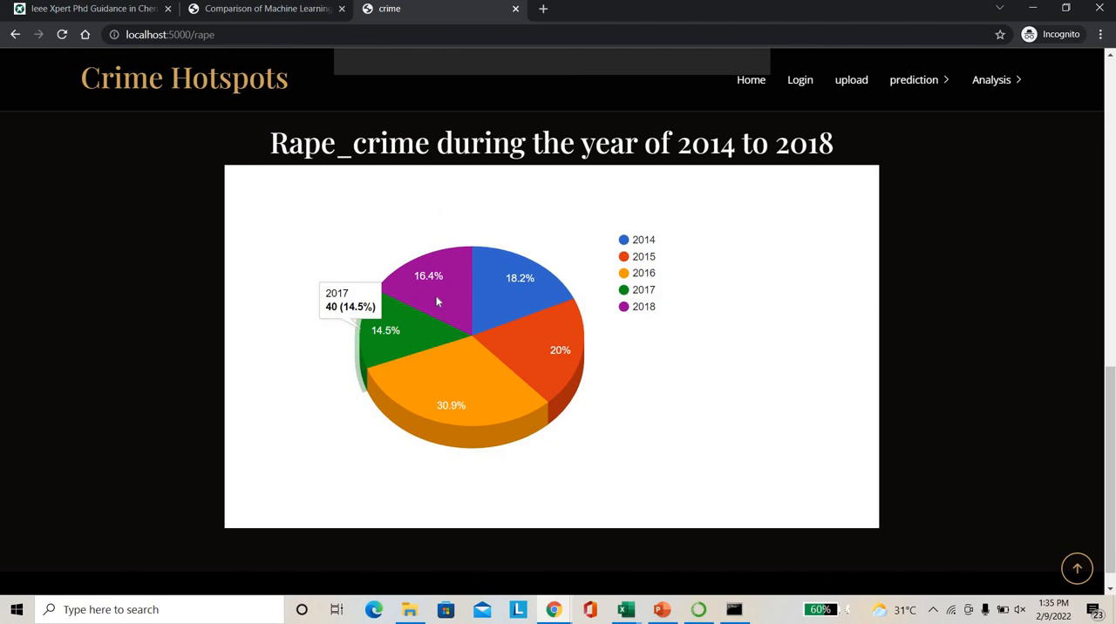
mouse_move(429, 262)
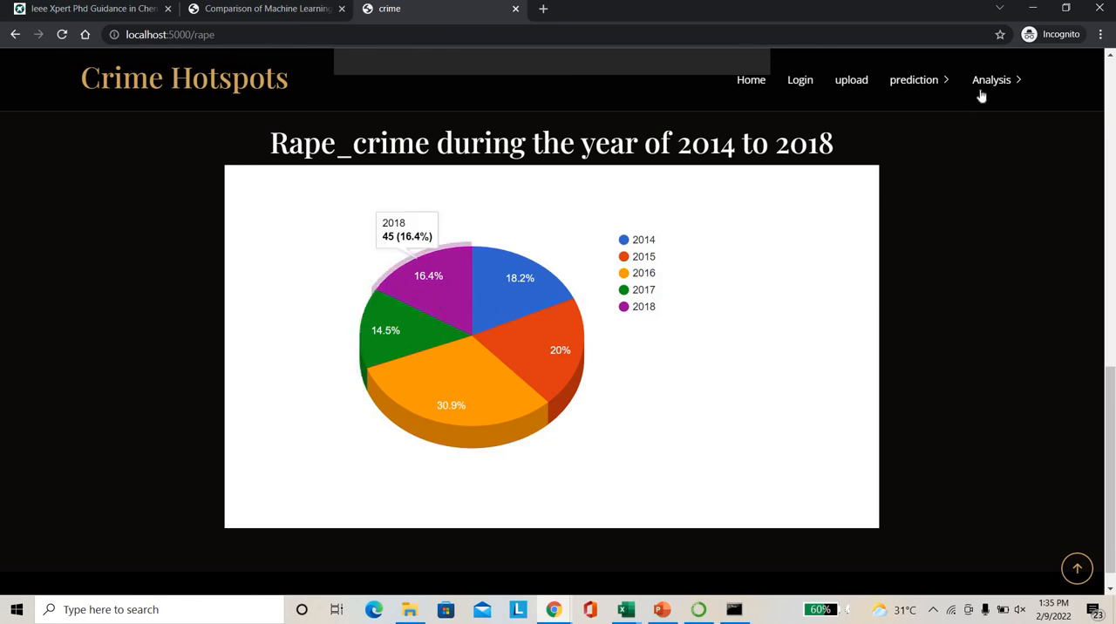
left_click(992, 80)
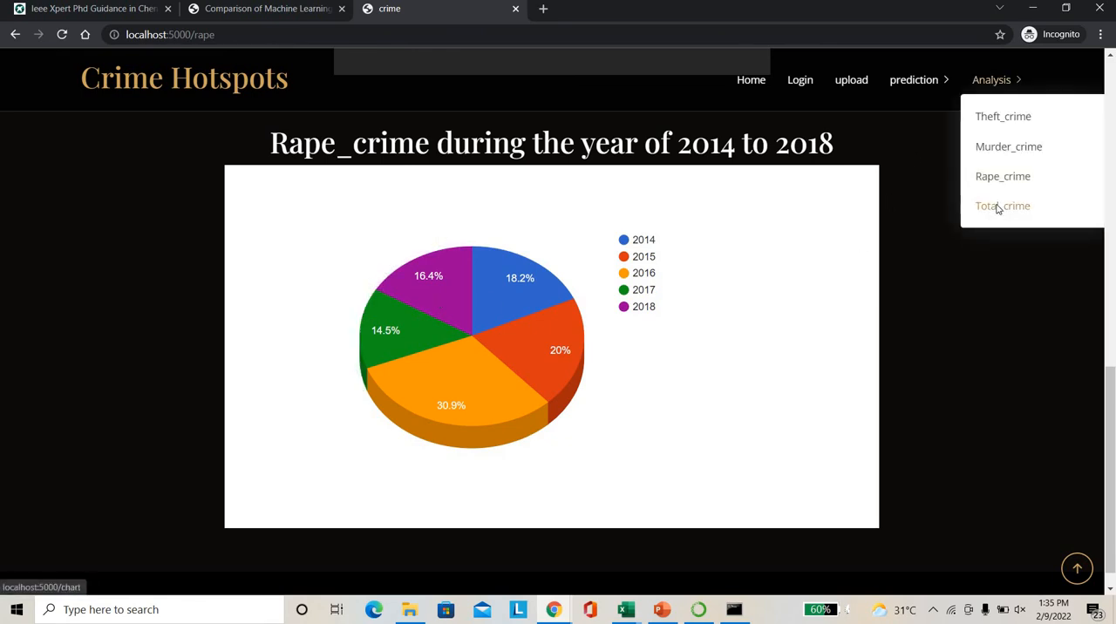
Open Total_crime analysis and scroll past the bar and pie charts to the Accuracy Plot.
left_click(1003, 205)
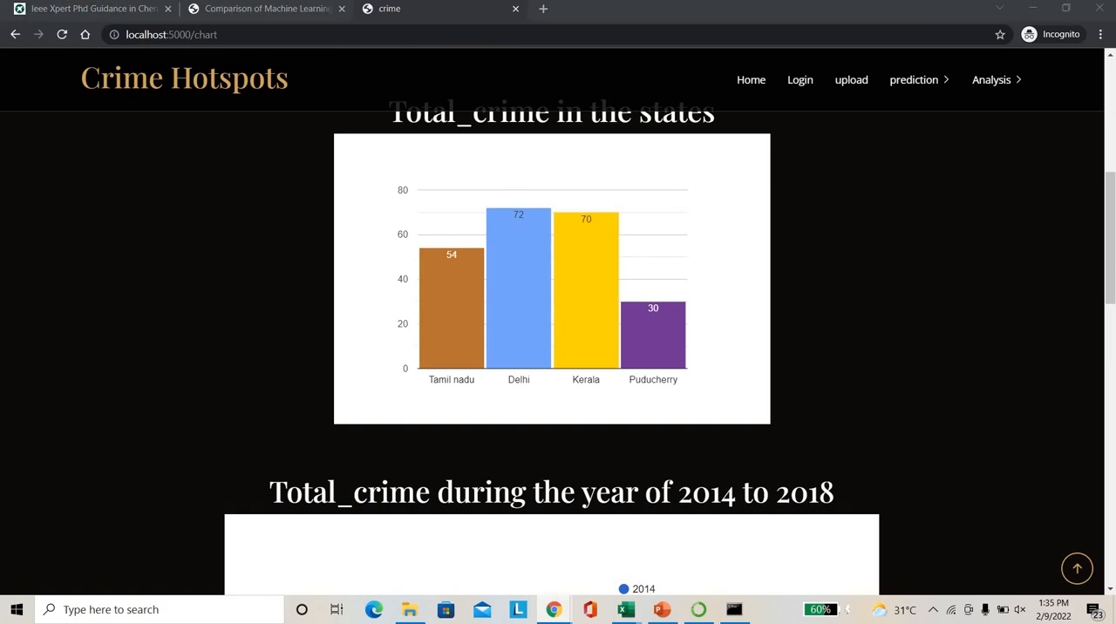
scroll("down", 3)
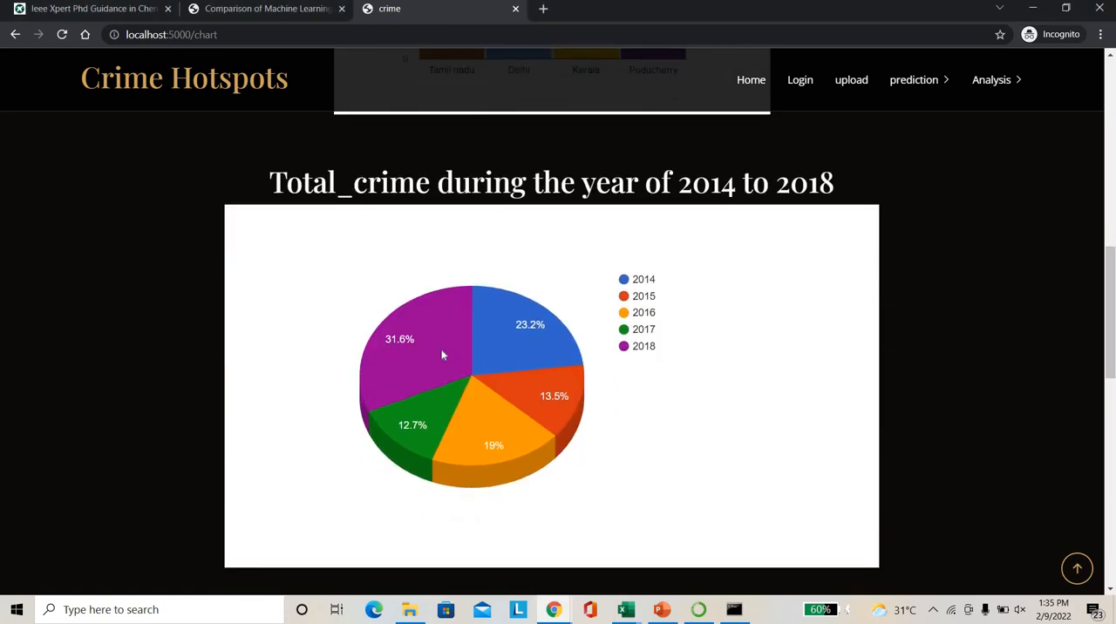
mouse_move(427, 358)
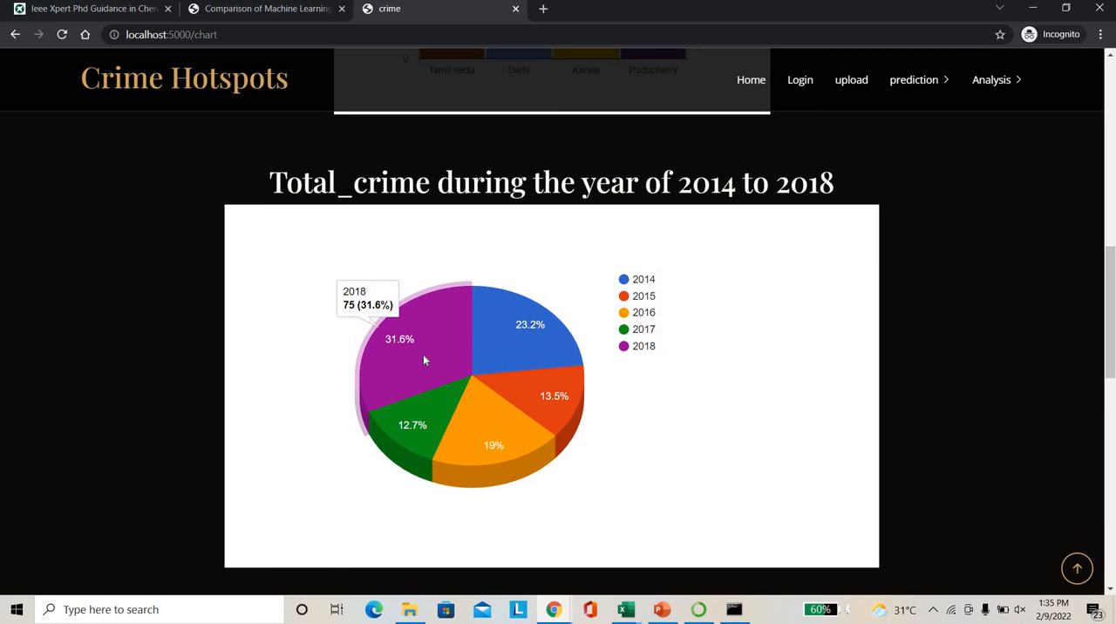
mouse_move(436, 362)
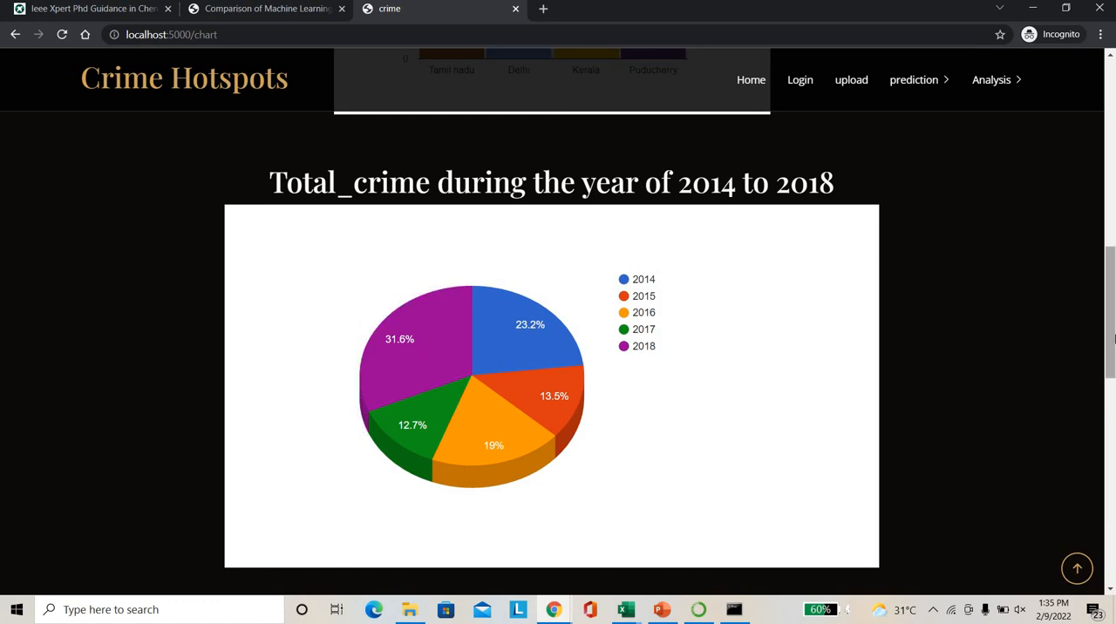
scroll("down", 3)
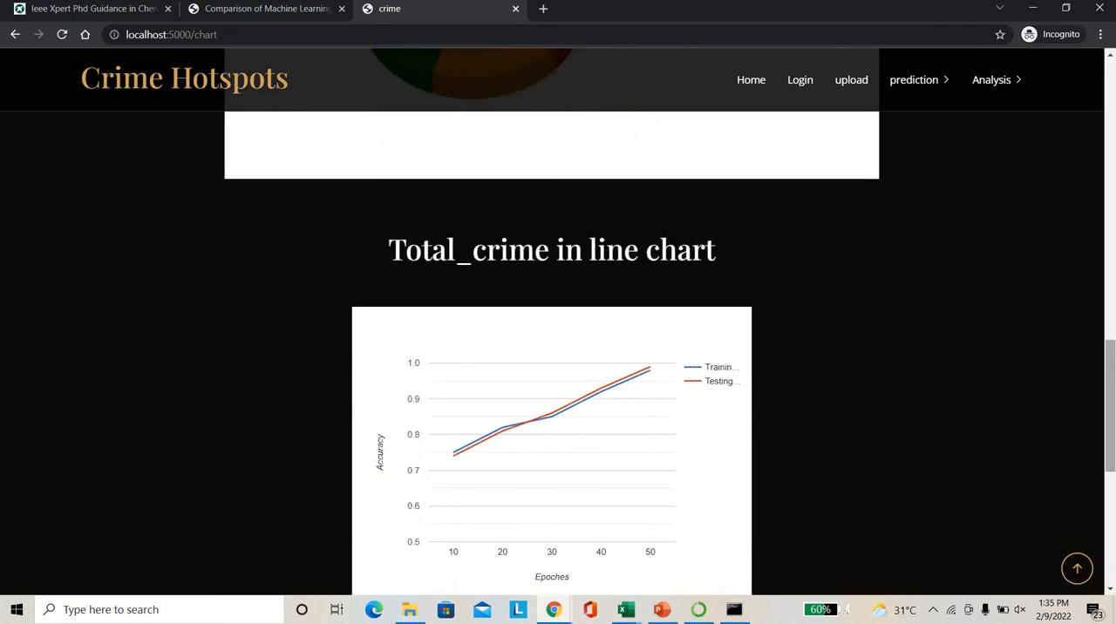
scroll("down", 3)
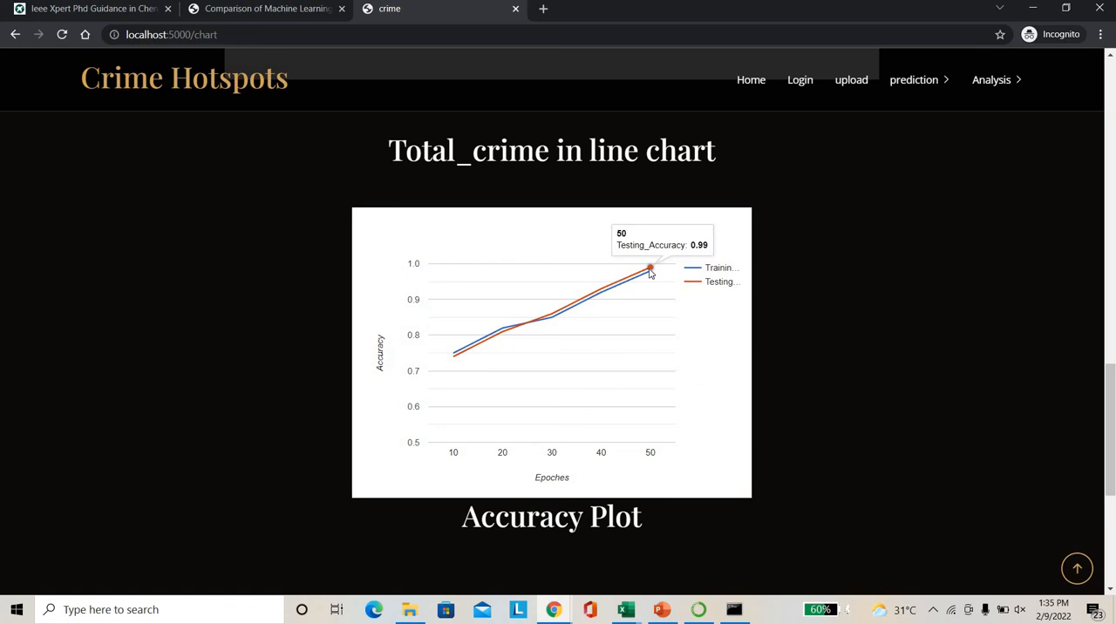
mouse_move(876, 584)
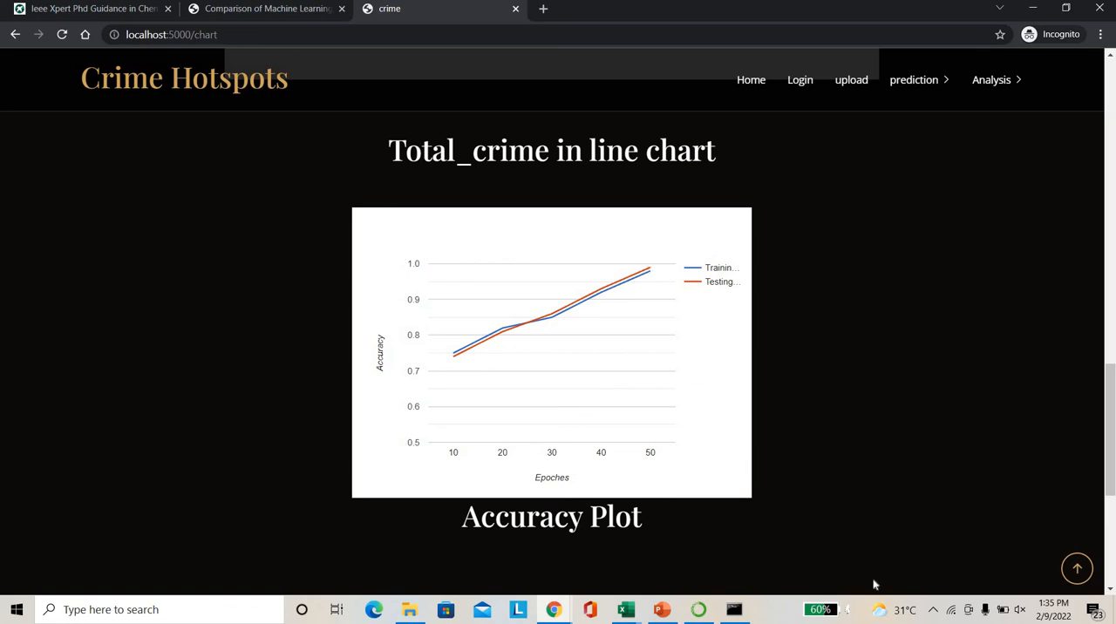